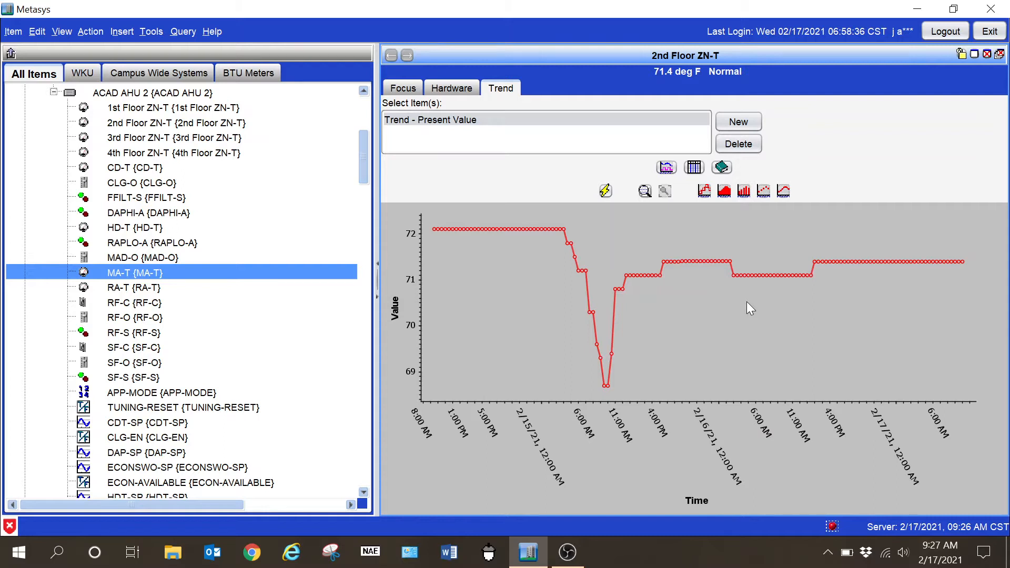
mouse_move(649, 300)
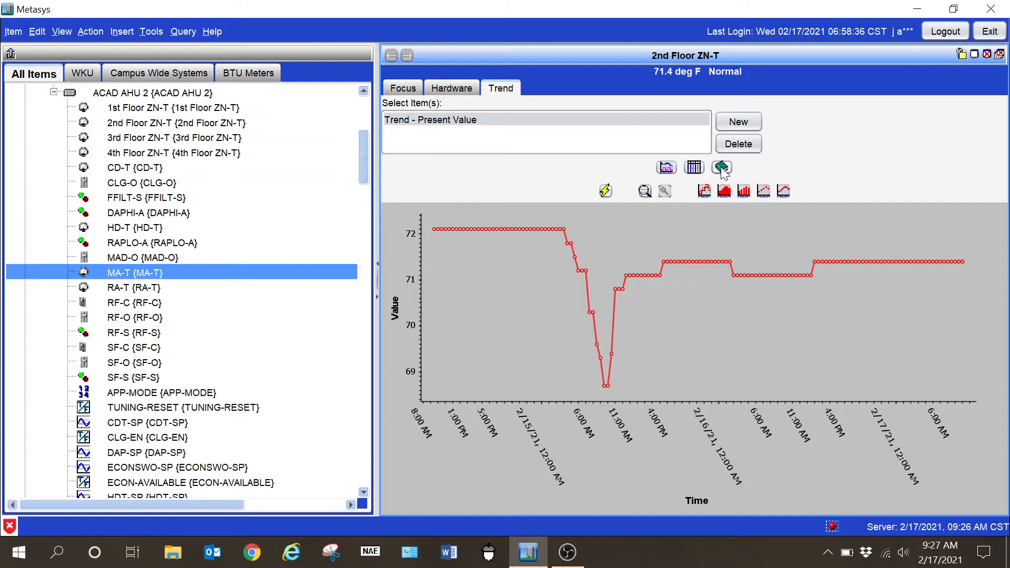
- Show the 2nd Floor ZN-T trend log's definition attributes — 144 records, 1800-second interval
click(694, 167)
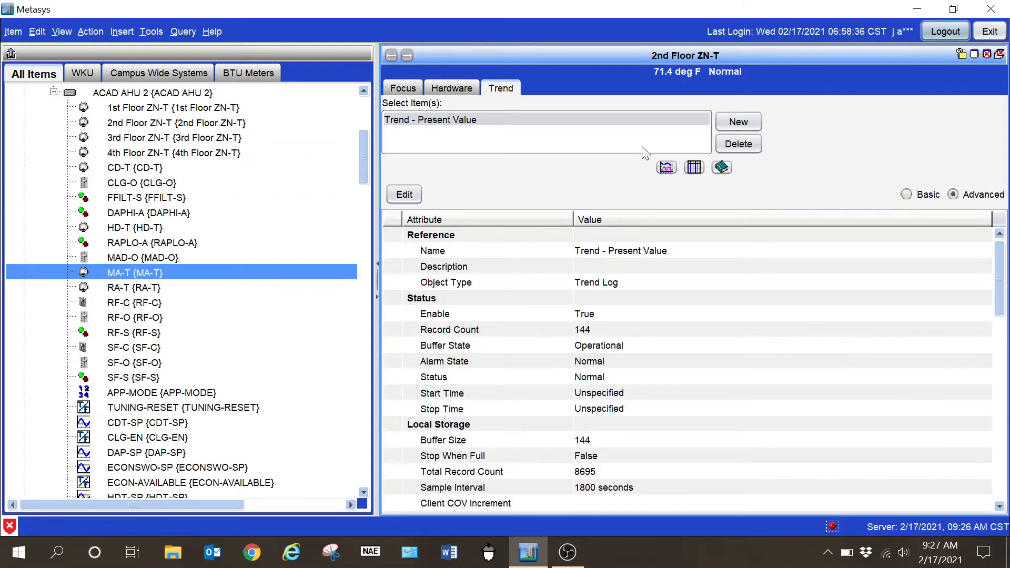
- Return to the ACAD AHU 2 summary and view the 2nd Floor ZN-T AI point's details
click(391, 56)
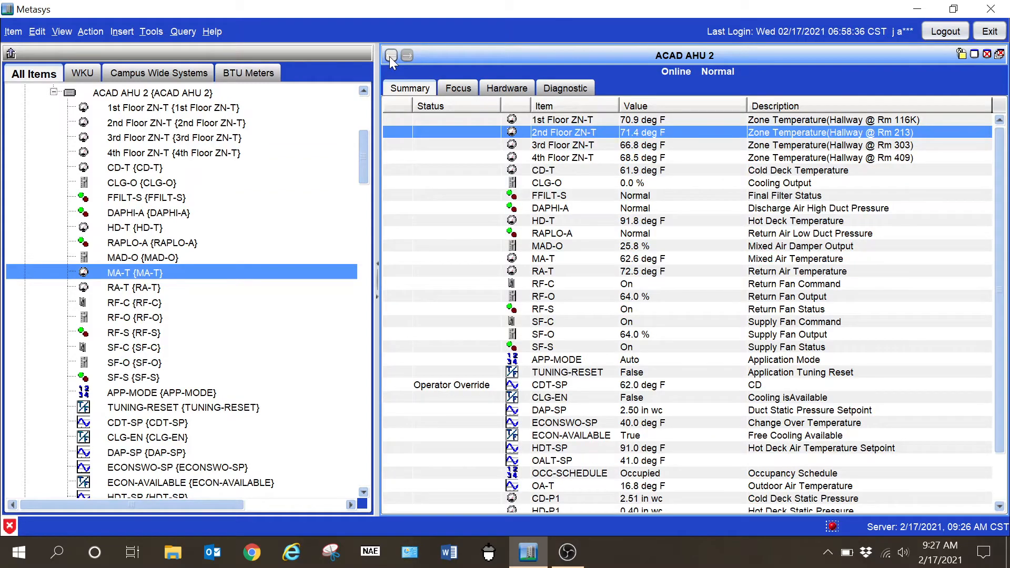
mouse_move(643, 142)
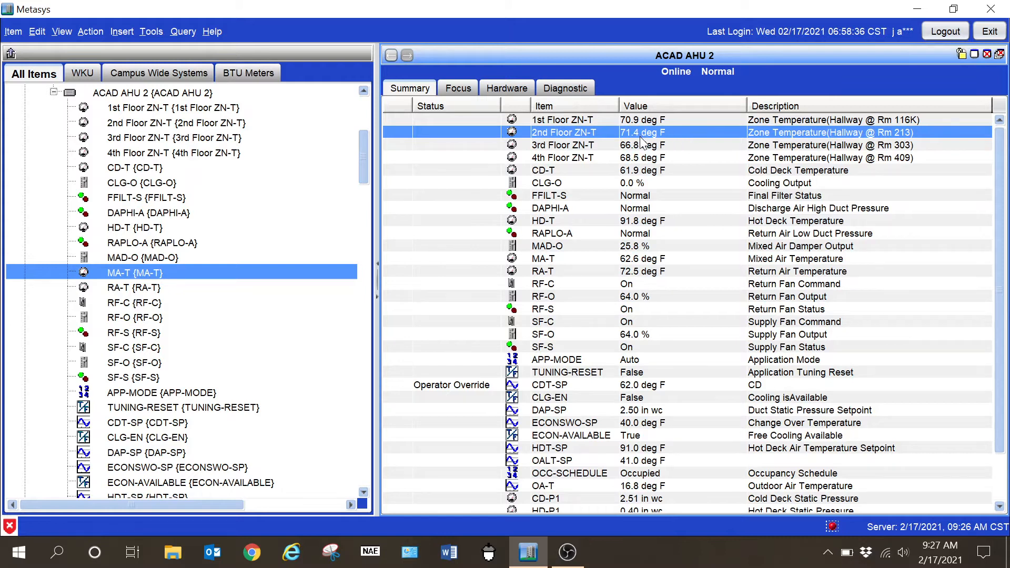
right_click(644, 133)
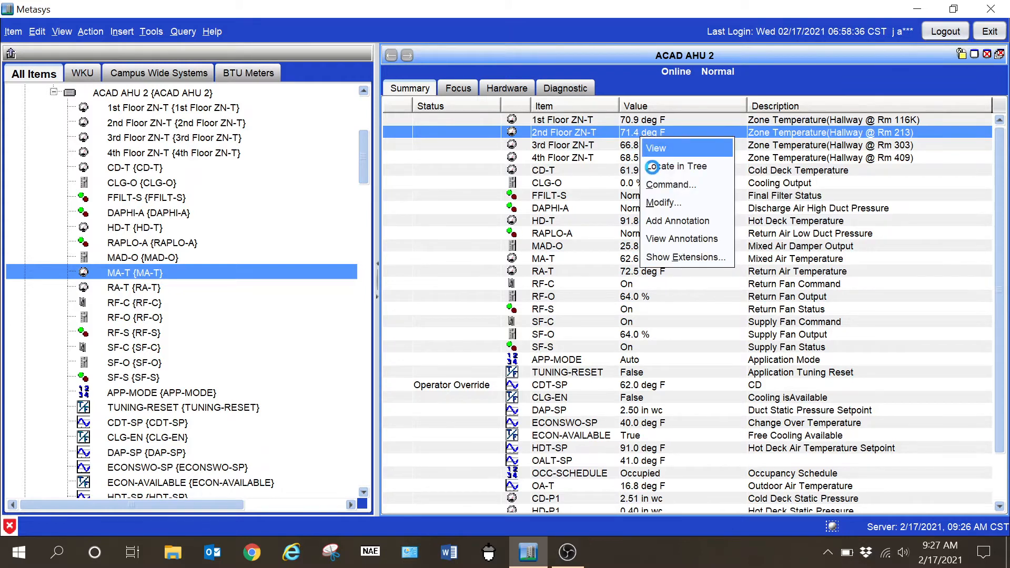
click(656, 148)
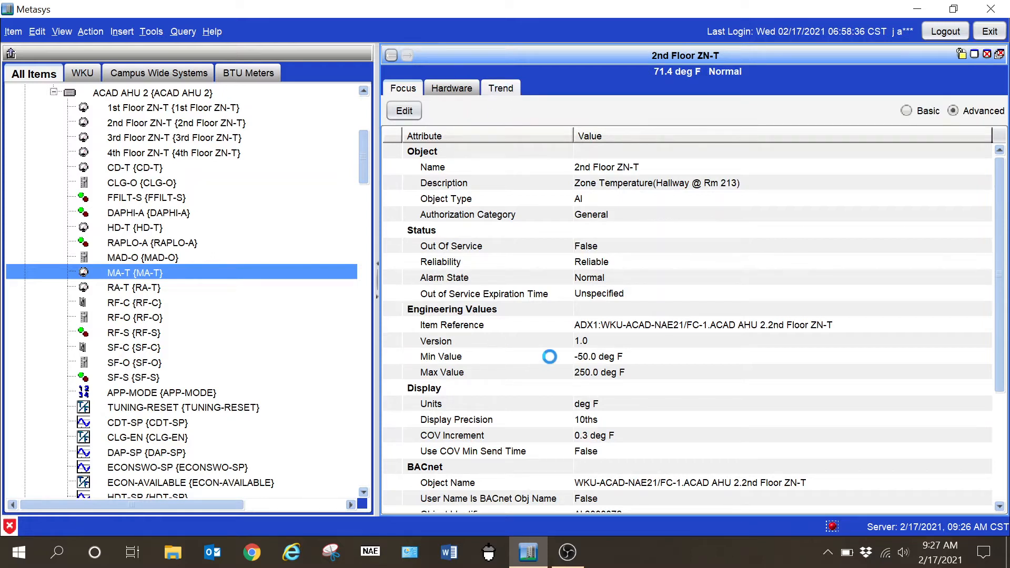
- Display the 2nd Floor ZN-T historic temperature trend graph
click(500, 88)
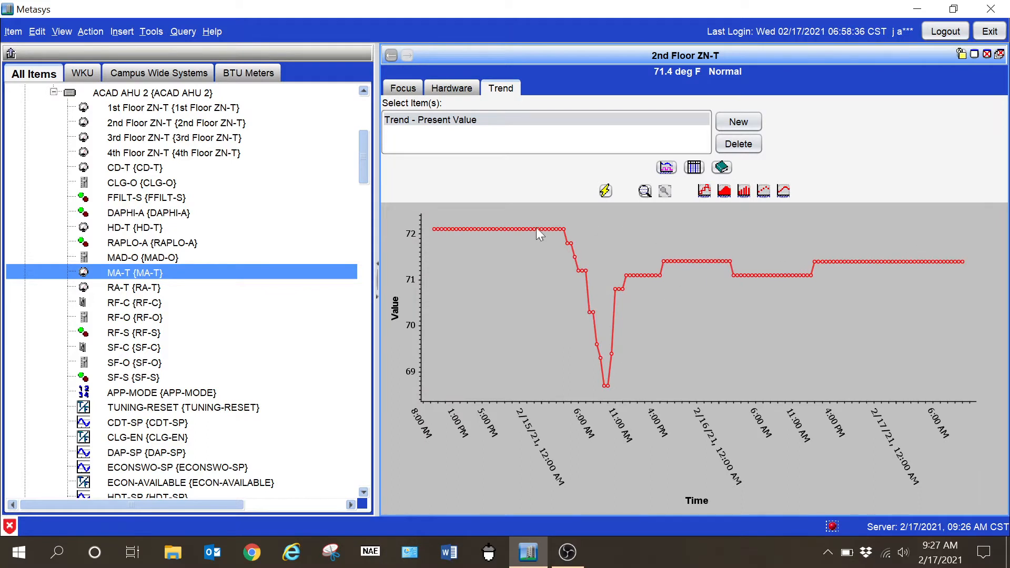
mouse_move(808, 183)
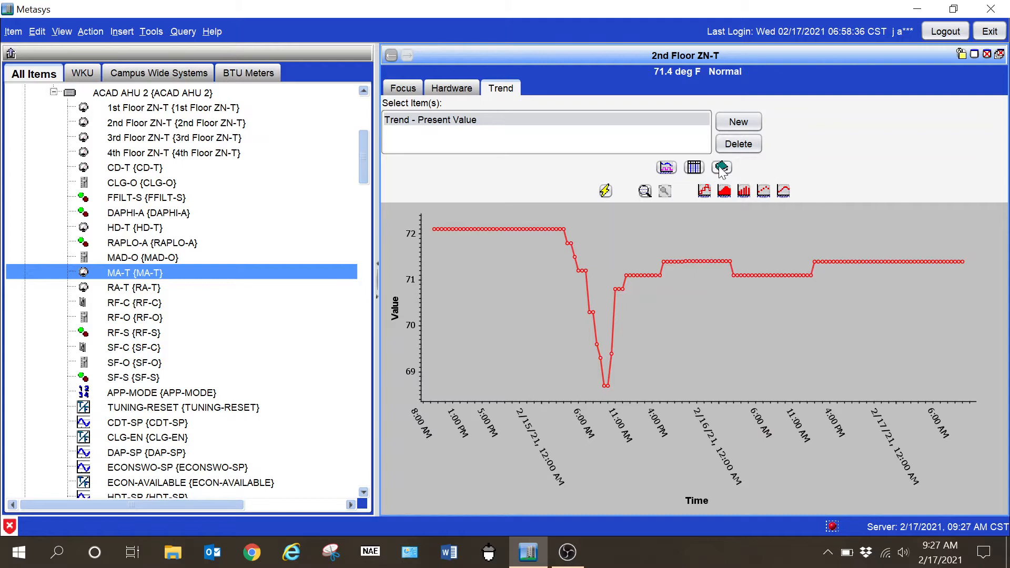
mouse_move(722, 168)
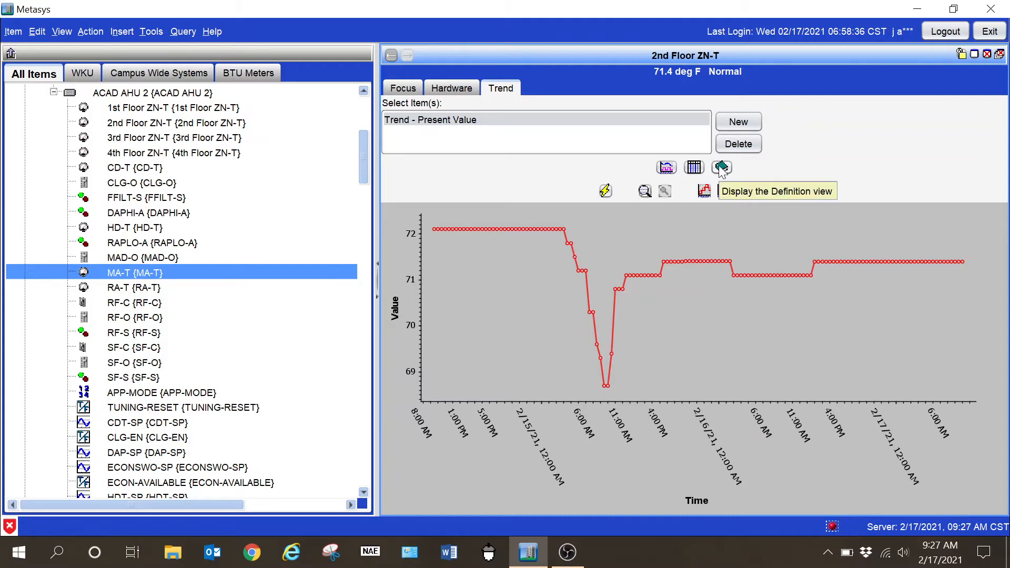
- Switch to the trend log definition and review its Local and Repository Storage attributes
click(722, 167)
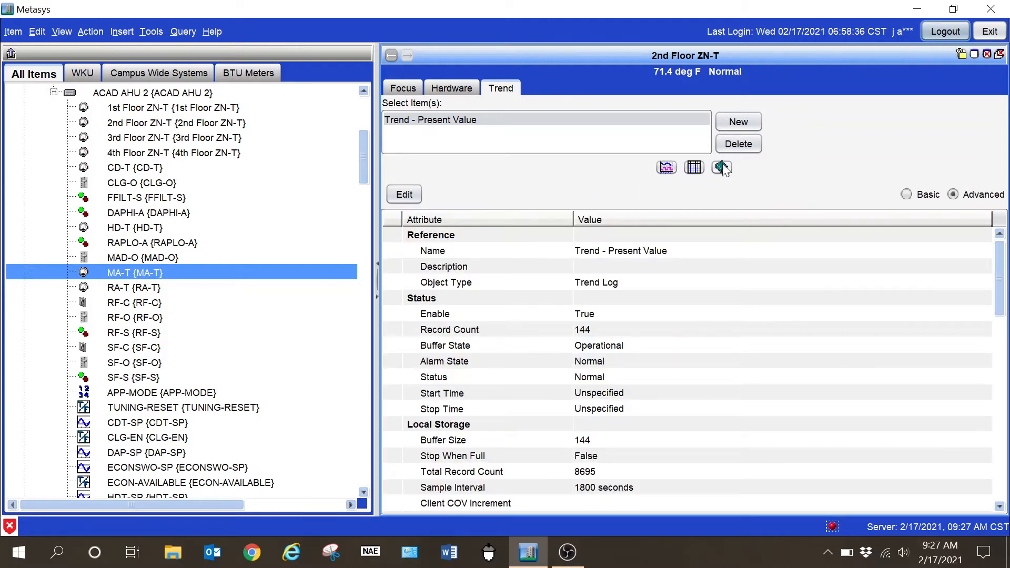
mouse_move(693, 291)
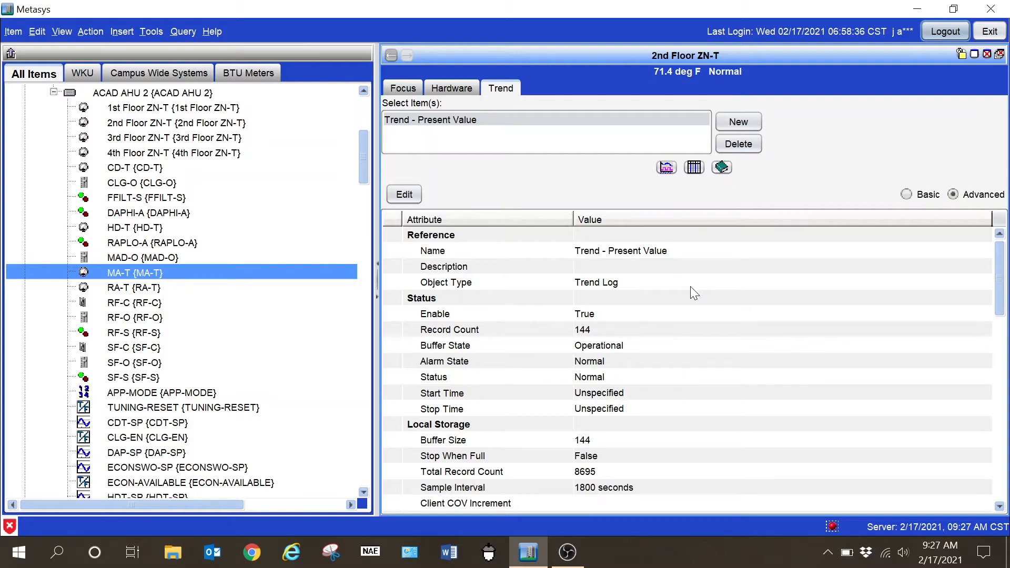
scroll(down, 3)
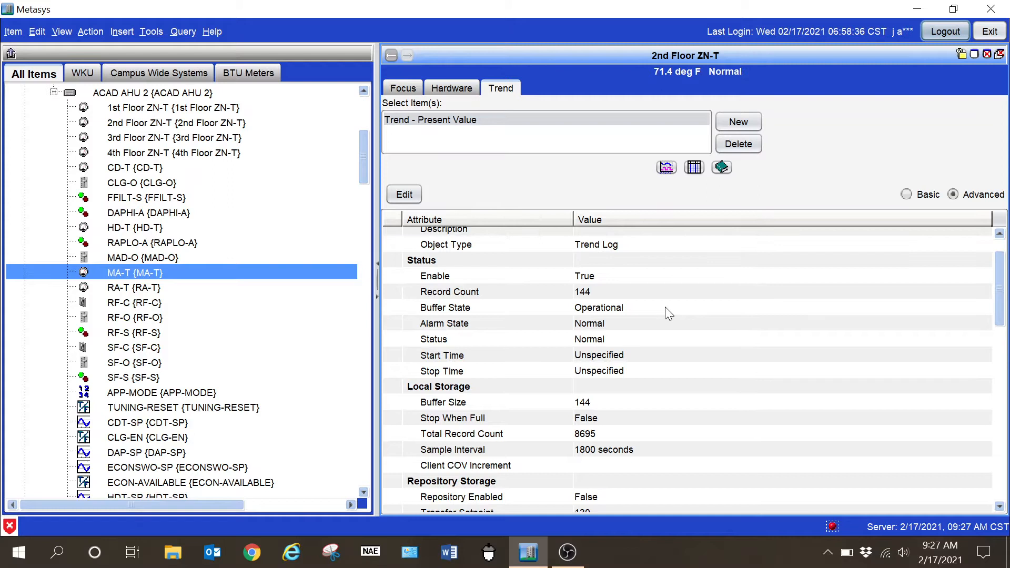
scroll(down, 3)
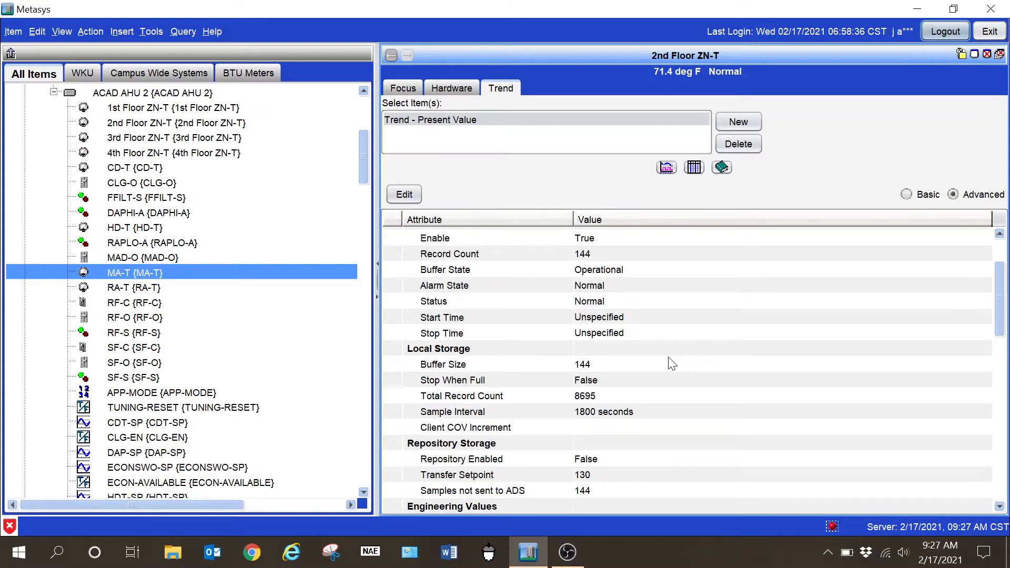
scroll(down, 3)
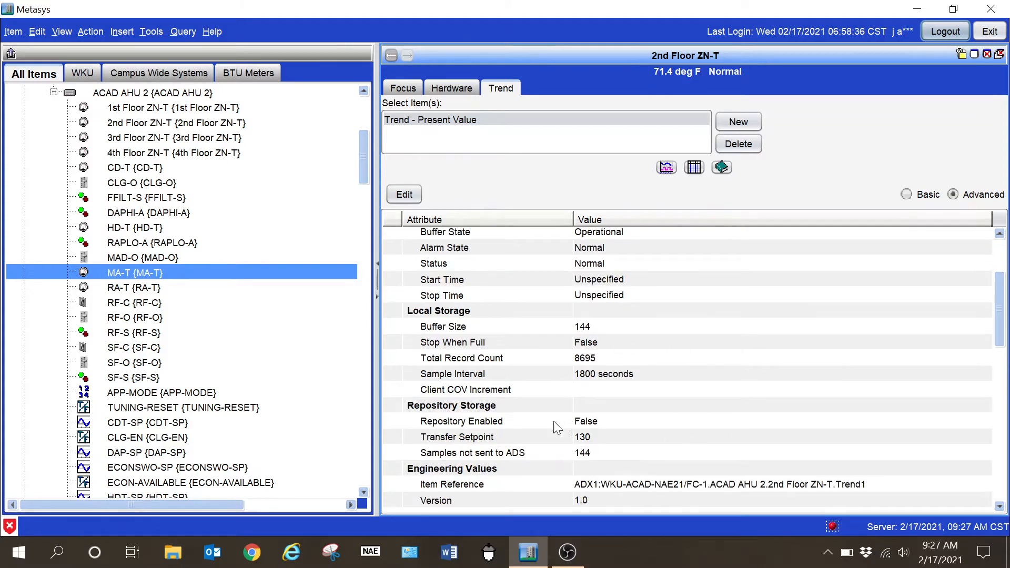
mouse_move(492, 432)
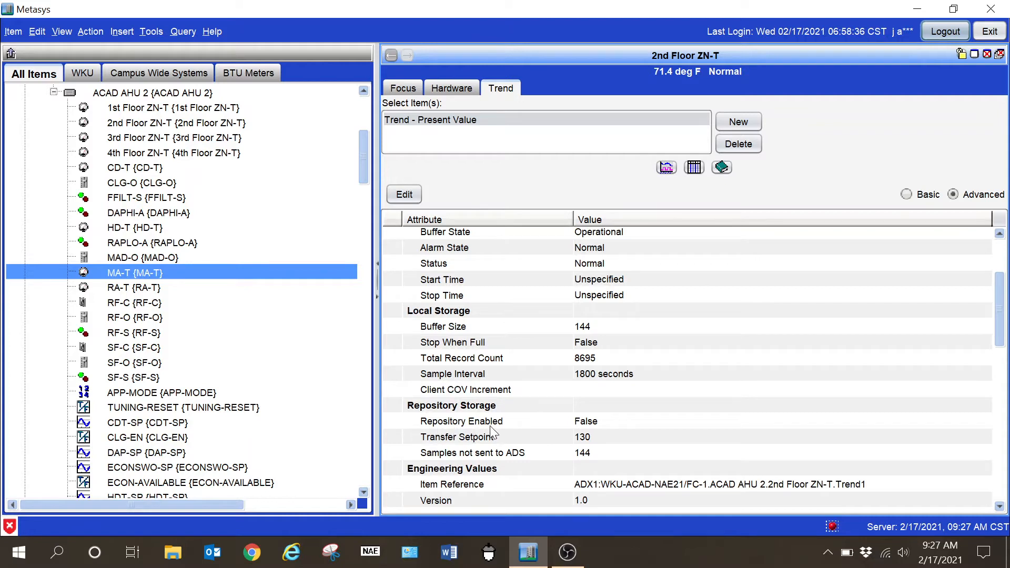
mouse_move(528, 435)
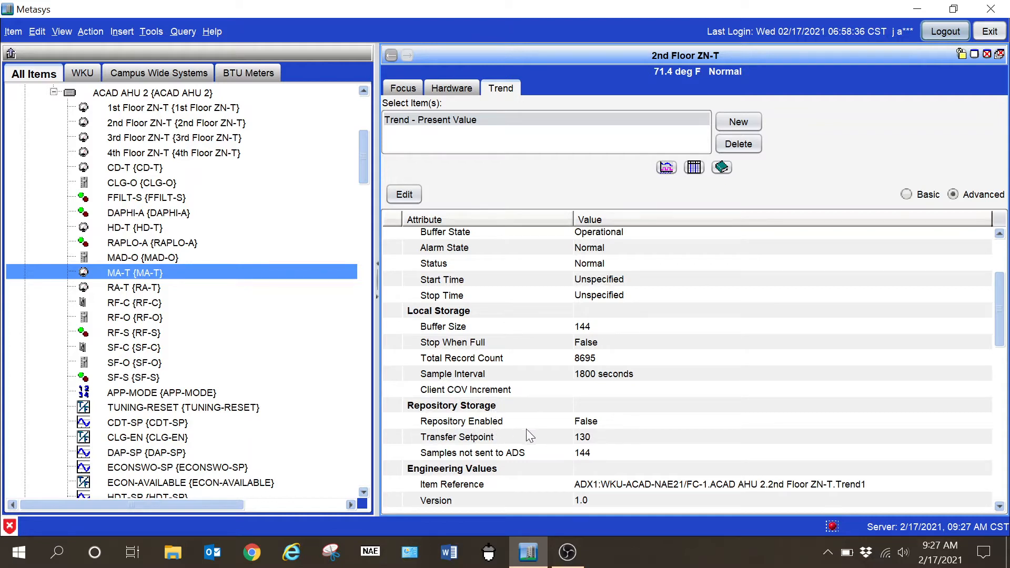
mouse_move(469, 429)
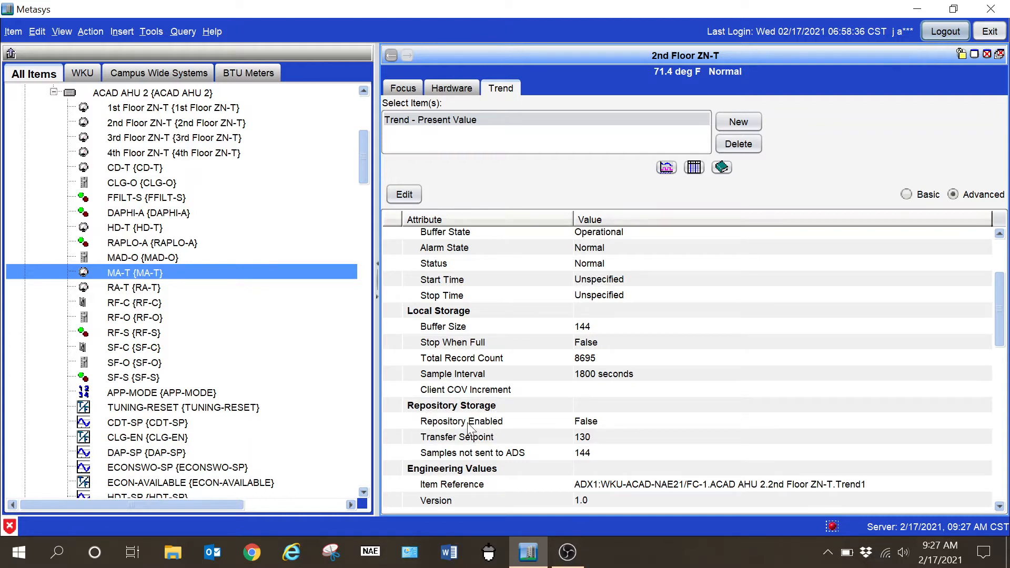
mouse_move(591, 415)
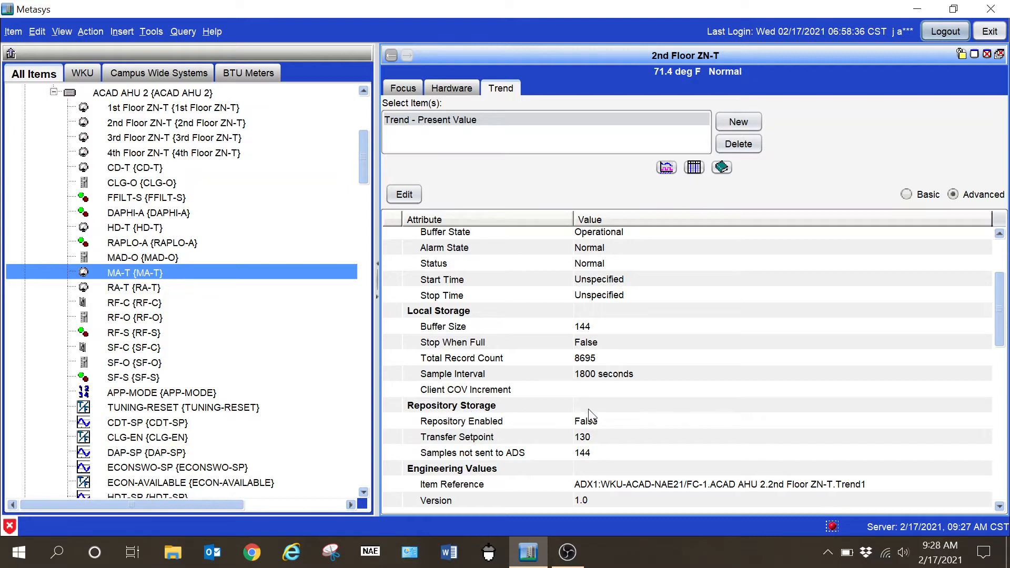
mouse_move(576, 433)
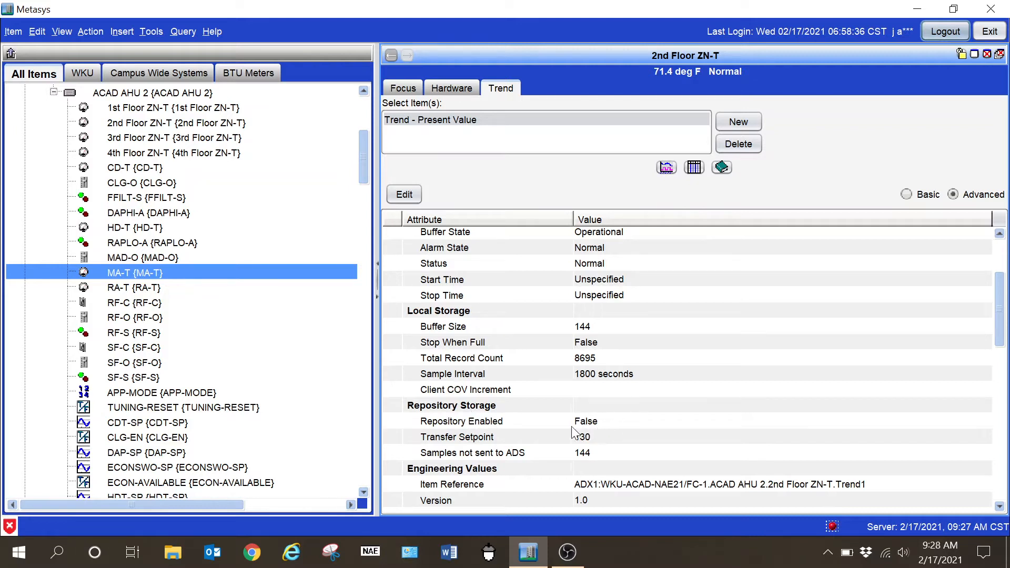
mouse_move(598, 430)
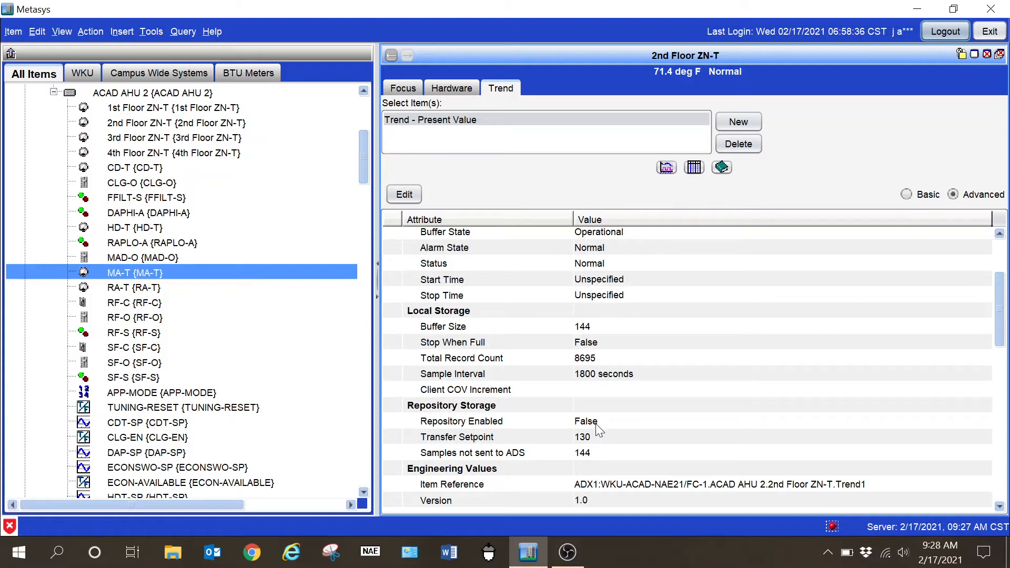
mouse_move(708, 380)
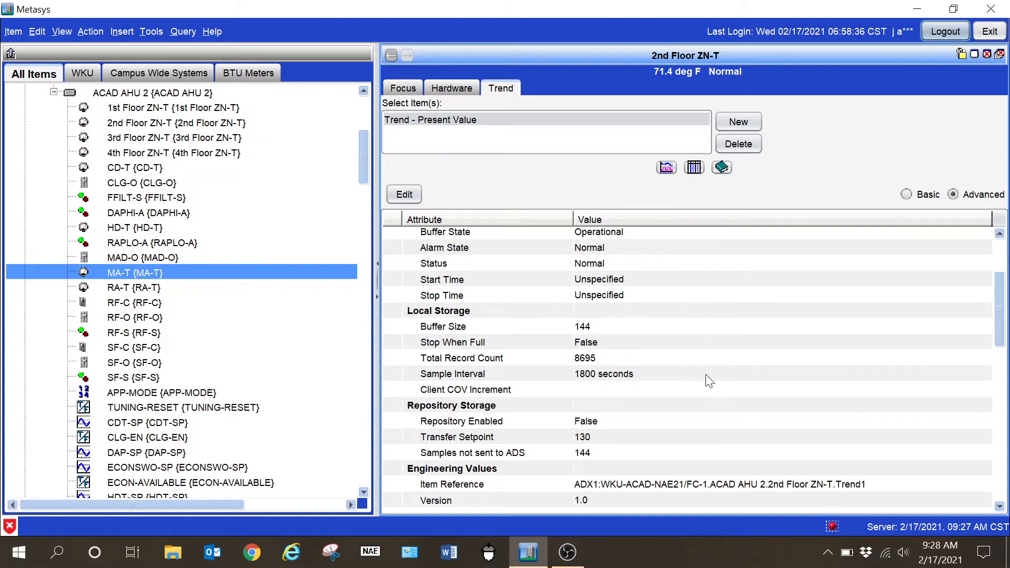
mouse_move(720, 317)
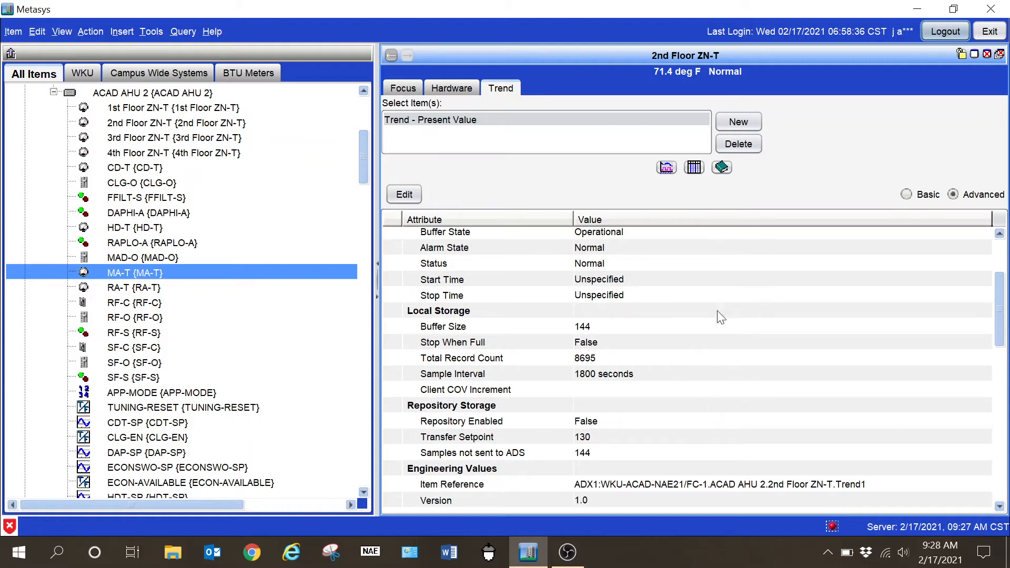
mouse_move(938, 392)
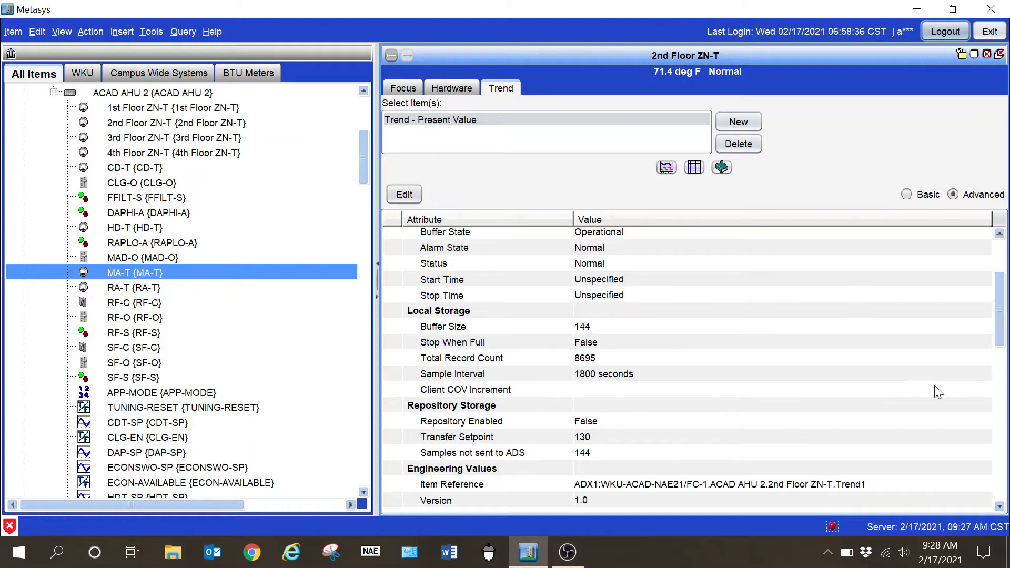
mouse_move(672, 410)
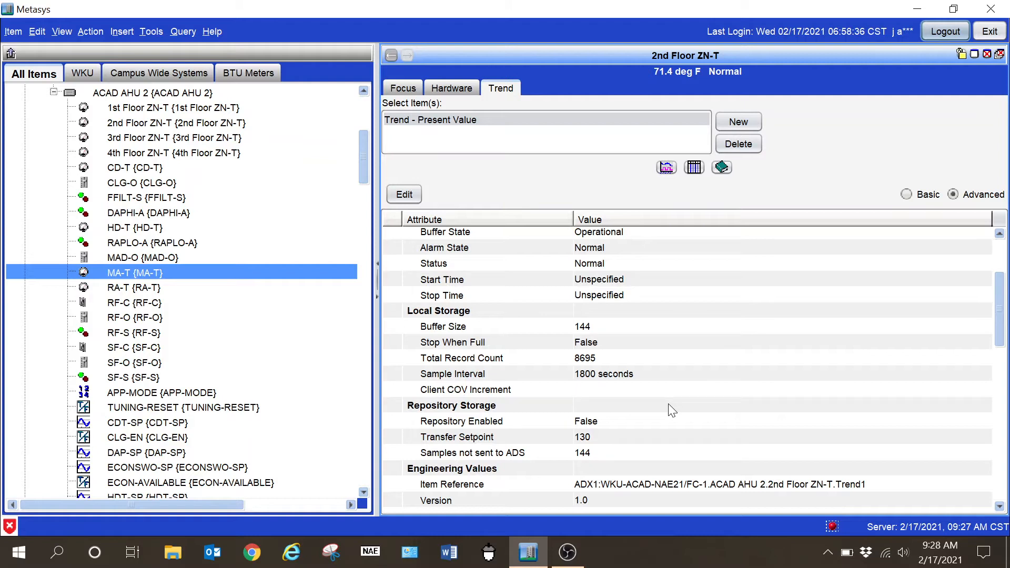
mouse_move(606, 336)
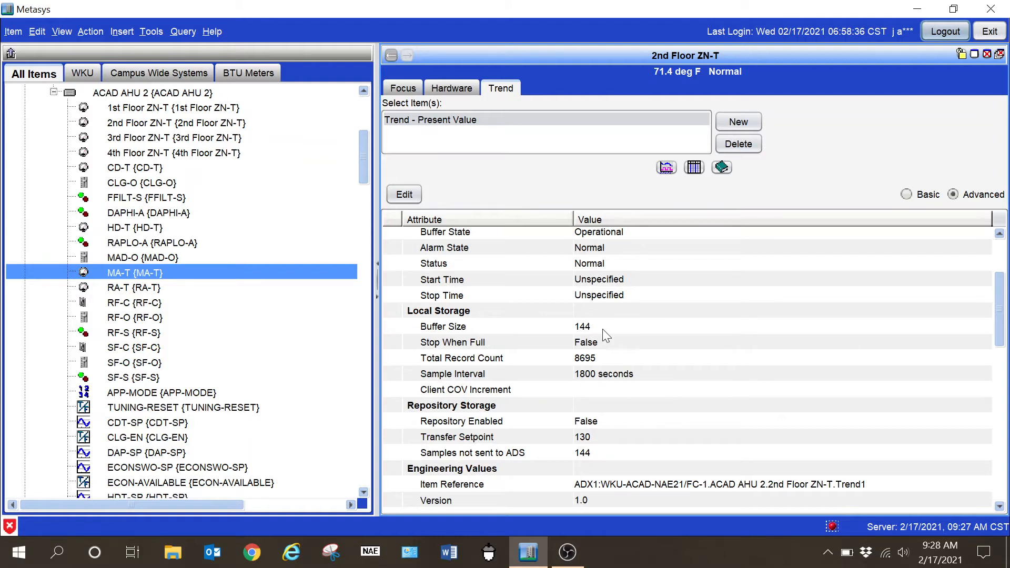
mouse_move(628, 392)
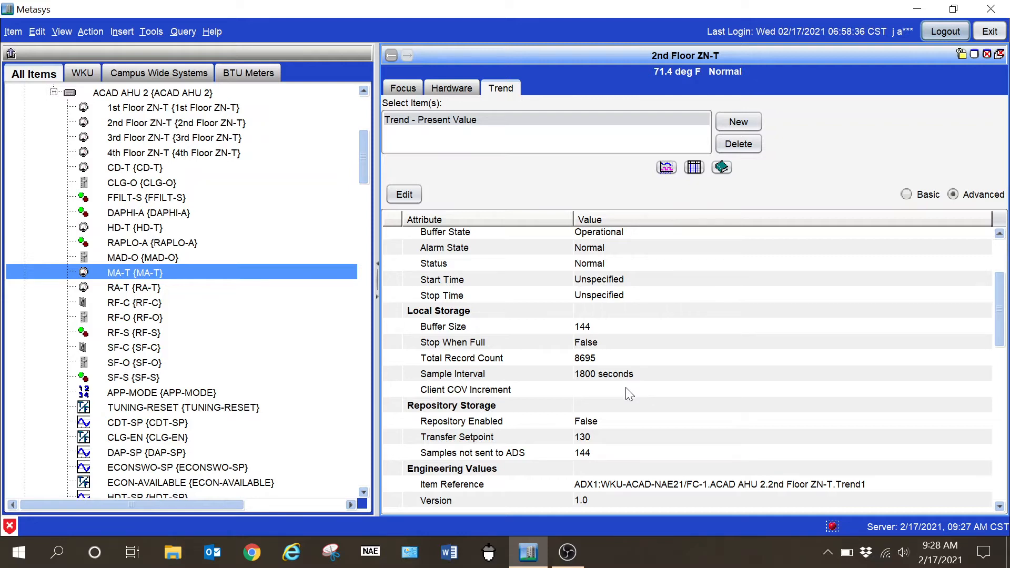
mouse_move(622, 431)
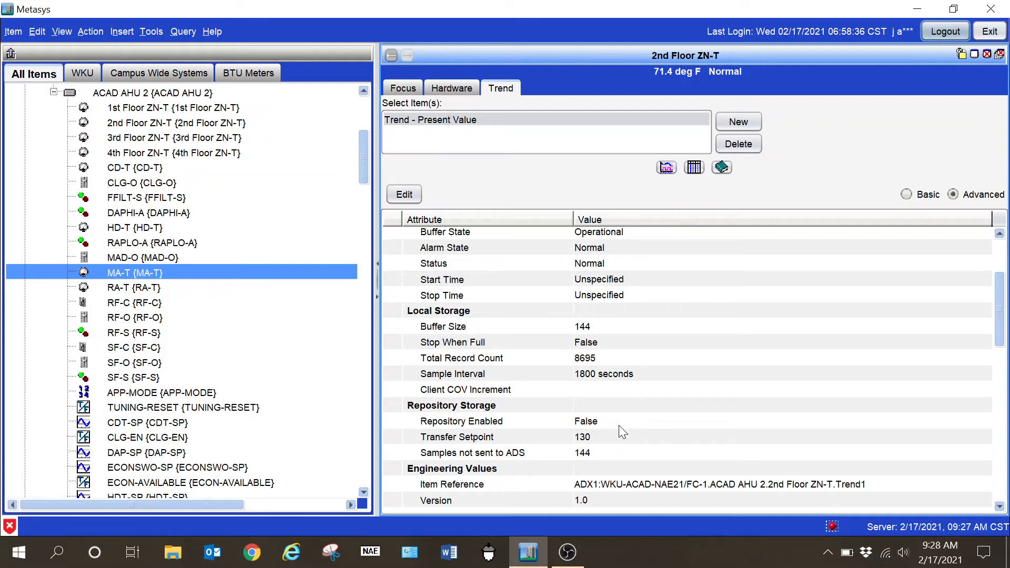
mouse_move(630, 427)
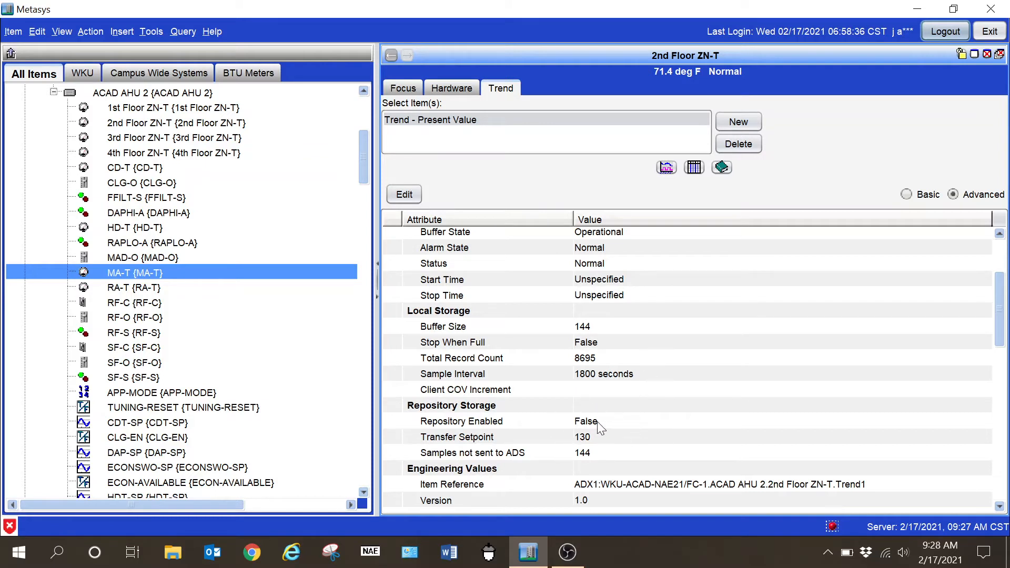
mouse_move(509, 427)
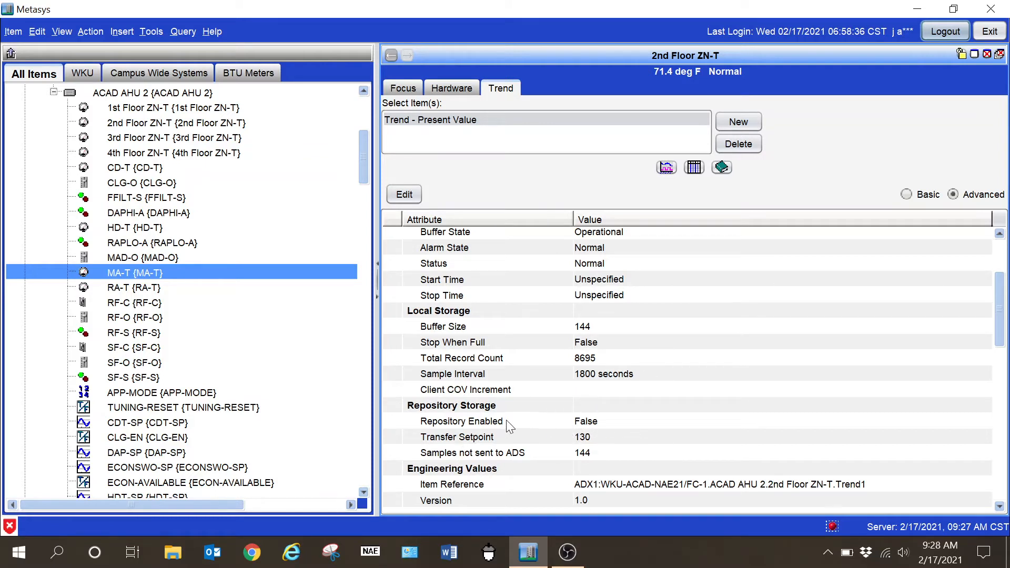
mouse_move(591, 417)
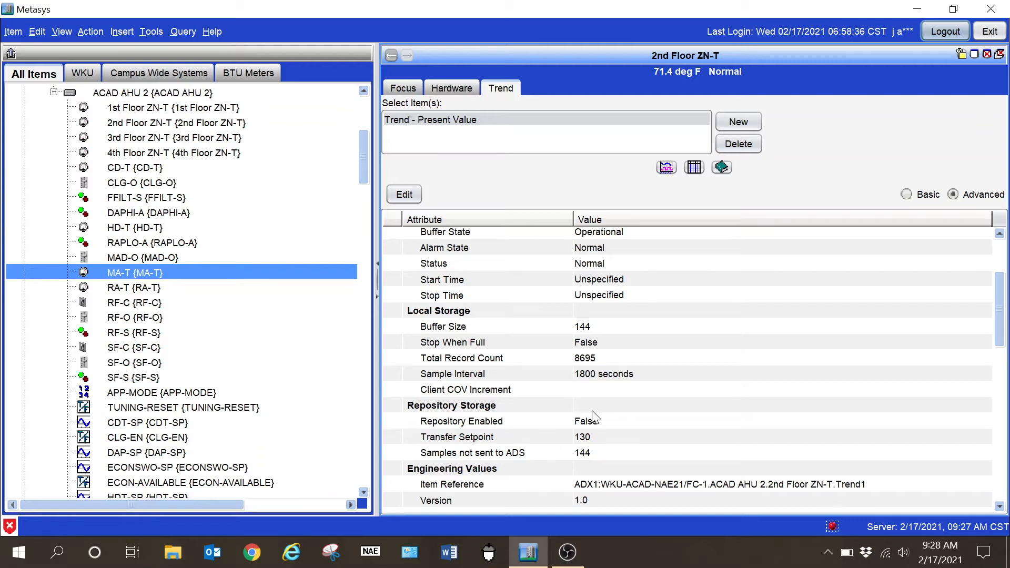
mouse_move(571, 432)
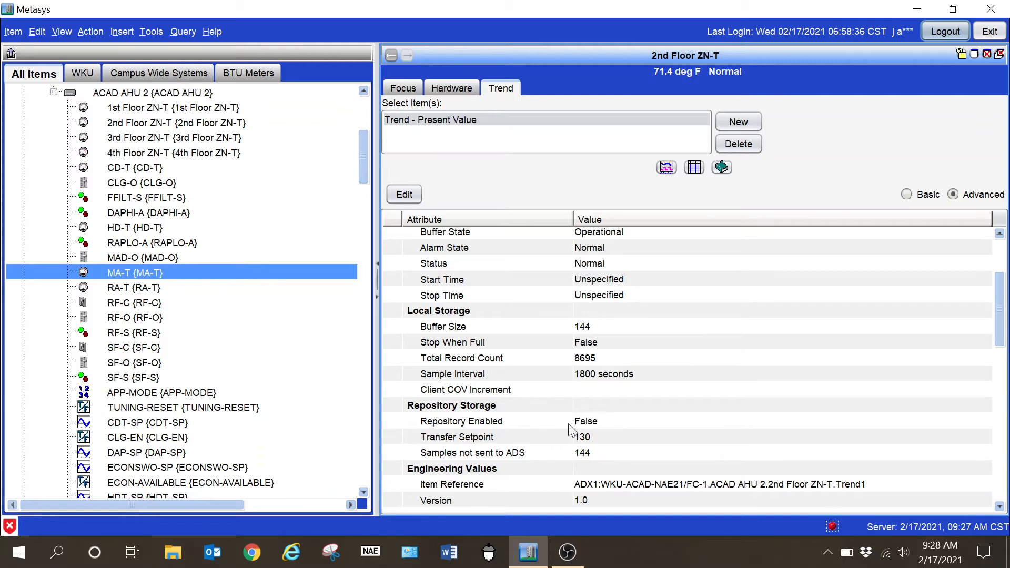
mouse_move(566, 387)
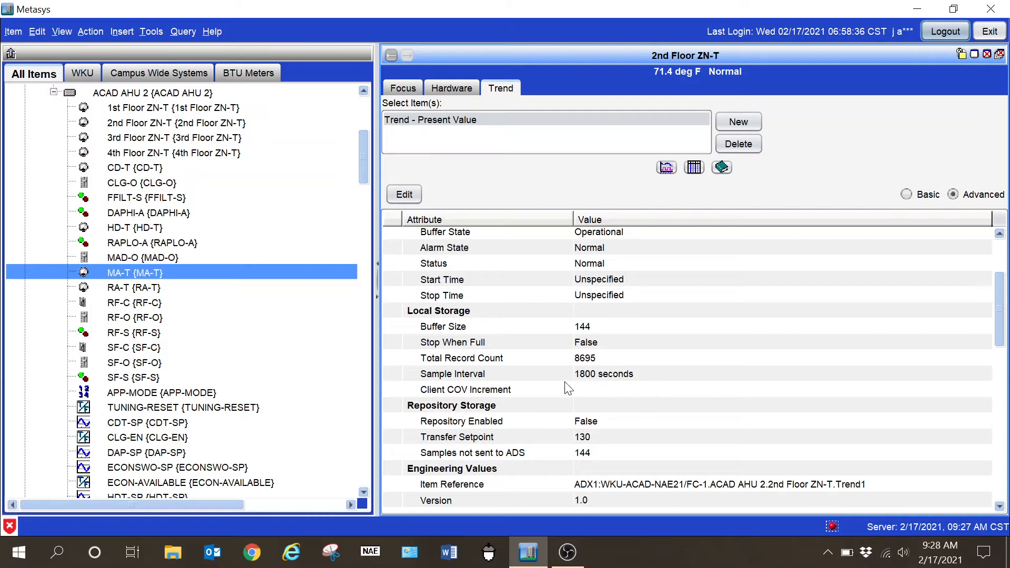
mouse_move(573, 418)
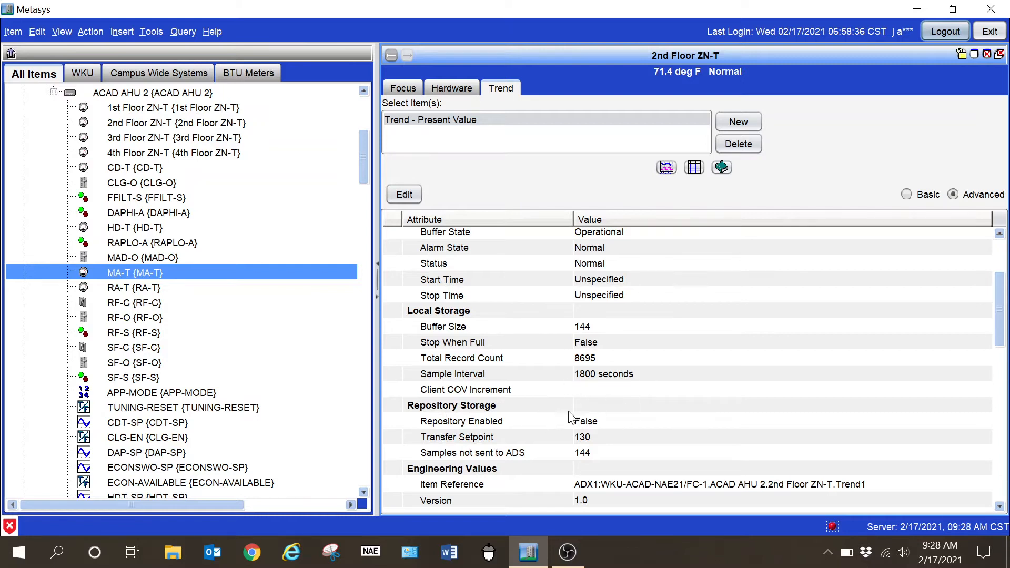
mouse_move(593, 433)
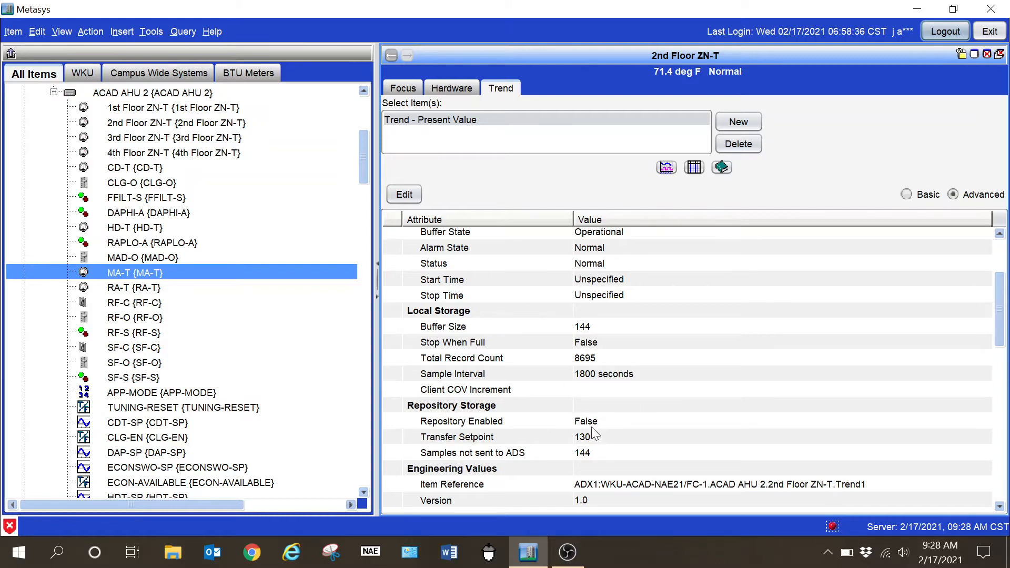
mouse_move(593, 427)
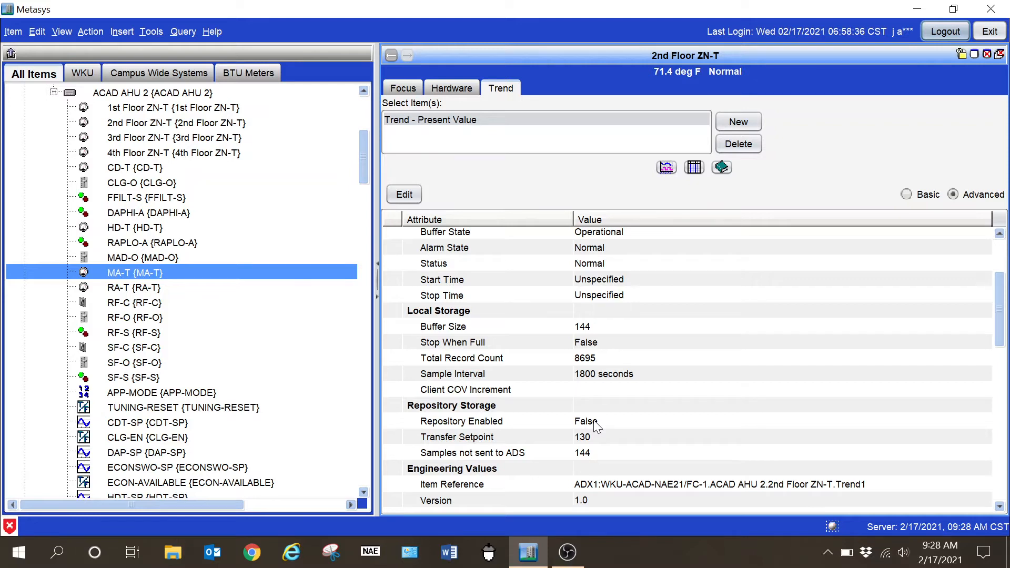
mouse_move(556, 432)
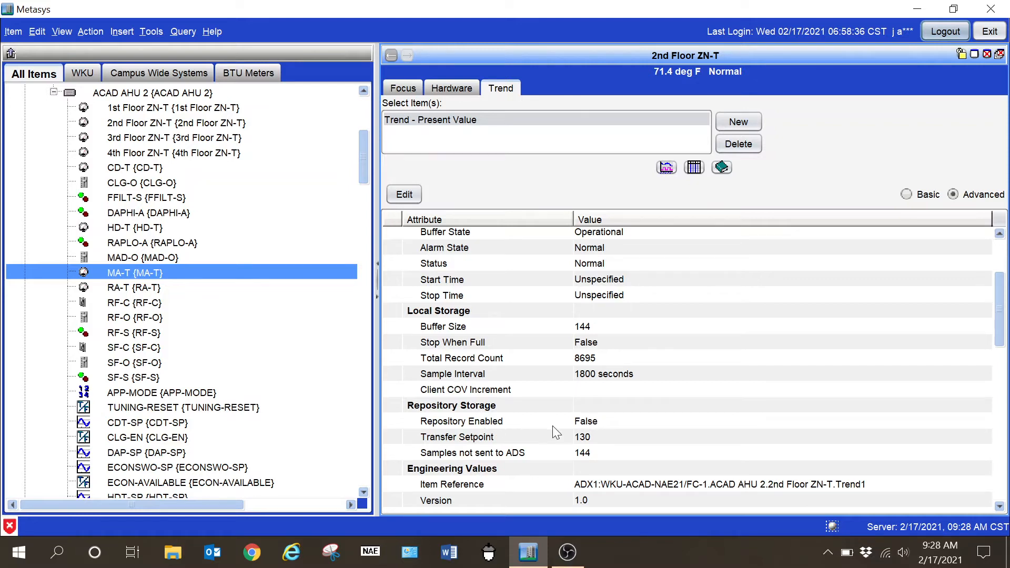
mouse_move(535, 426)
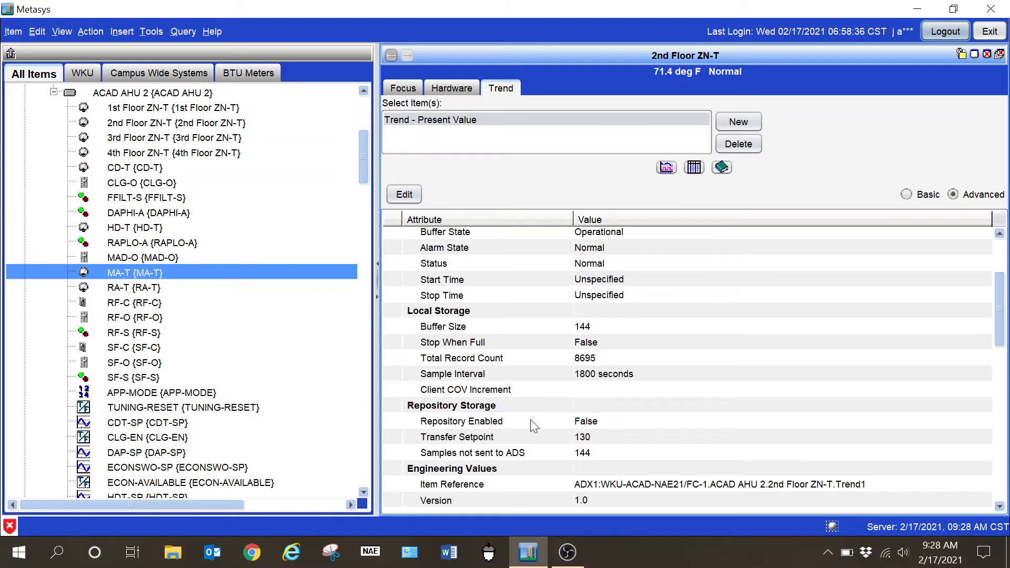
mouse_move(521, 376)
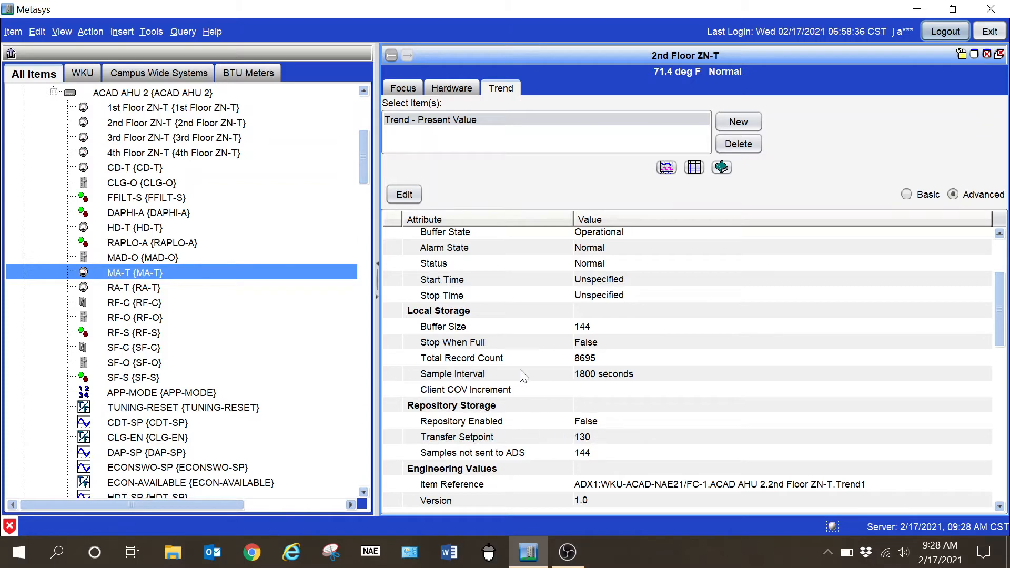
mouse_move(602, 341)
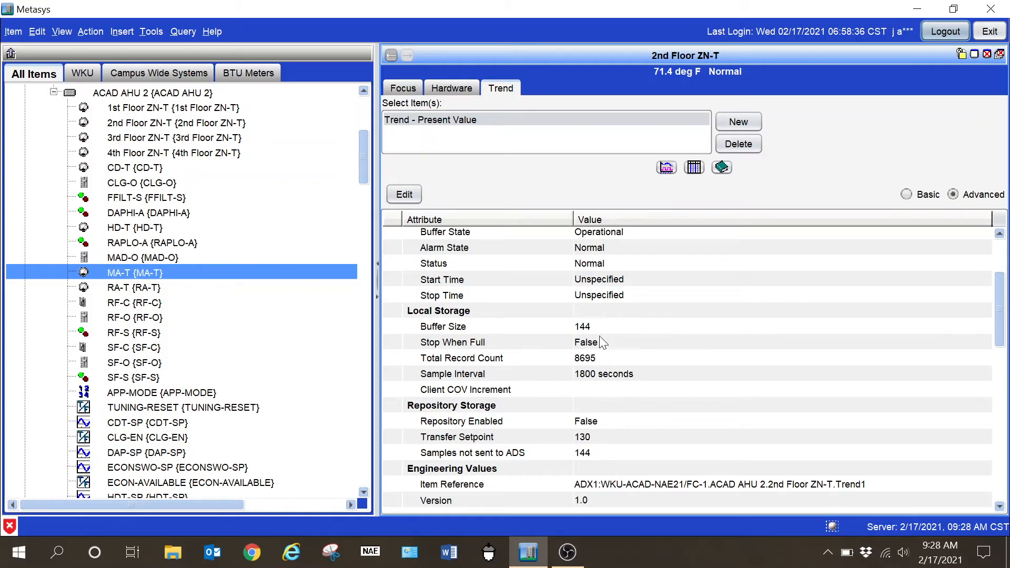
mouse_move(683, 323)
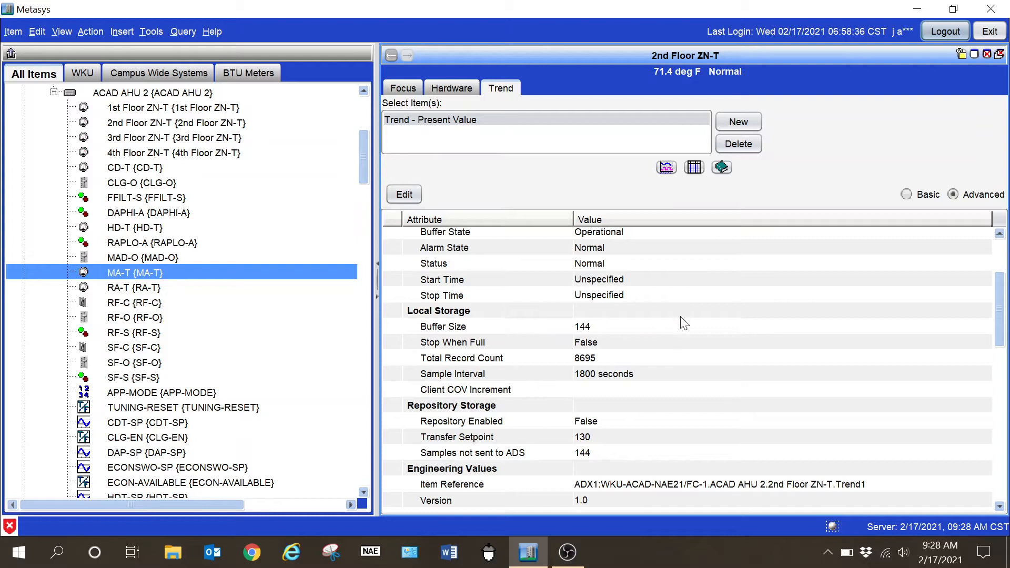
mouse_move(585, 424)
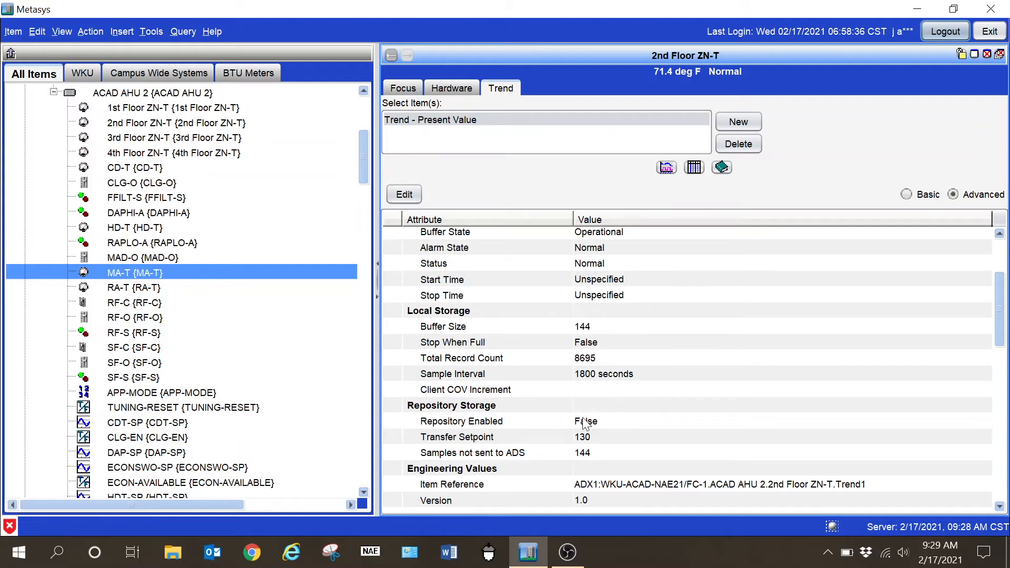
mouse_move(559, 320)
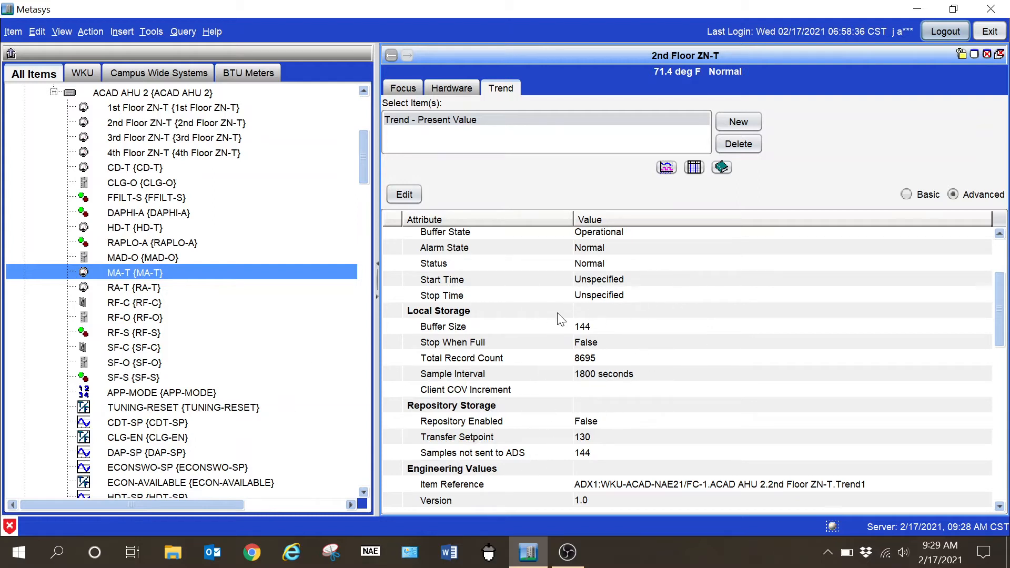
mouse_move(488, 375)
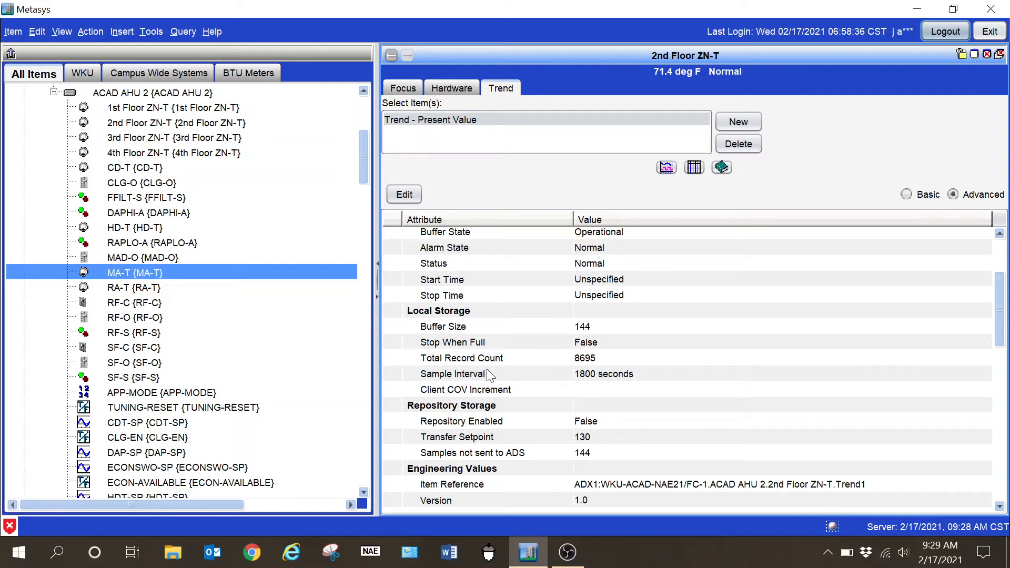
mouse_move(601, 383)
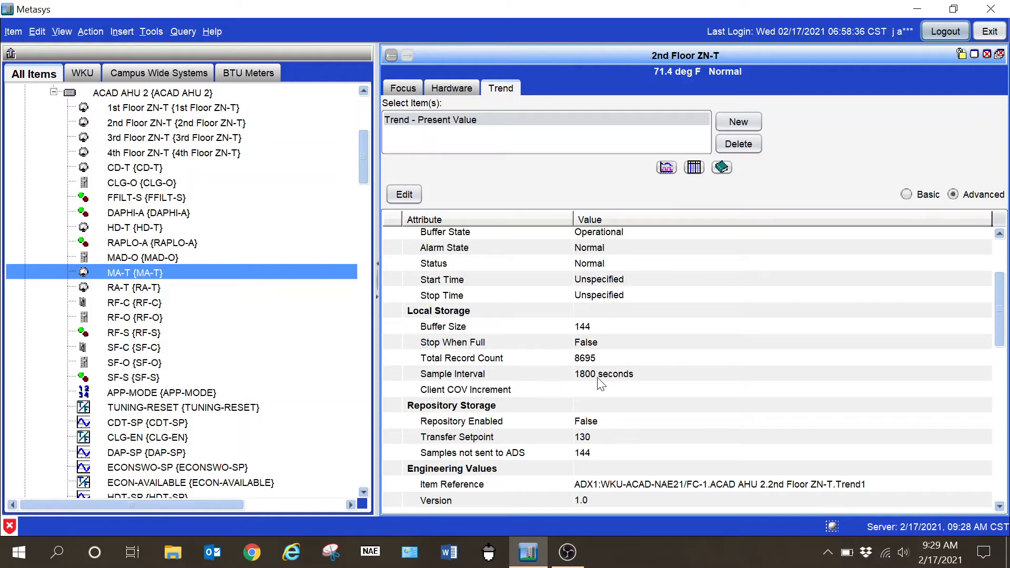
mouse_move(583, 385)
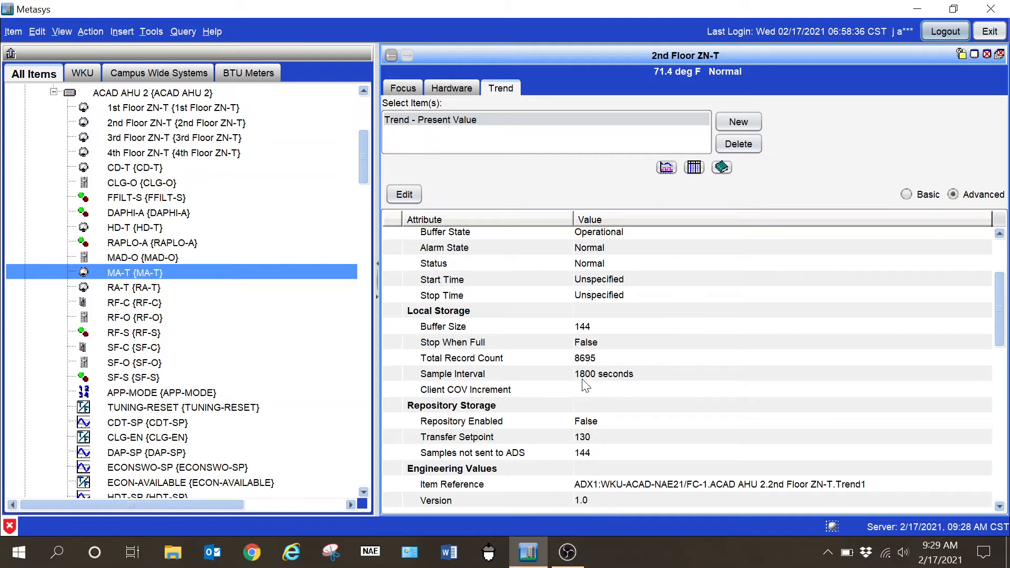
mouse_move(496, 392)
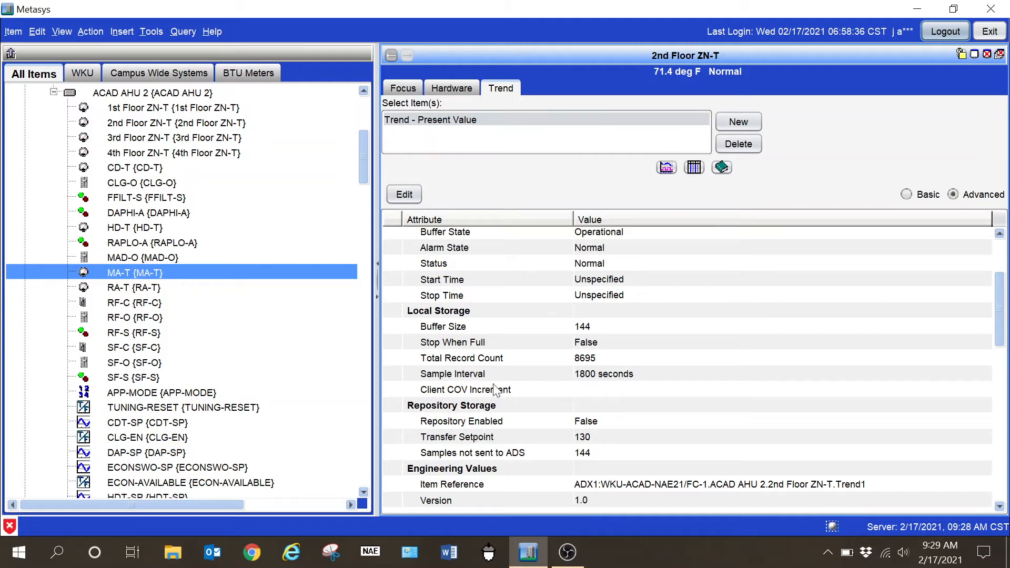
mouse_move(565, 387)
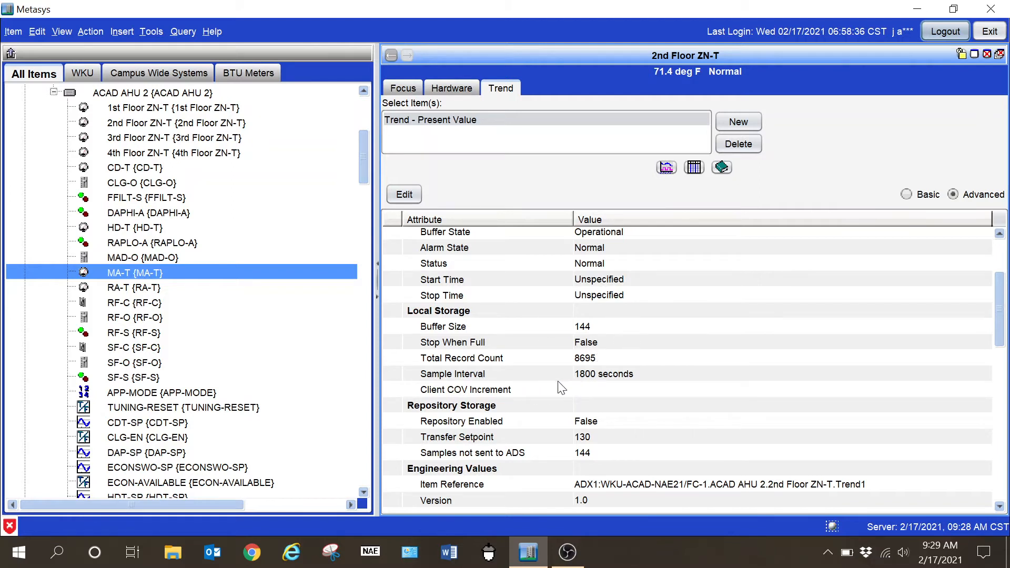
- Review the trend log's alarming, notification and BACnet attributes, returning to its reference section
scroll(up, 3)
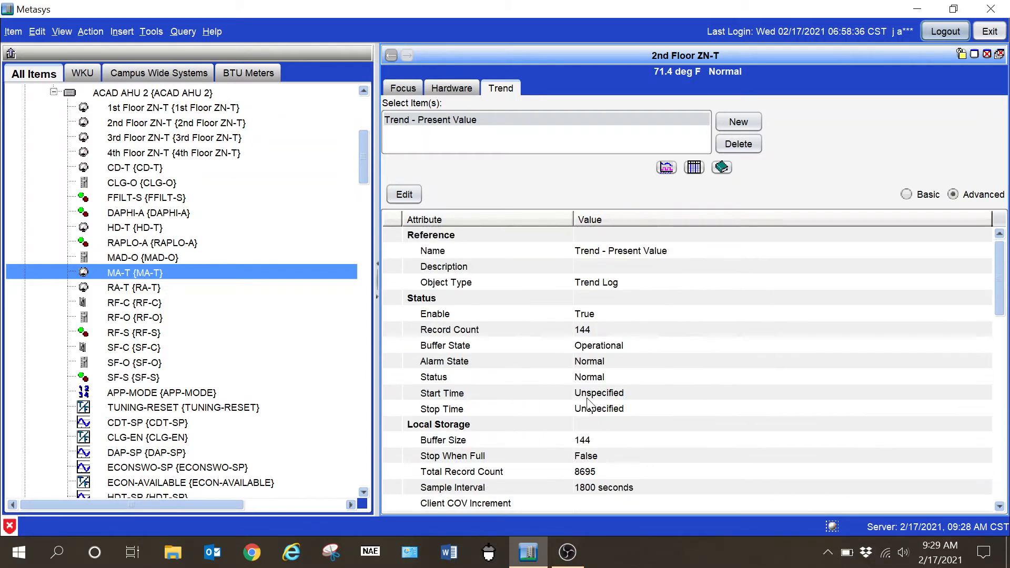
scroll(down, 3)
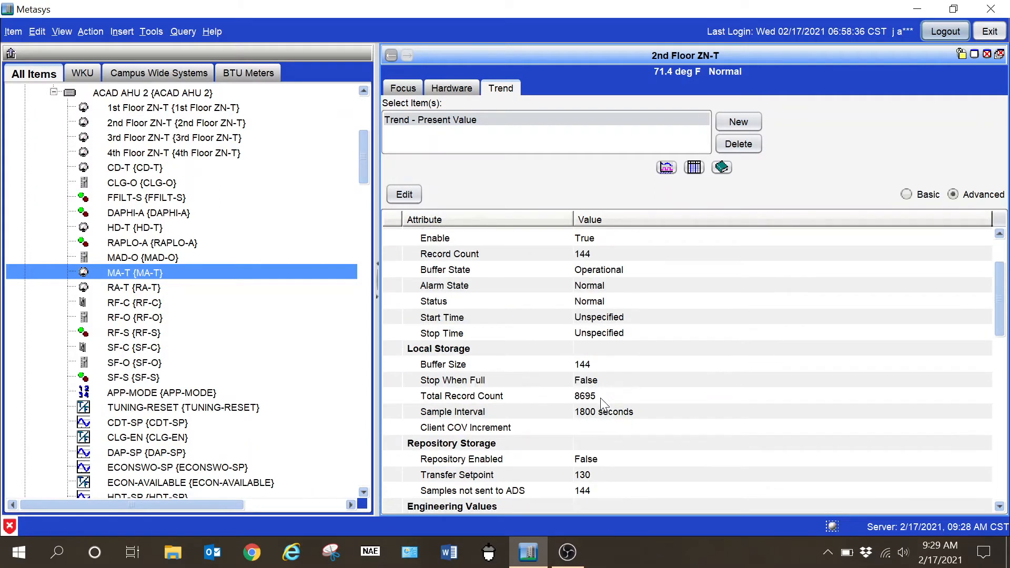
scroll(down, 3)
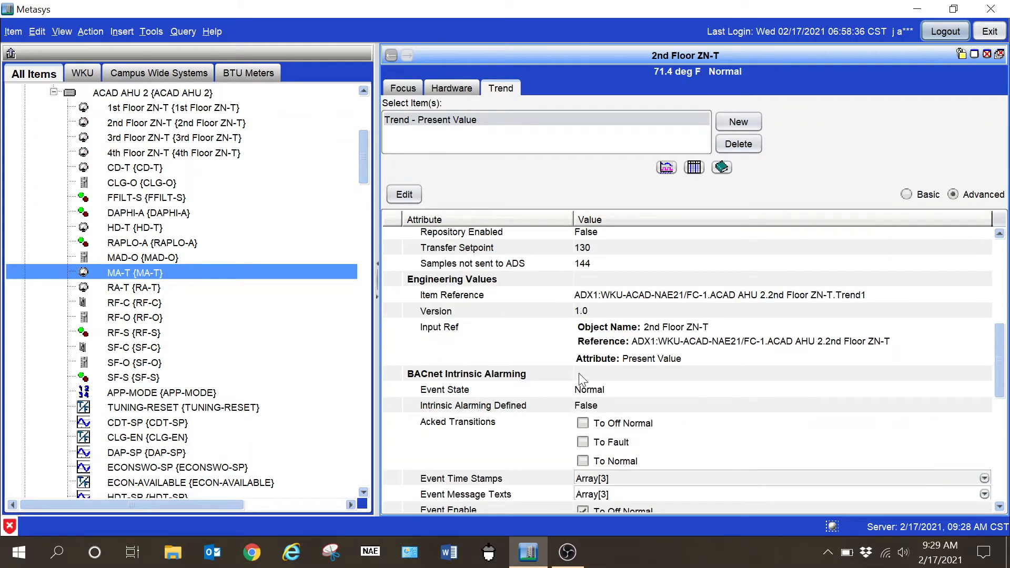
scroll(down, 3)
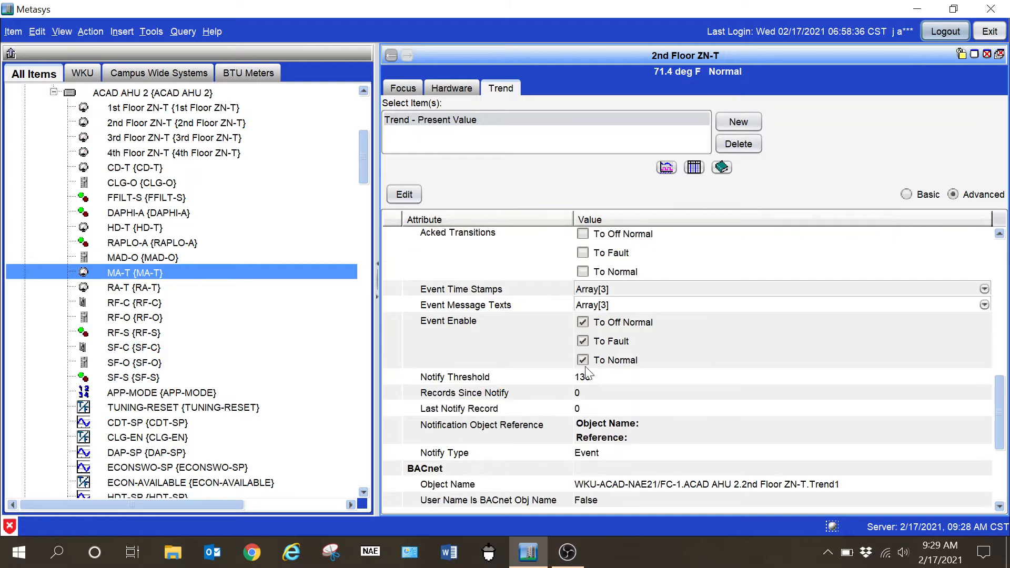
scroll(down, 3)
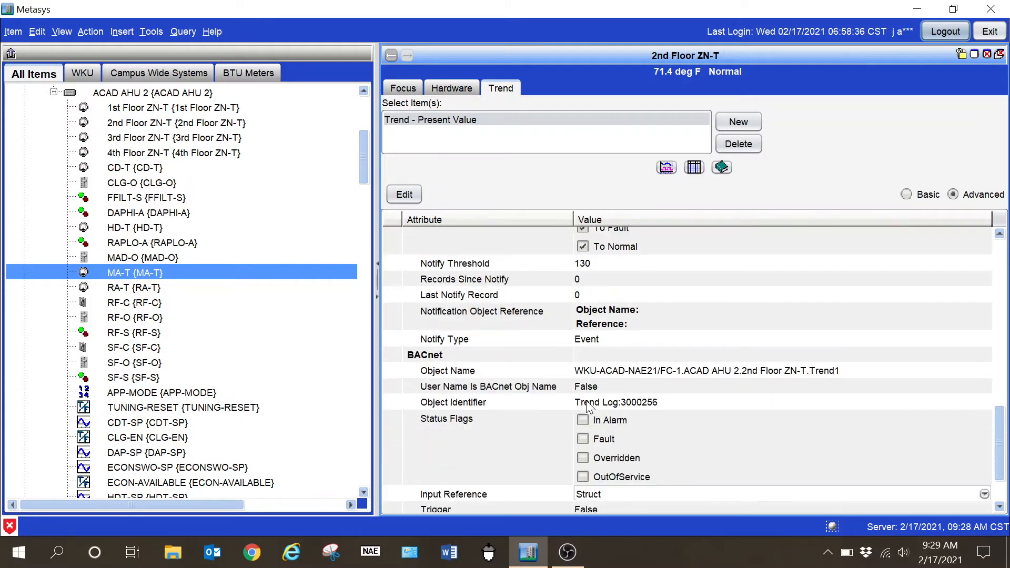
scroll(up, 3)
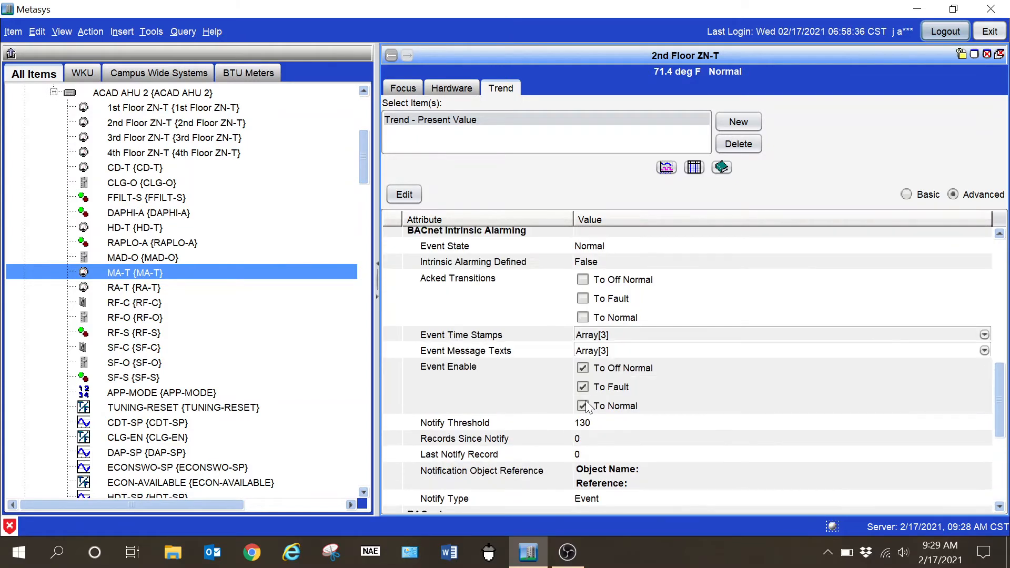
scroll(up, 3)
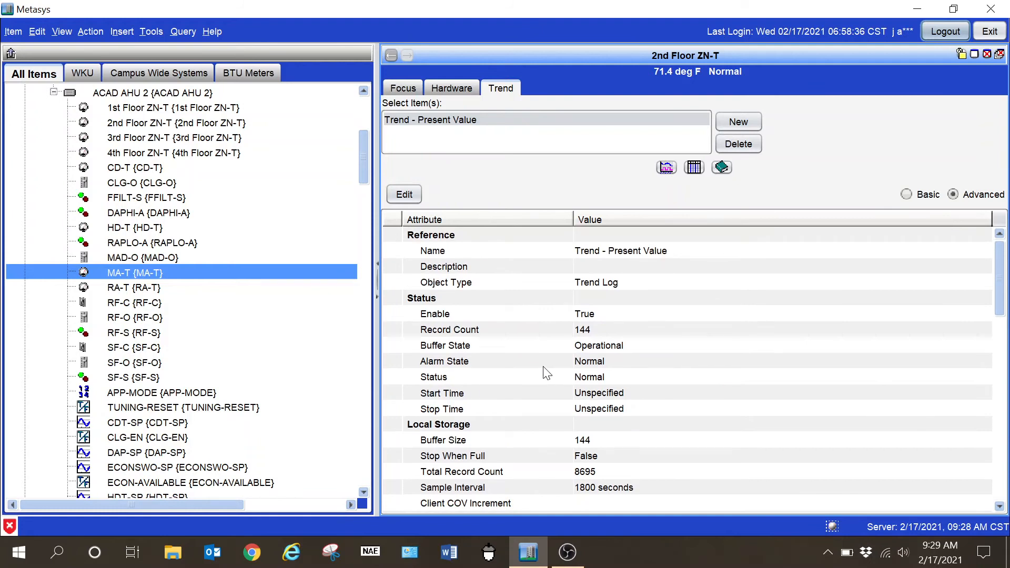
scroll(down, 3)
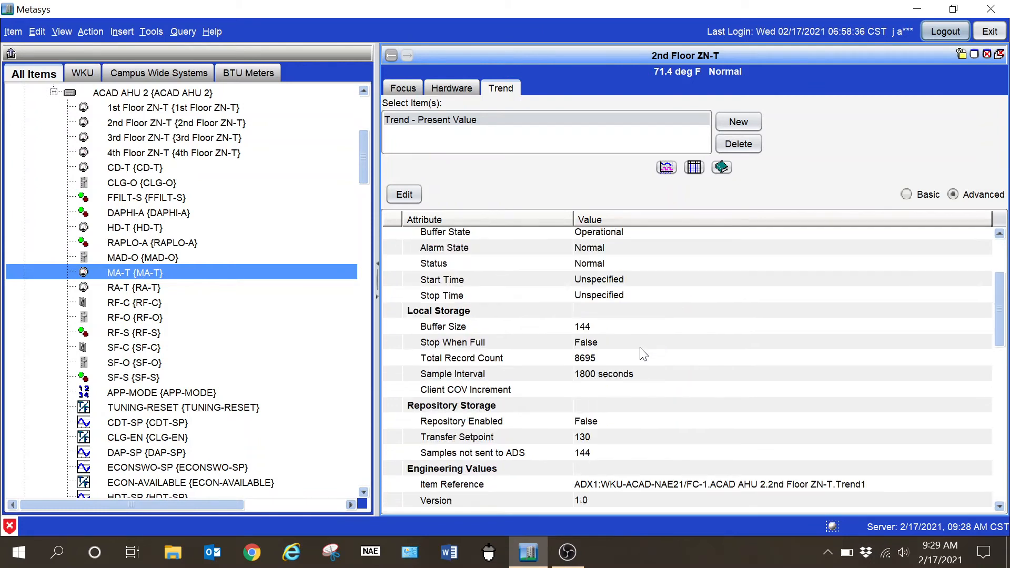
scroll(up, 3)
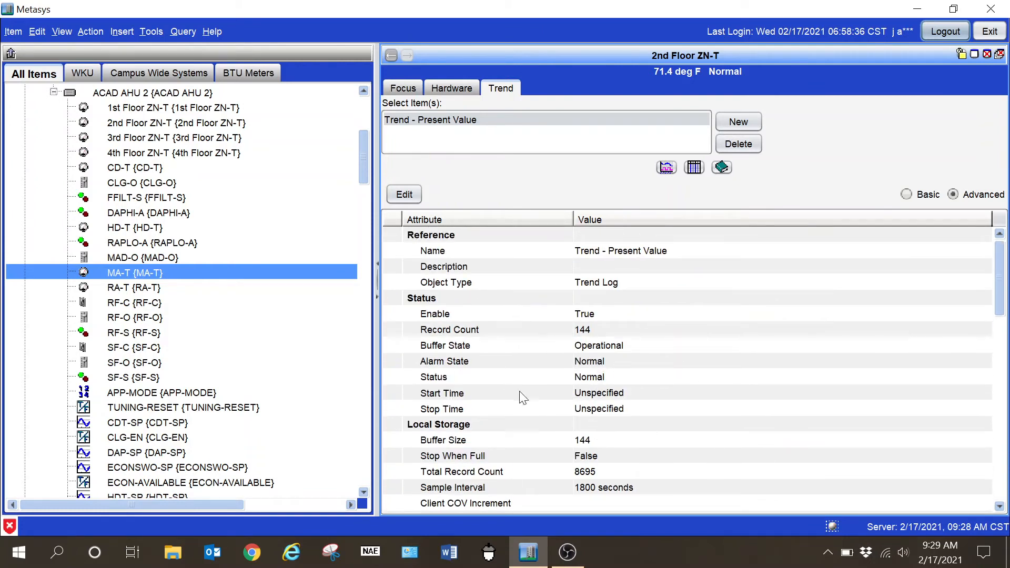
mouse_move(168, 133)
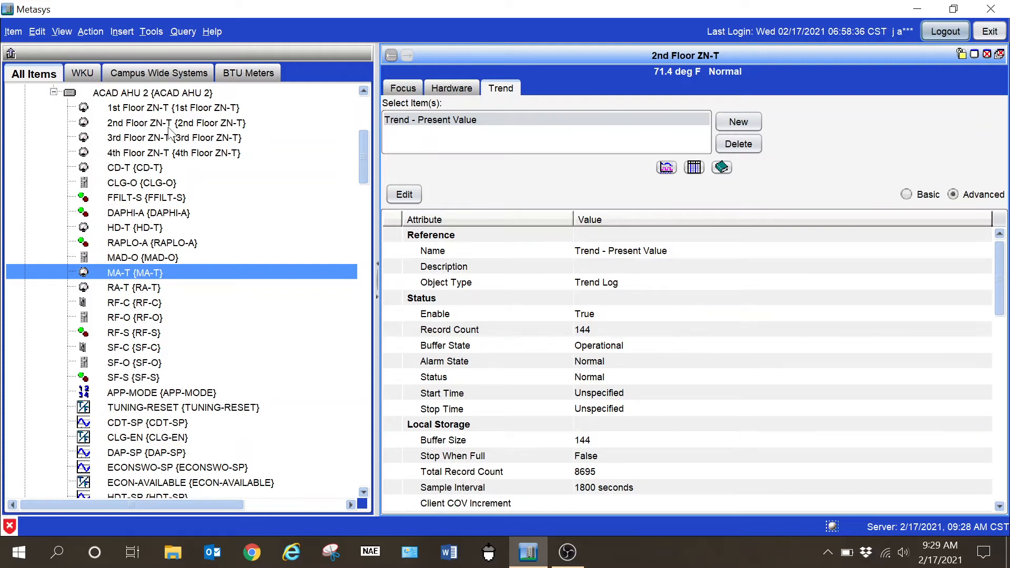
mouse_move(562, 309)
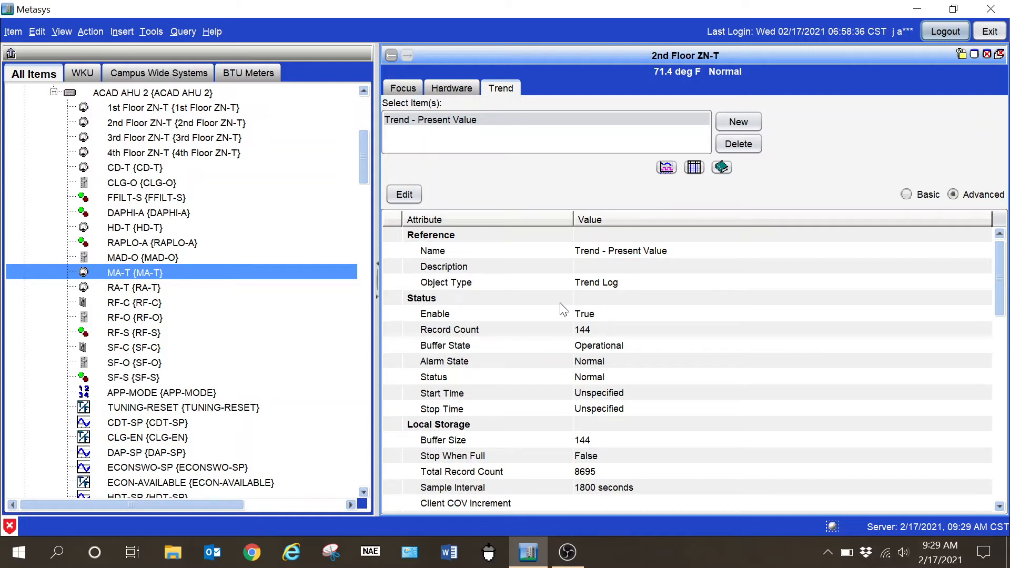
mouse_move(234, 236)
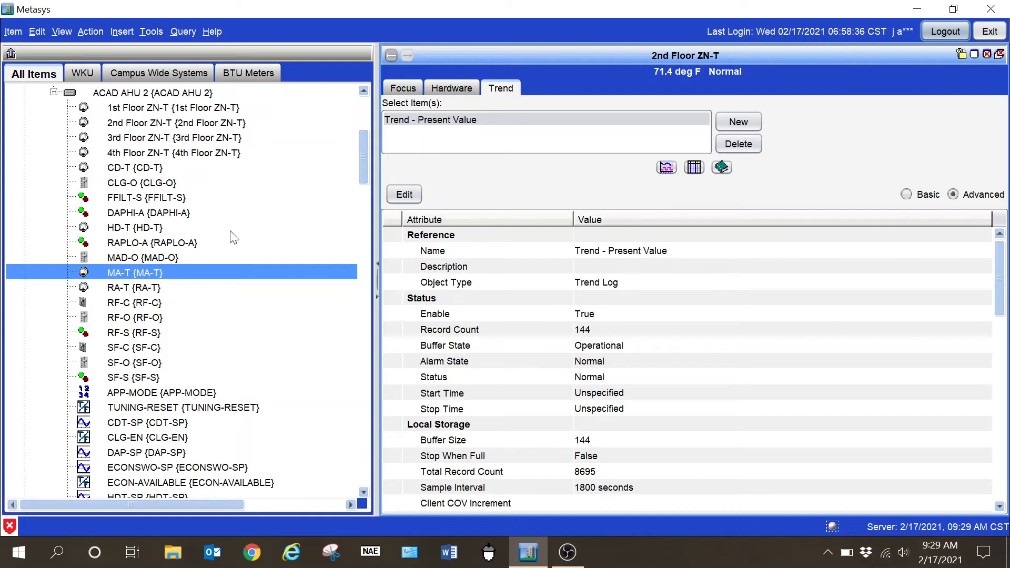
mouse_move(168, 127)
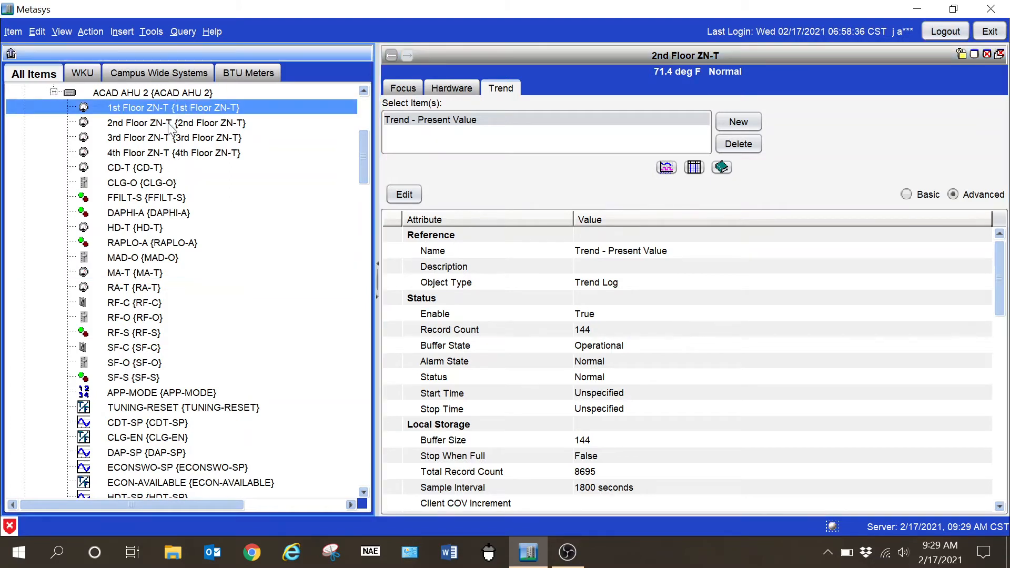
mouse_move(174, 123)
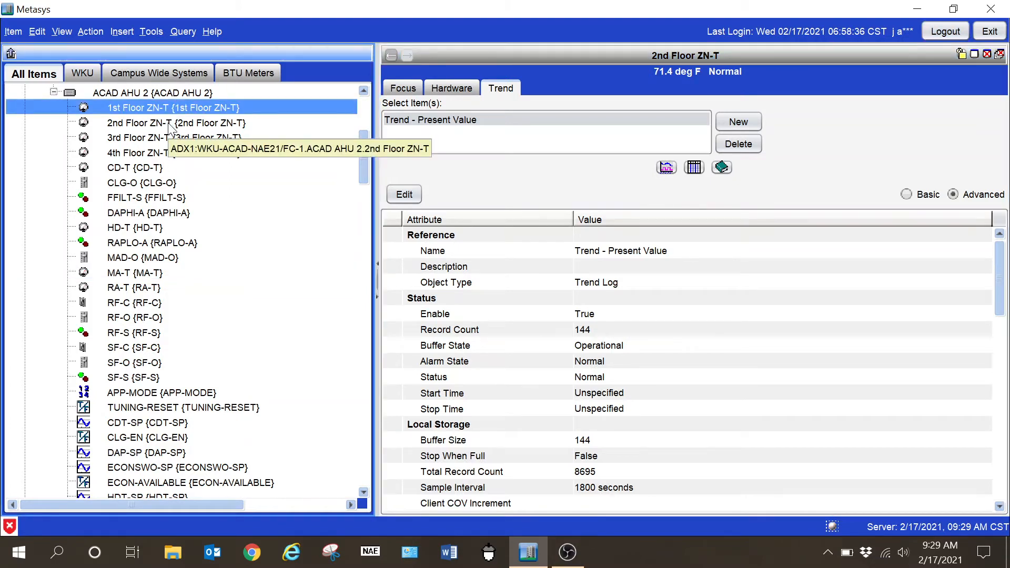
- Plot the 1st and 2nd Floor ZN-T temperatures together in one Trend Viewer
click(174, 108)
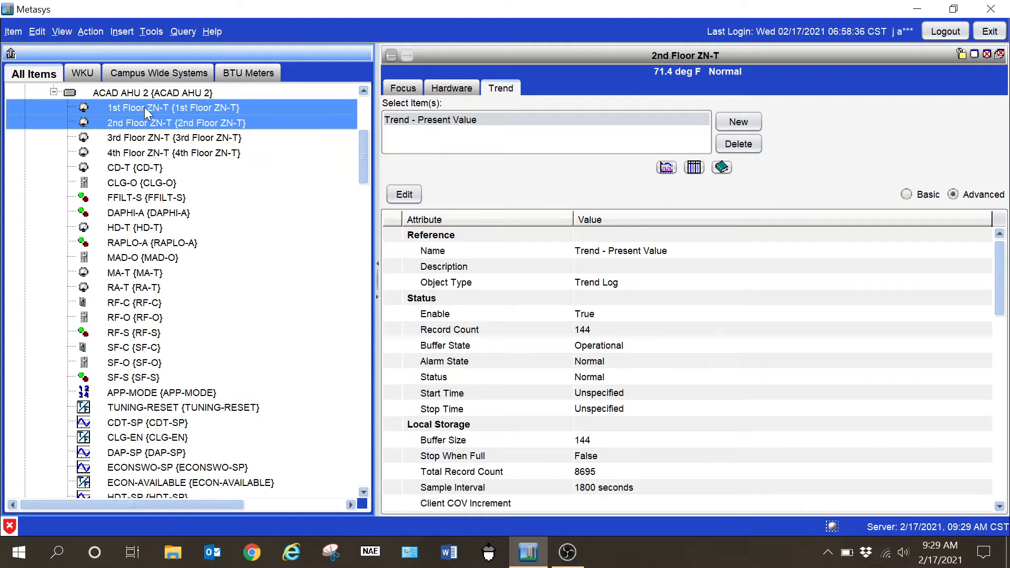
mouse_move(159, 39)
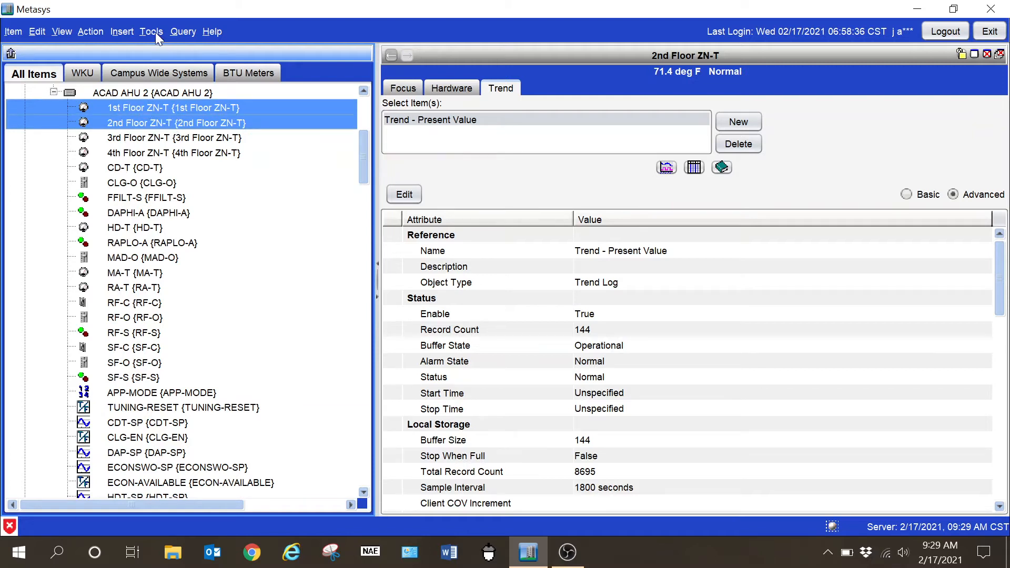
click(61, 31)
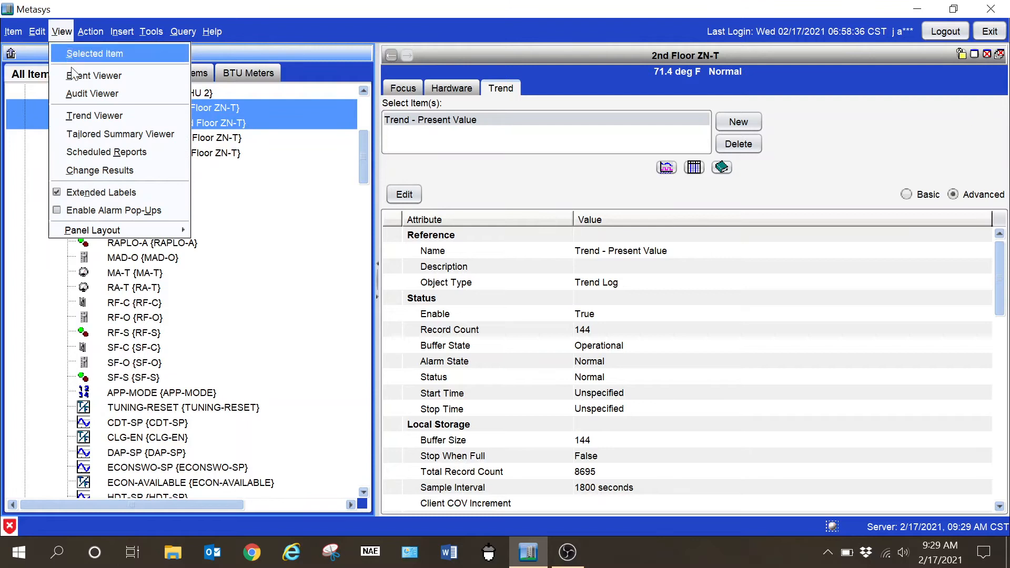
mouse_move(94, 116)
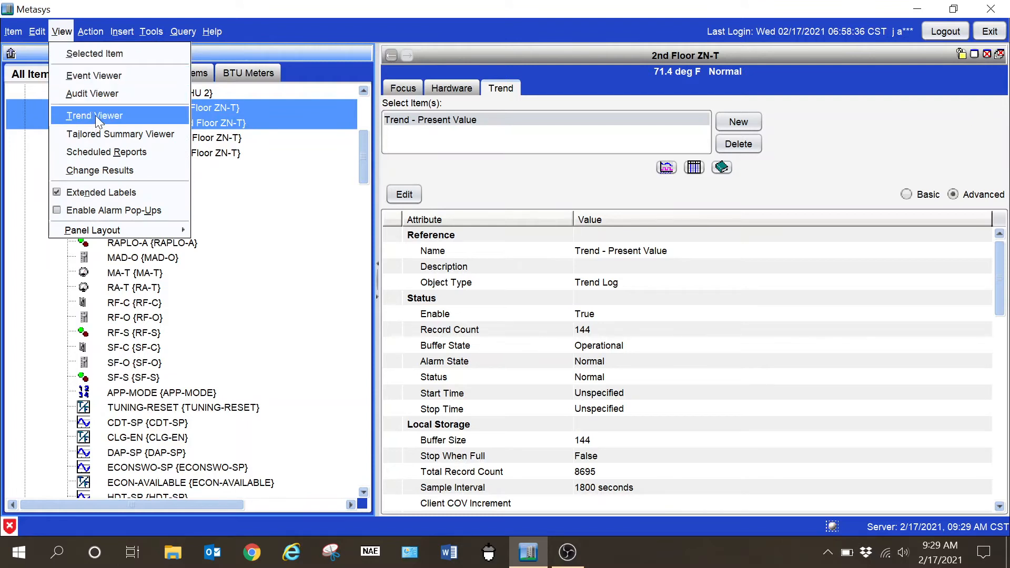
click(94, 116)
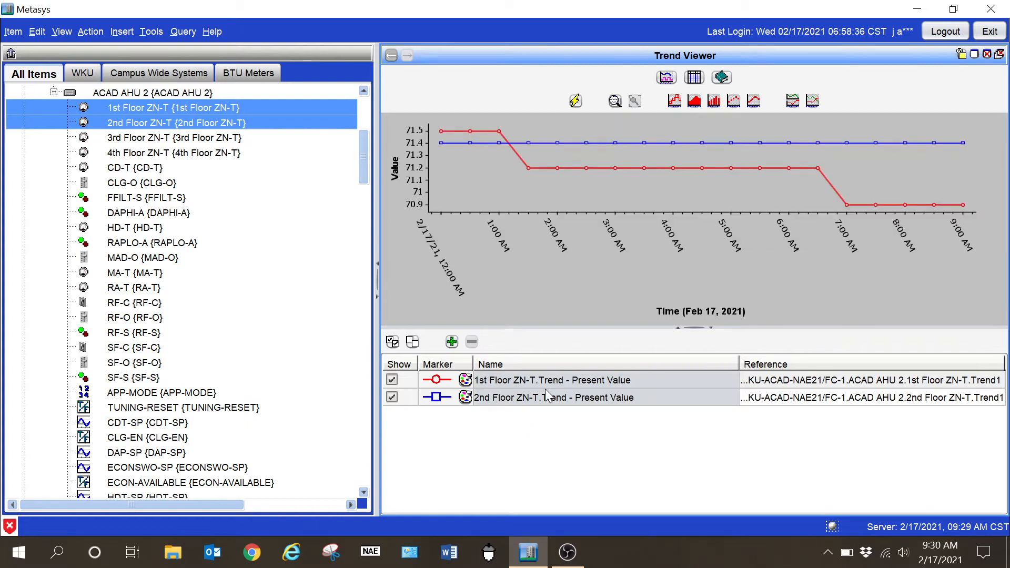
mouse_move(847, 157)
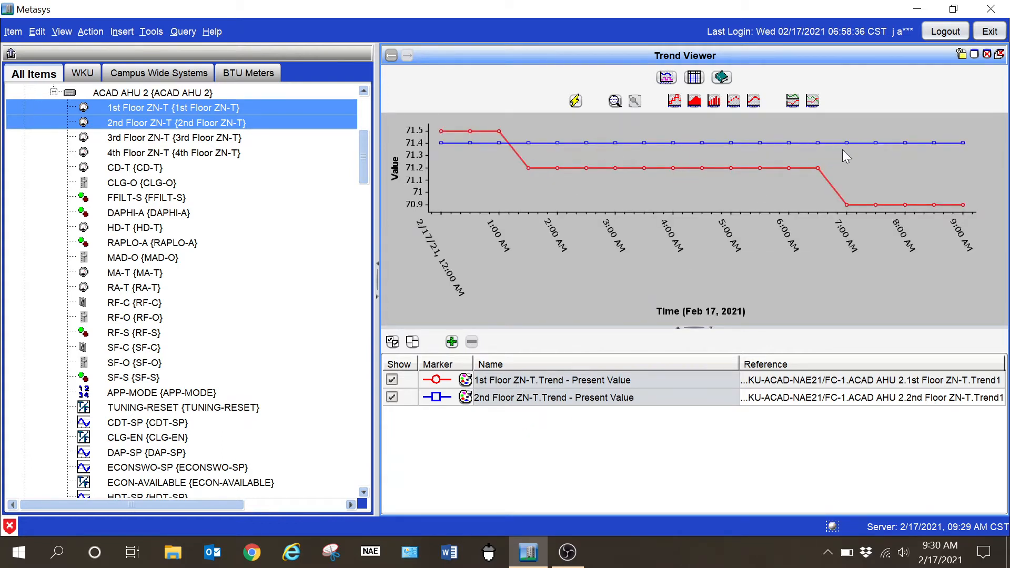
mouse_move(883, 183)
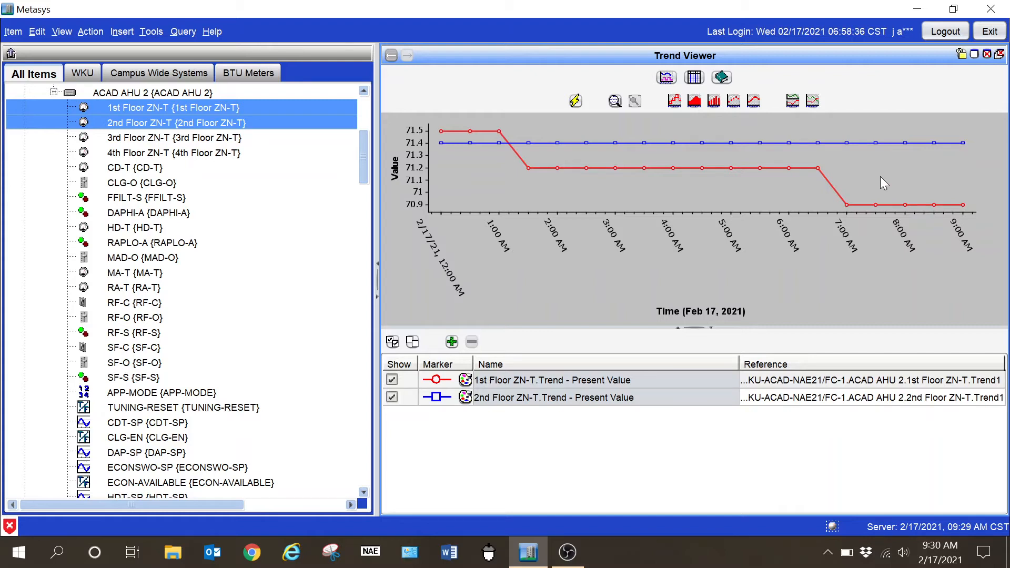
mouse_move(847, 234)
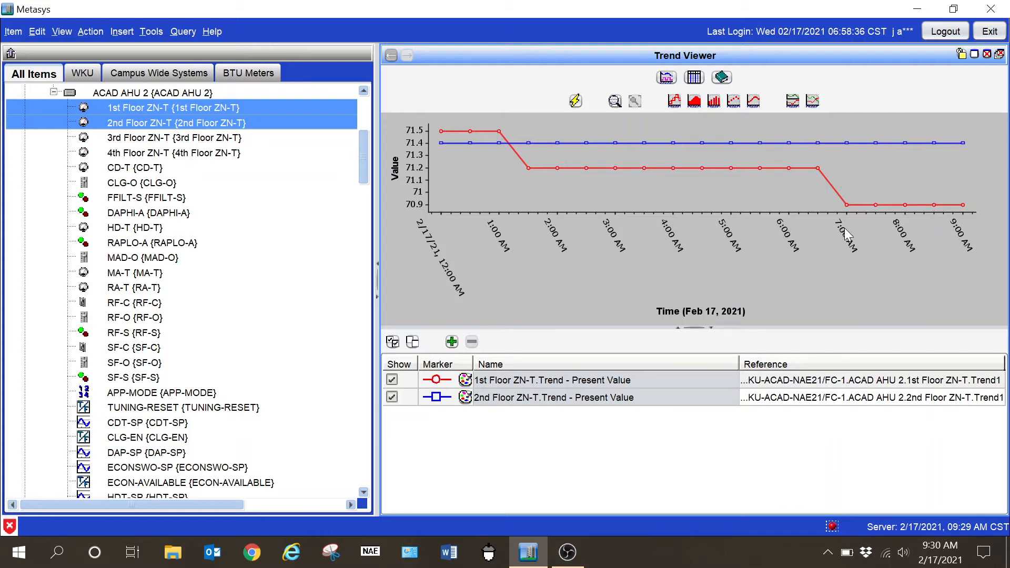
mouse_move(618, 206)
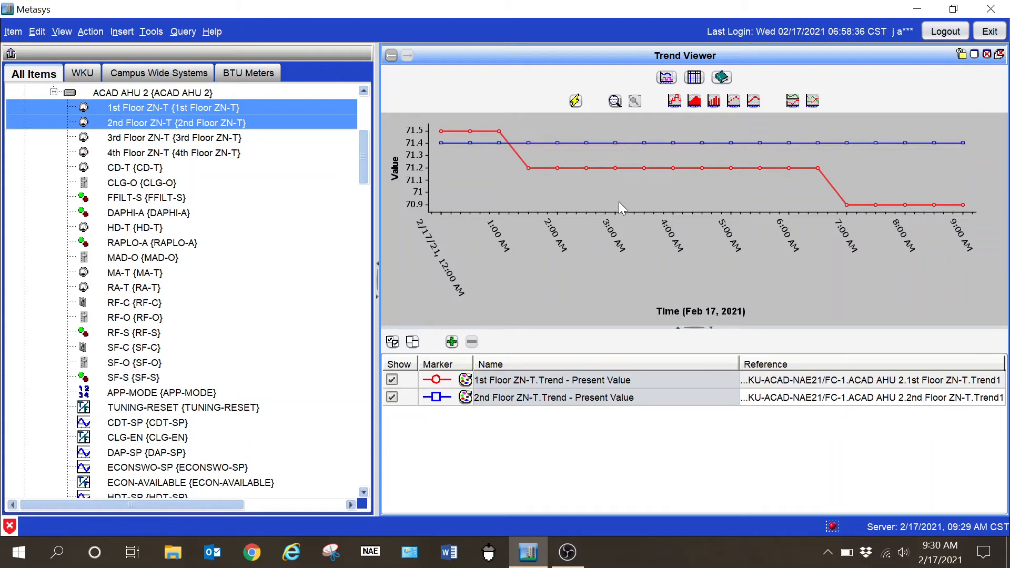
mouse_move(638, 228)
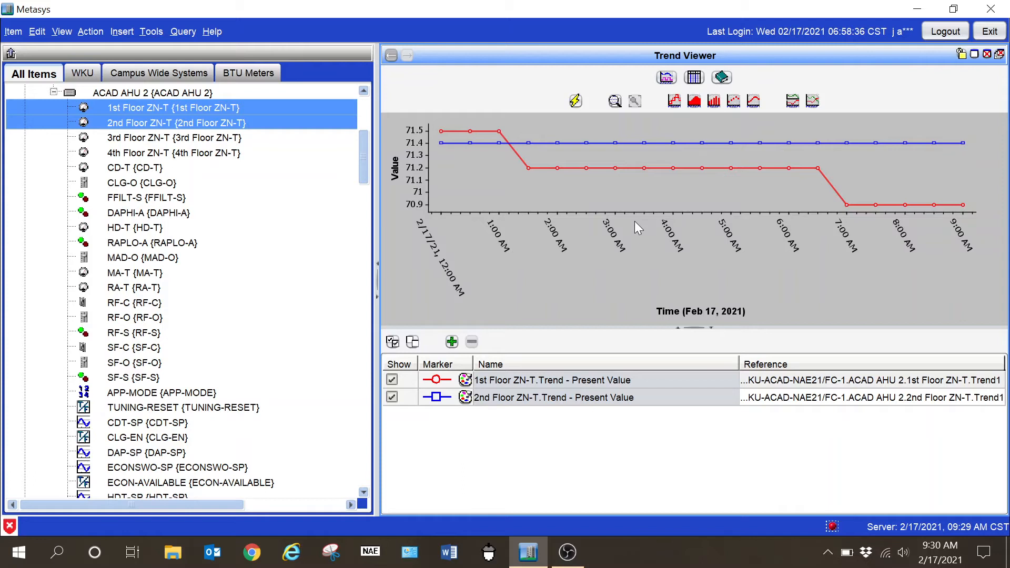
mouse_move(587, 192)
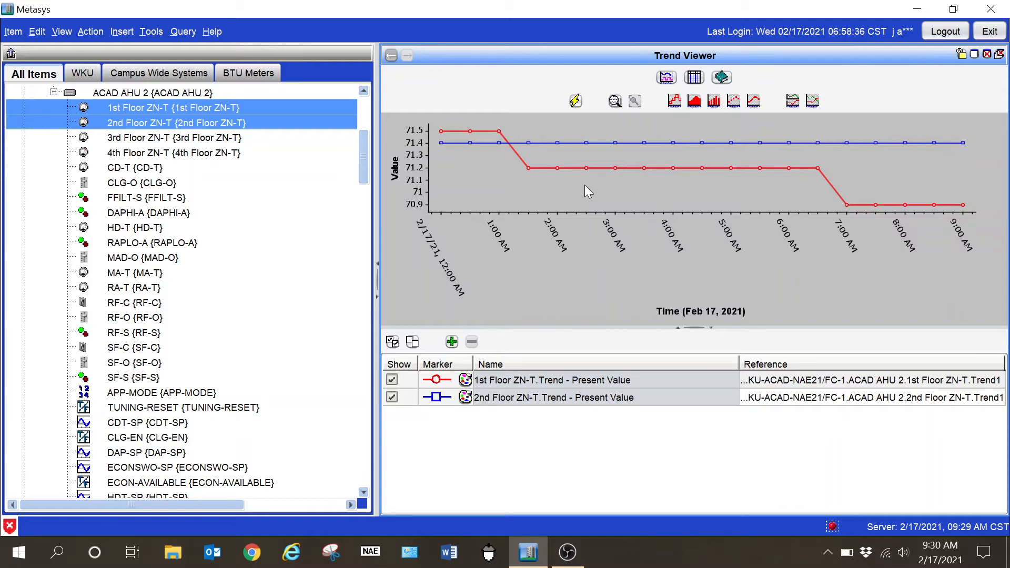
mouse_move(654, 225)
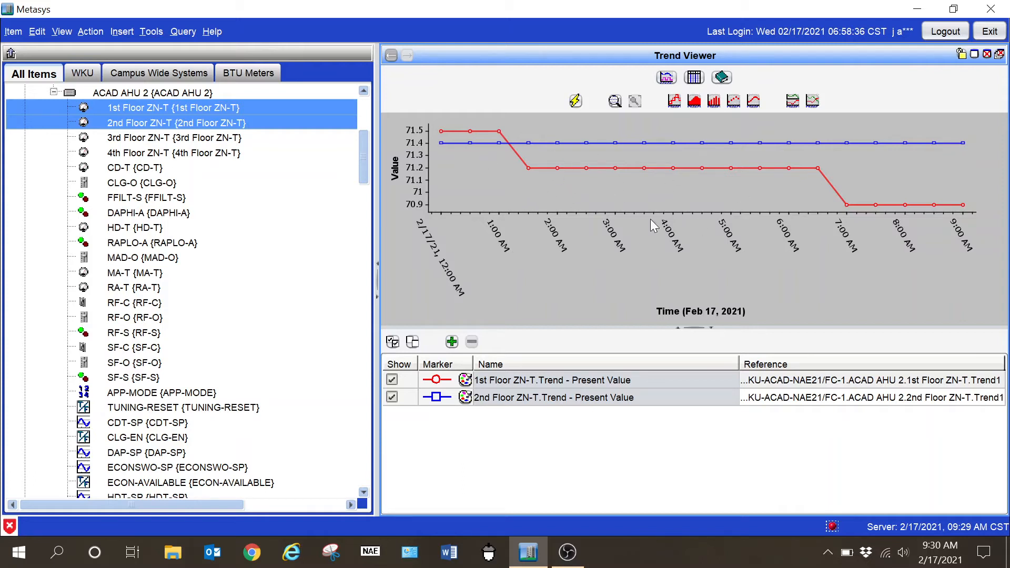
mouse_move(737, 78)
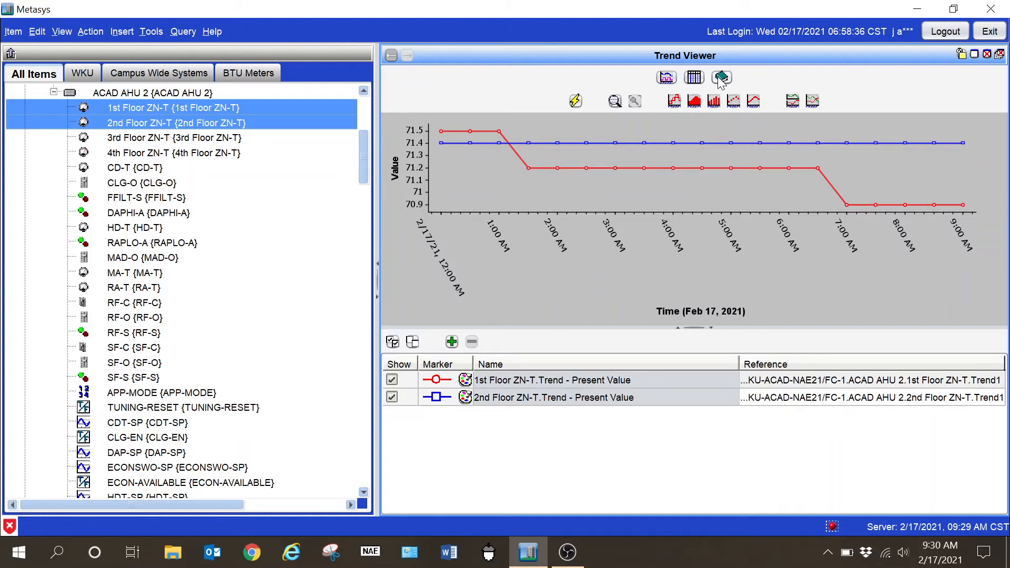
- Set the trend range start to October 1, 2020 and show both floors' temperatures as a table
click(721, 77)
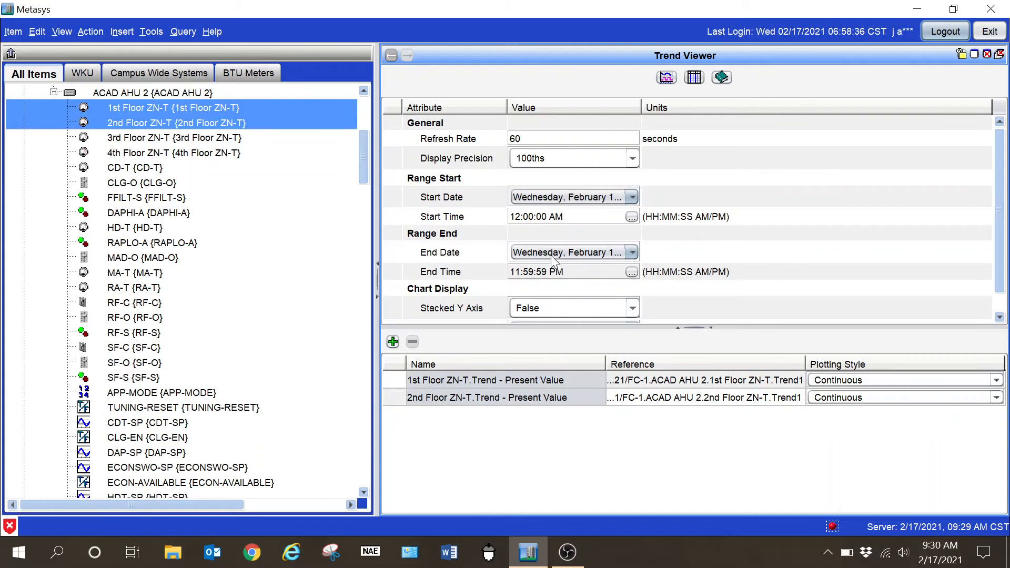
mouse_move(569, 202)
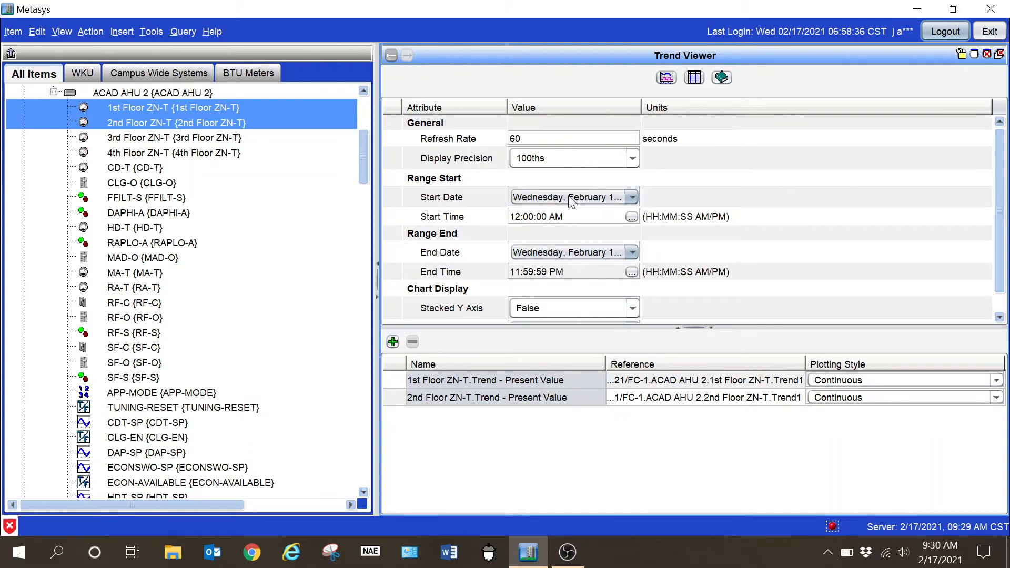
mouse_move(596, 229)
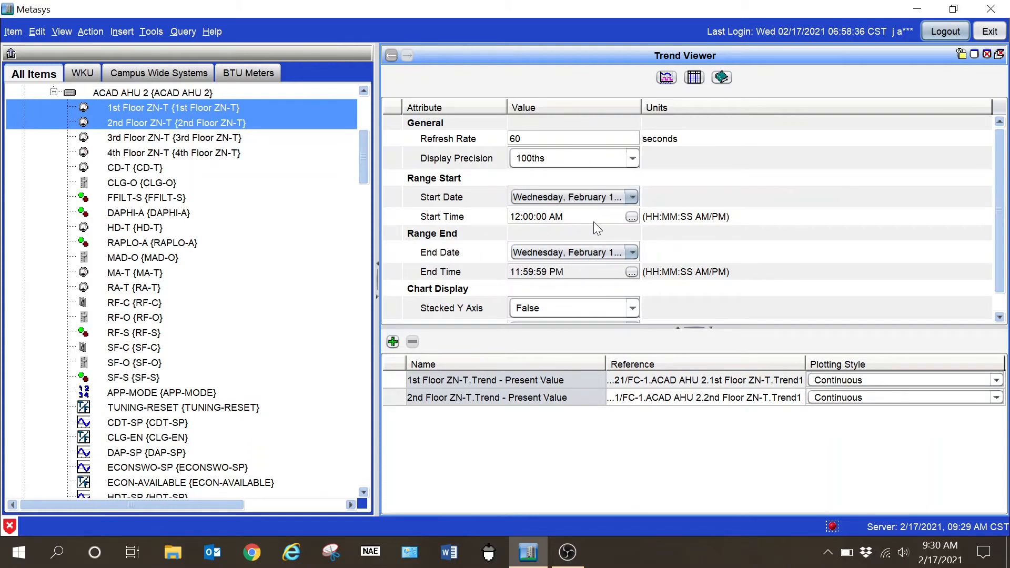
click(632, 197)
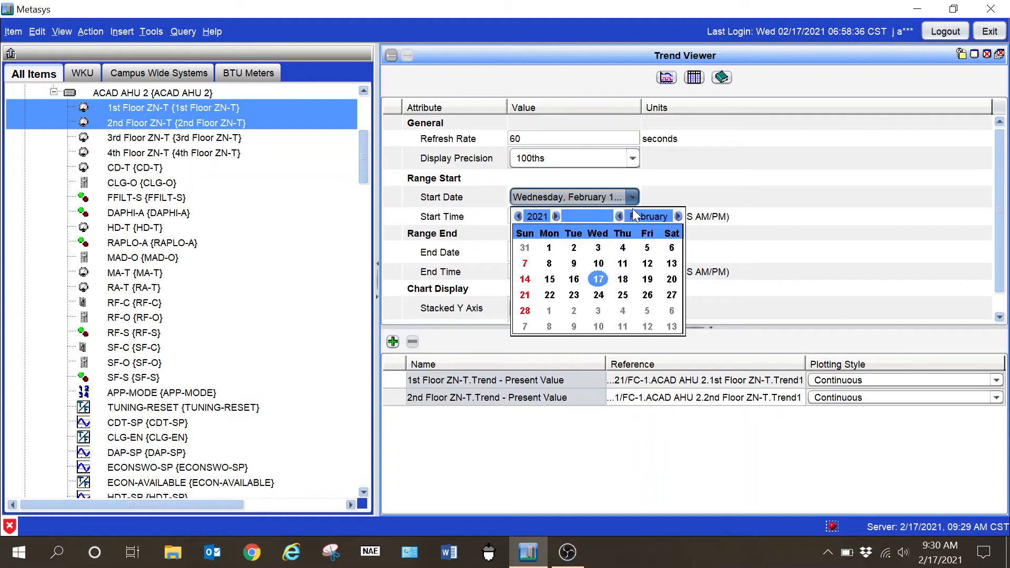
mouse_move(628, 223)
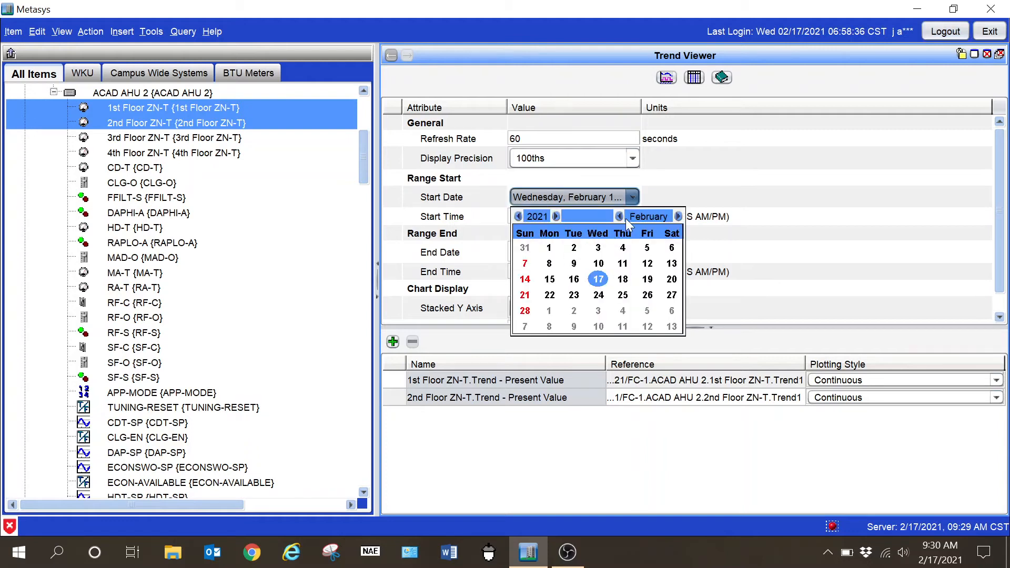
mouse_move(621, 222)
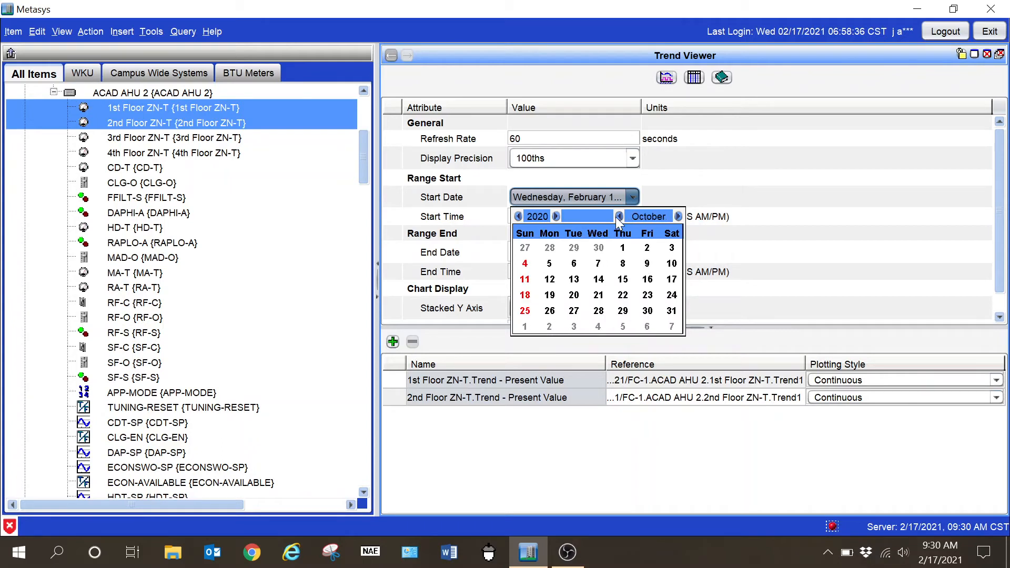
mouse_move(627, 251)
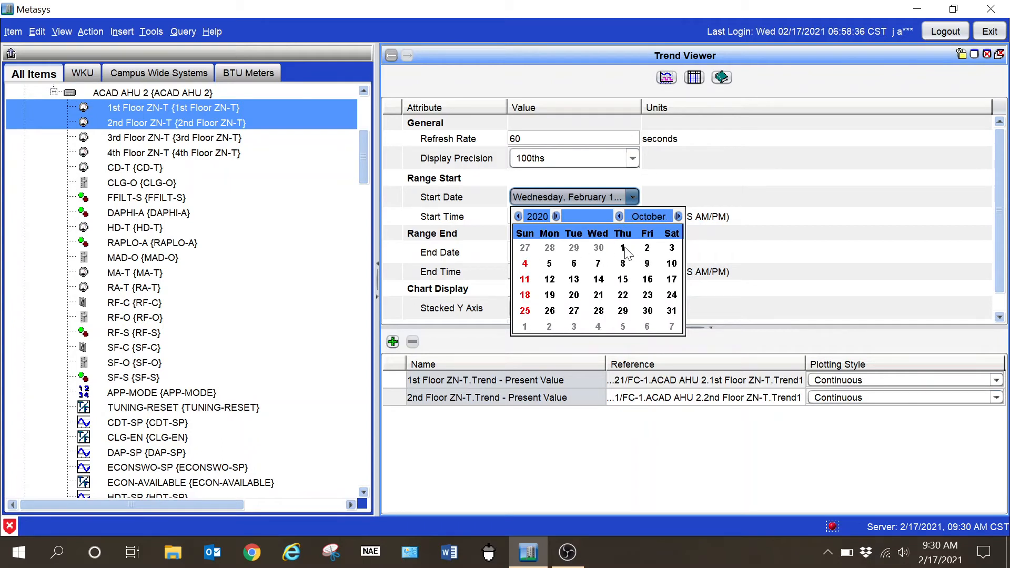
click(621, 248)
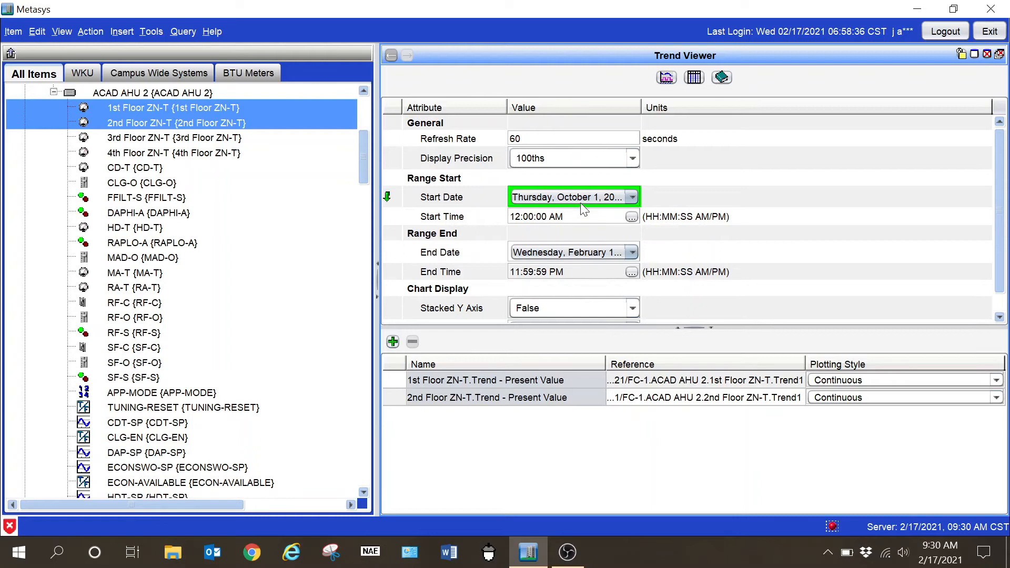
mouse_move(694, 84)
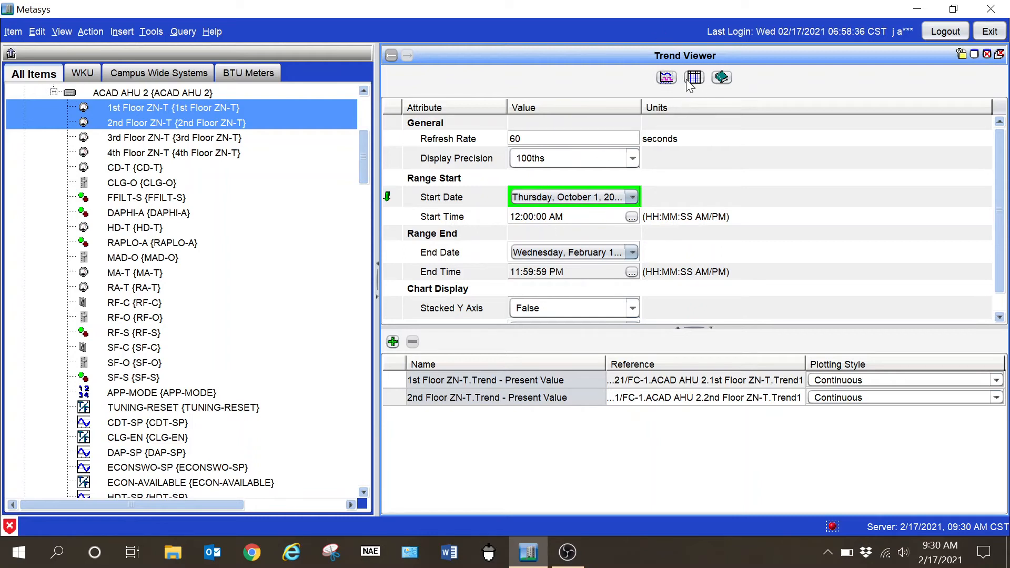
click(694, 77)
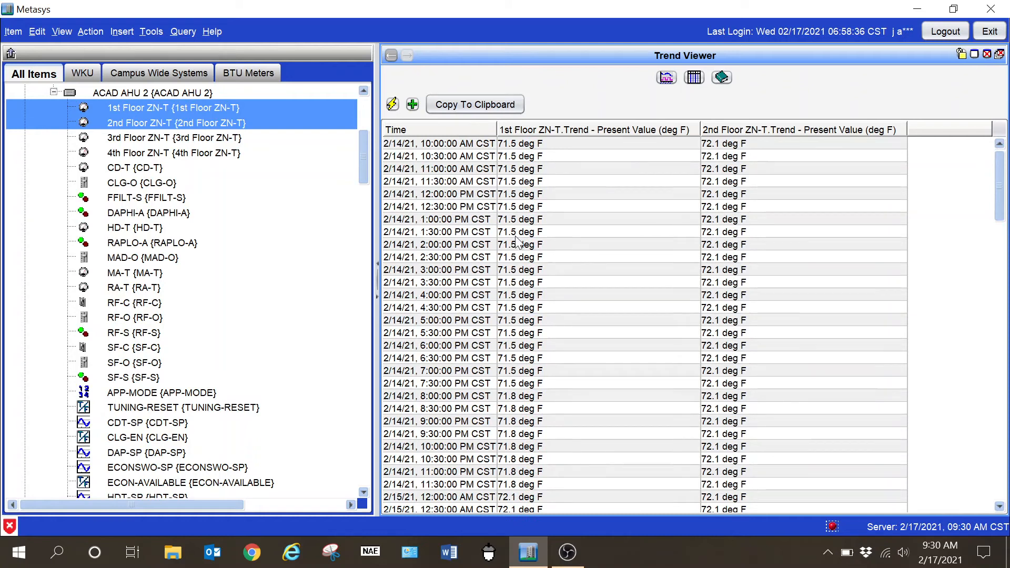
mouse_move(452, 140)
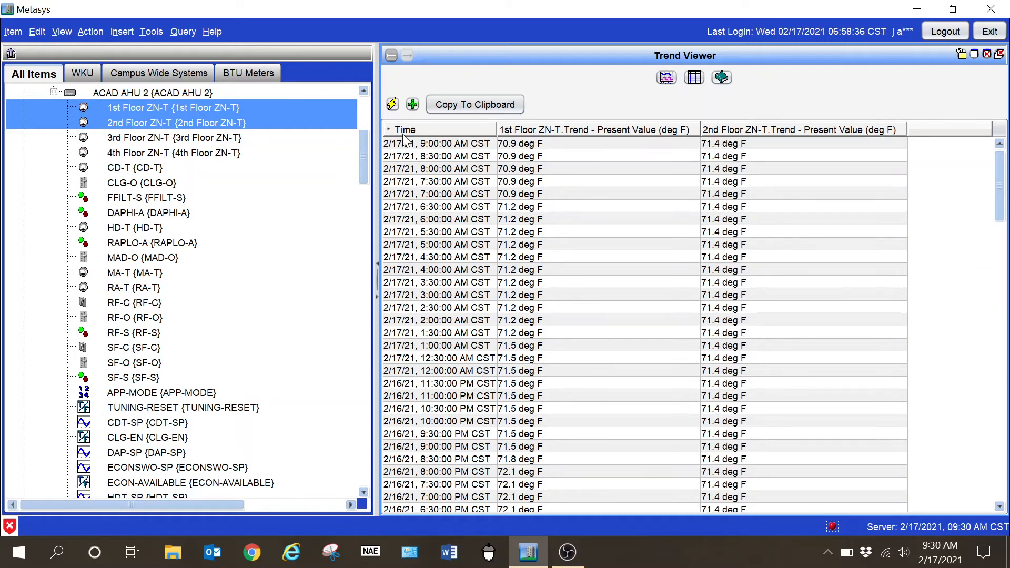
mouse_move(430, 134)
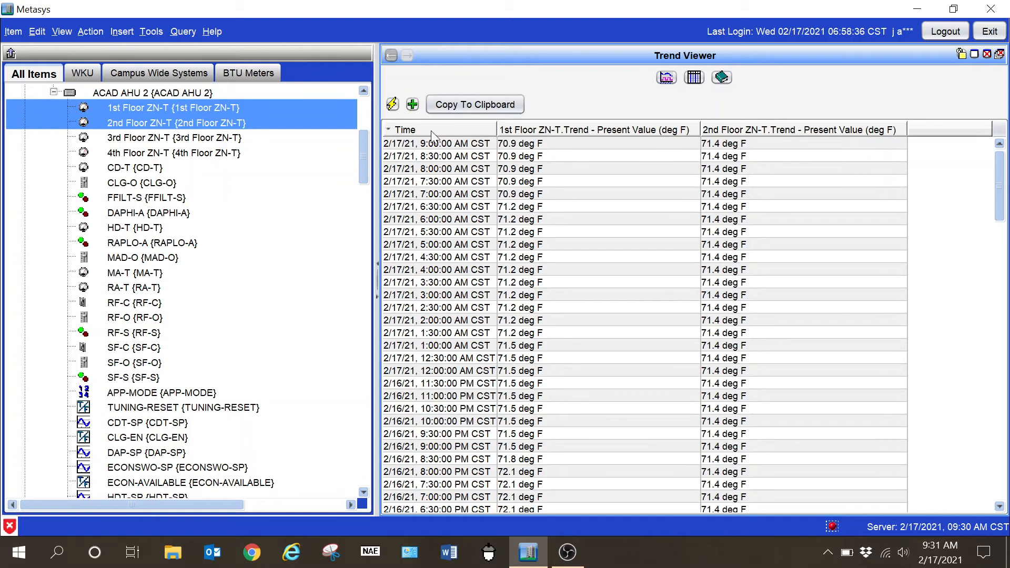
mouse_move(438, 154)
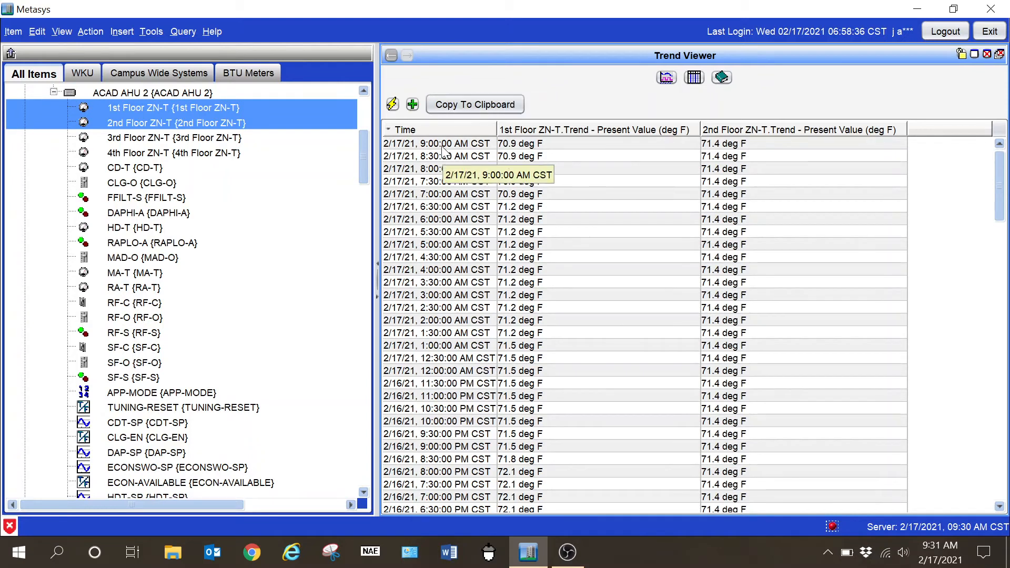
mouse_move(419, 131)
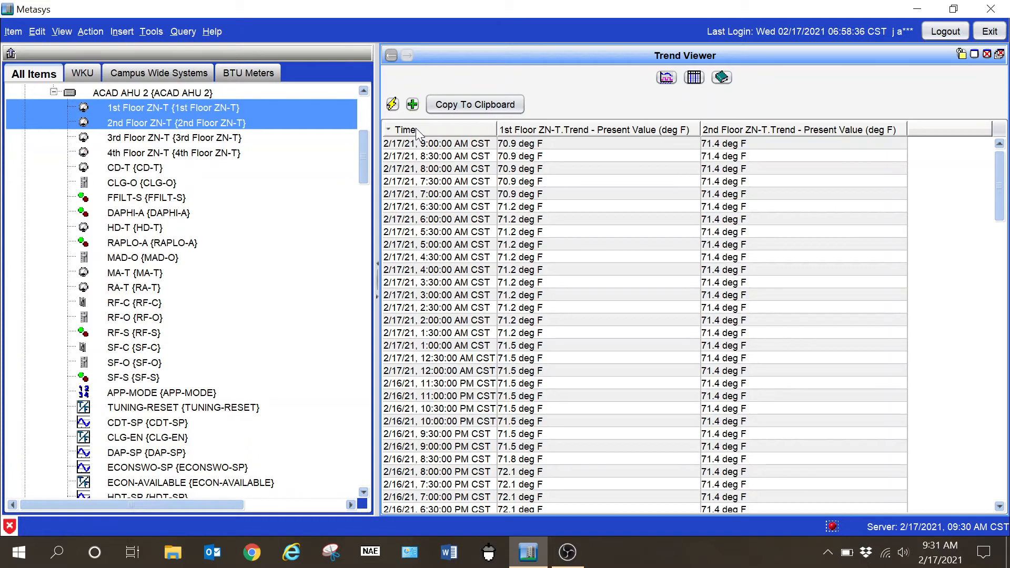
scroll(down, 3)
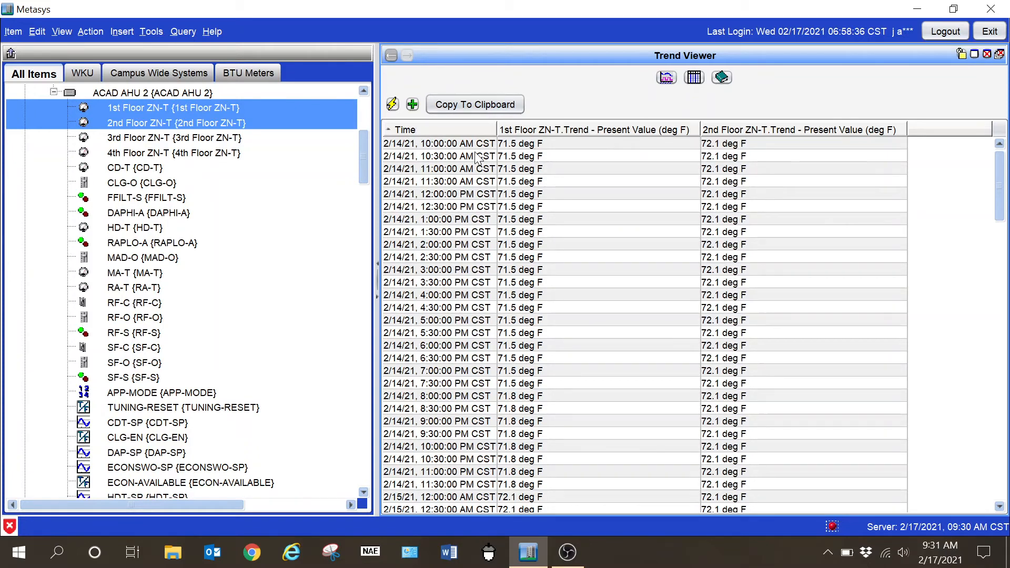
mouse_move(476, 156)
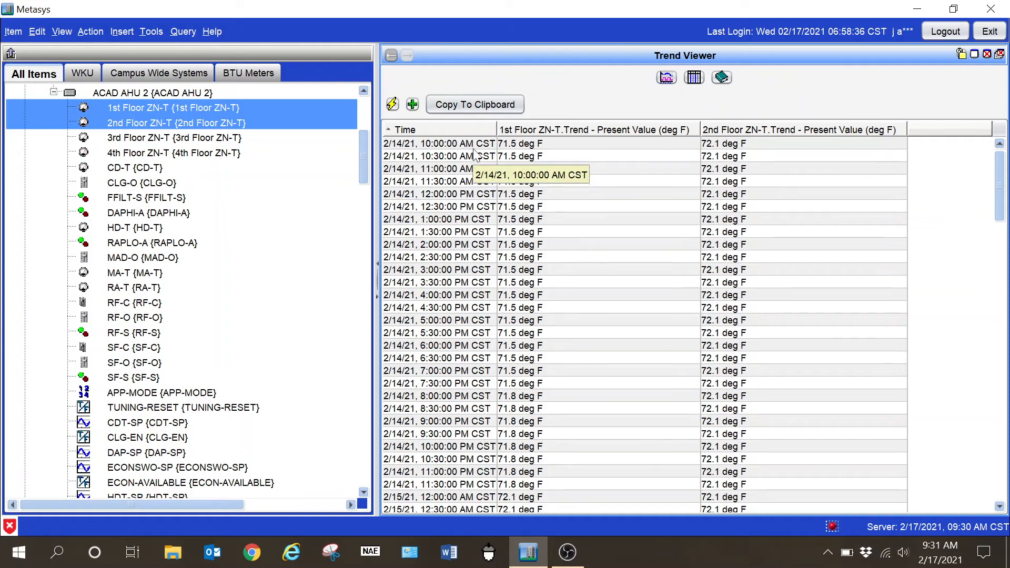
mouse_move(454, 194)
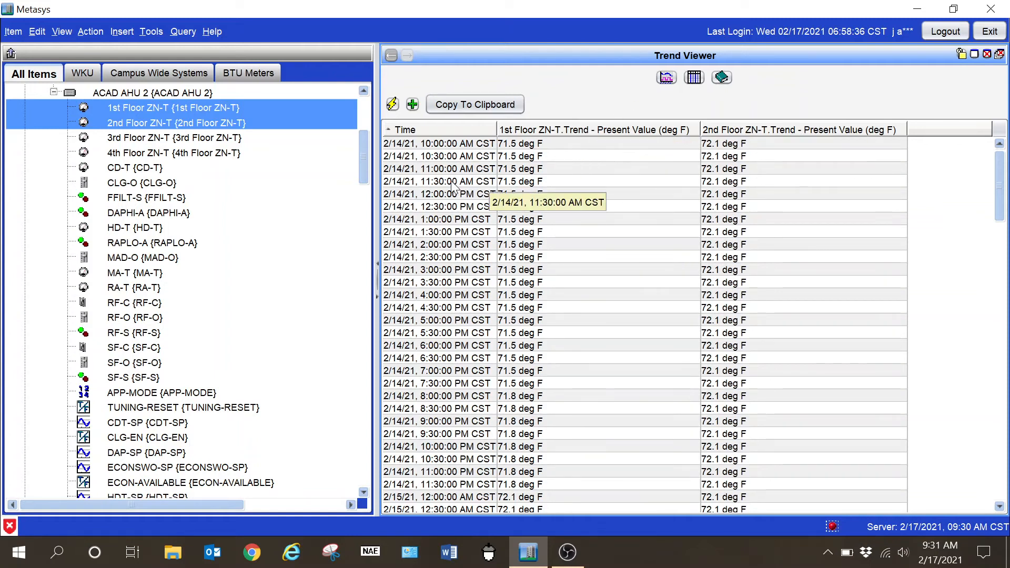
mouse_move(531, 196)
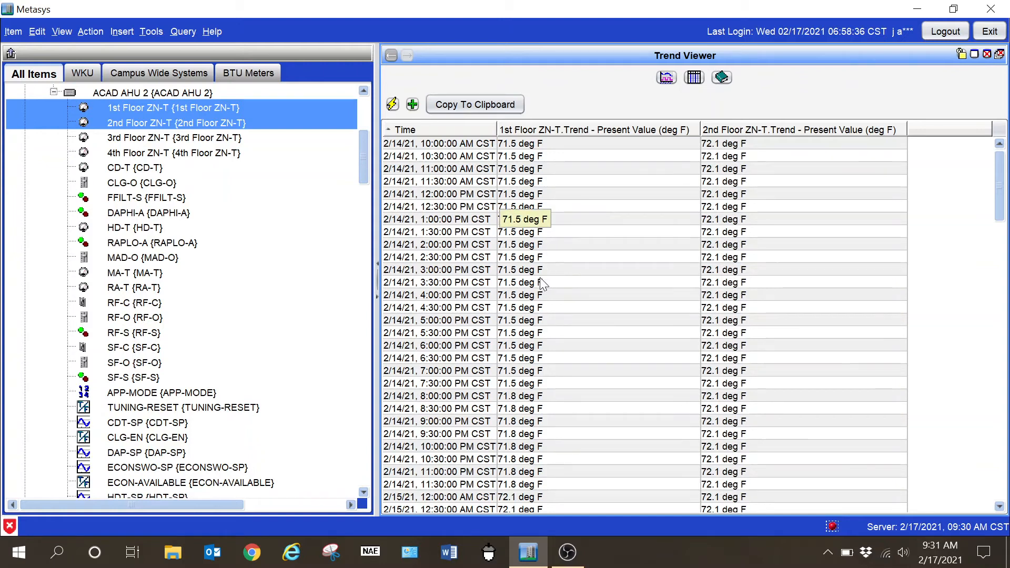
mouse_move(486, 232)
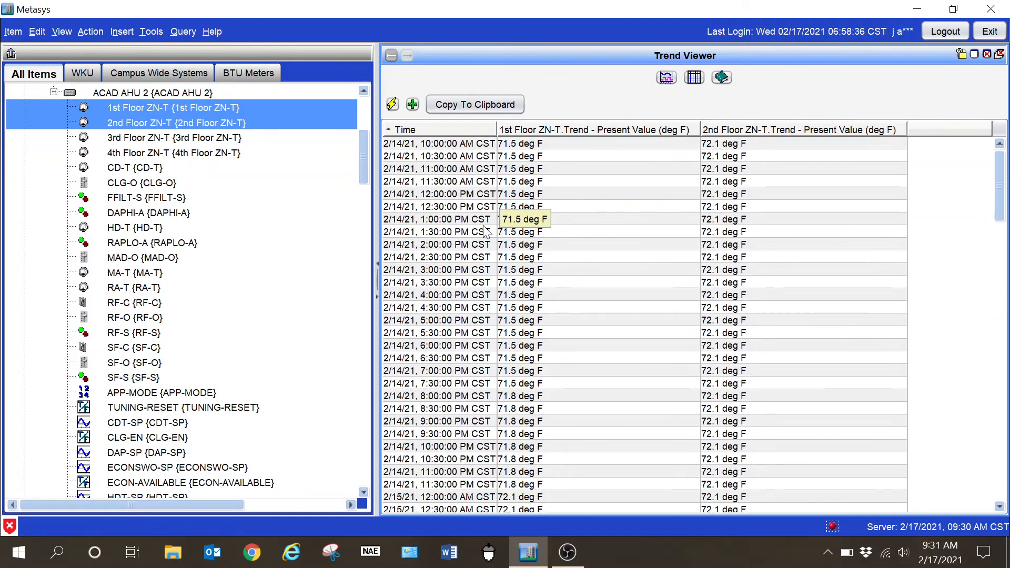
mouse_move(592, 165)
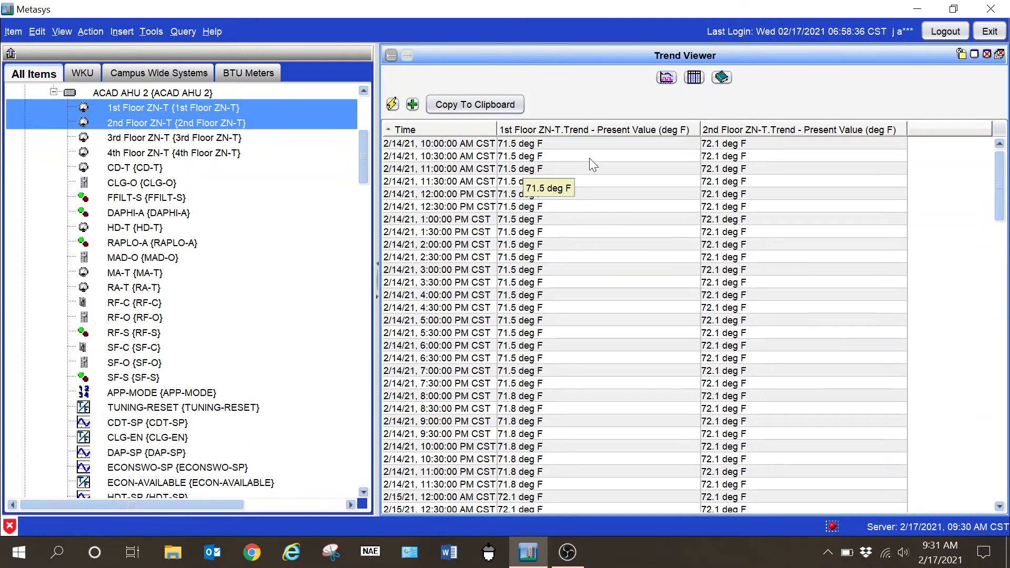
mouse_move(721, 77)
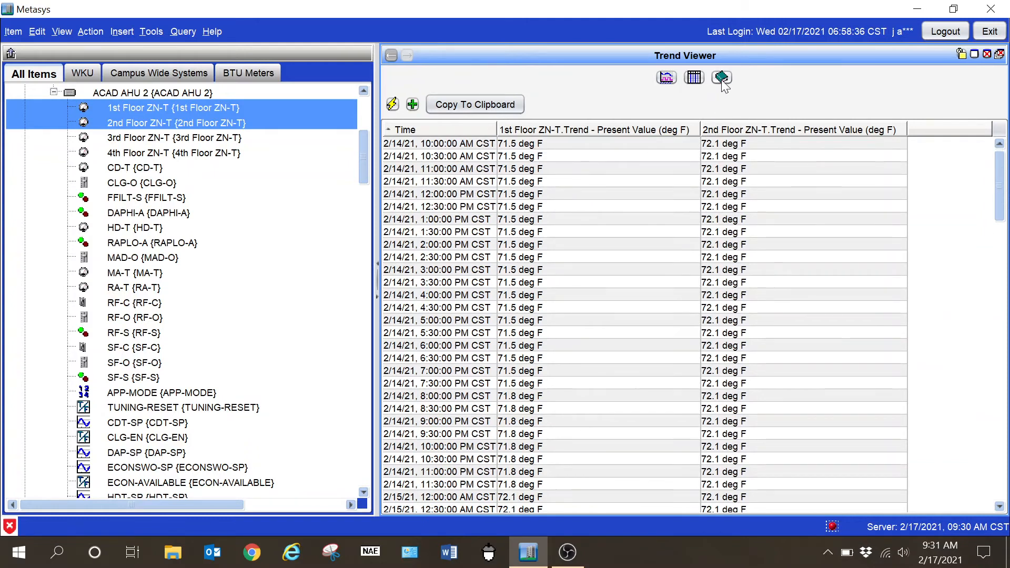
click(721, 77)
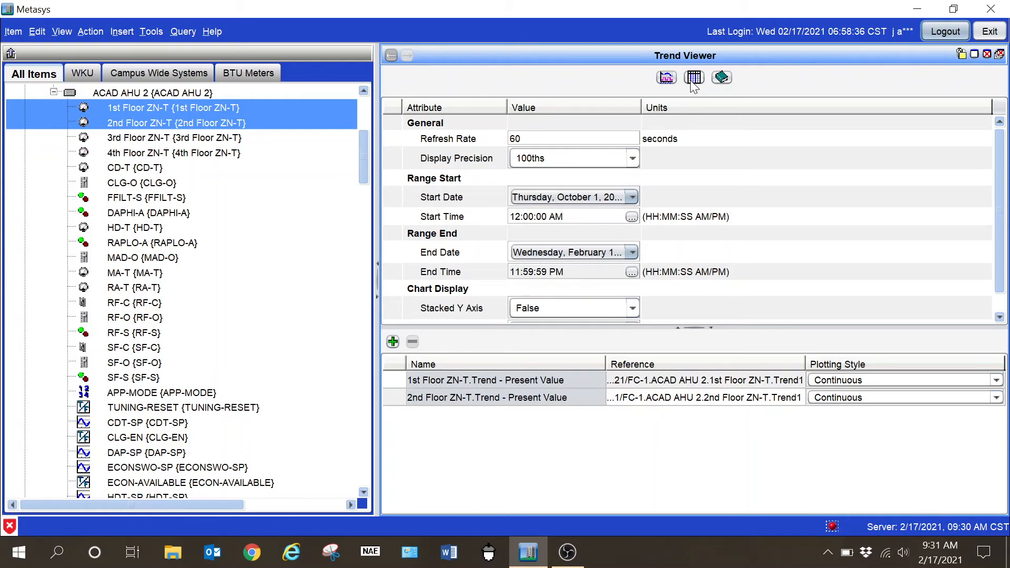
click(693, 77)
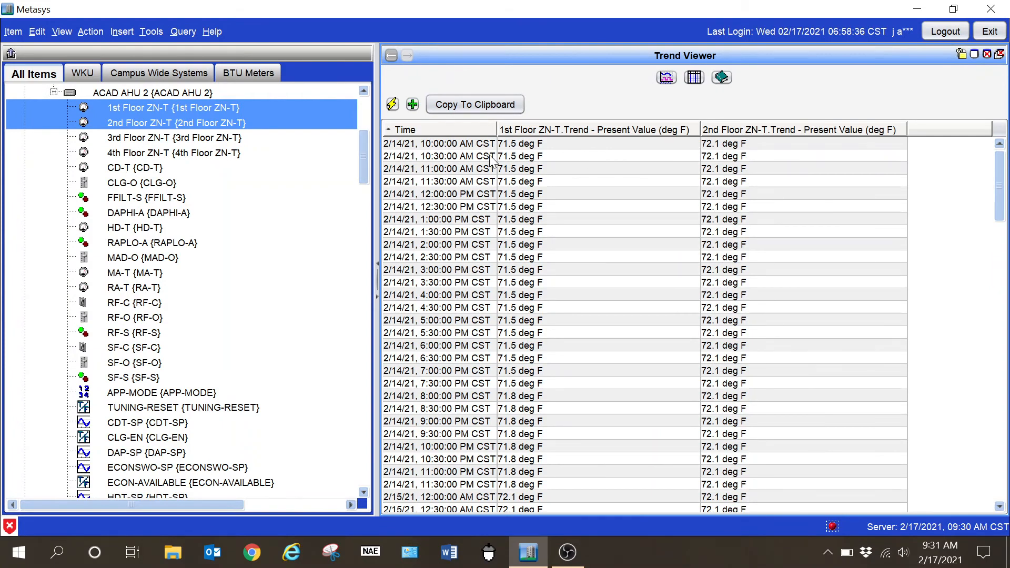
mouse_move(270, 252)
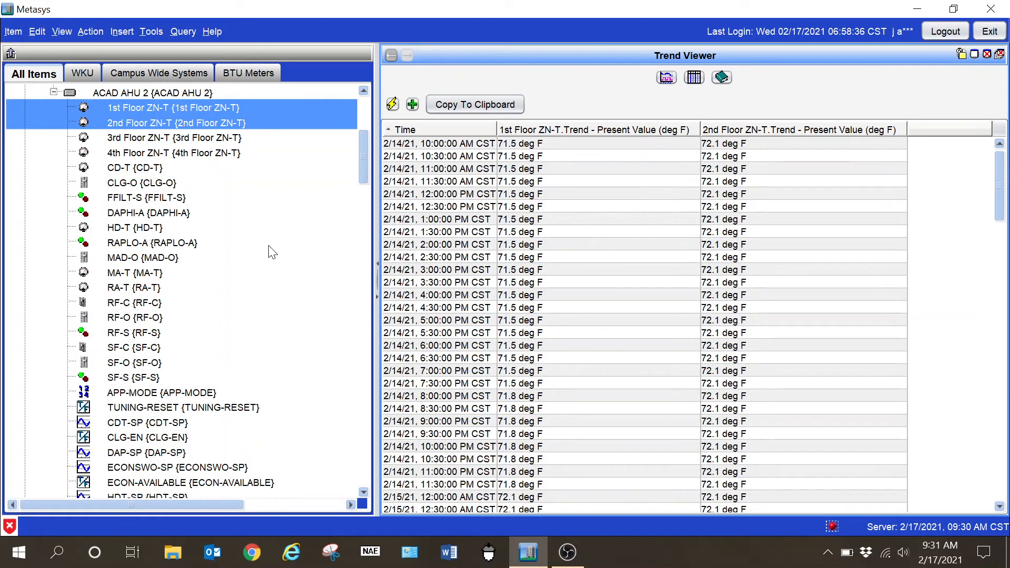
- Locate WKU-ALUMN-NAE50 in the All Items tree and expand its Temp Meters folder
scroll(down, 3)
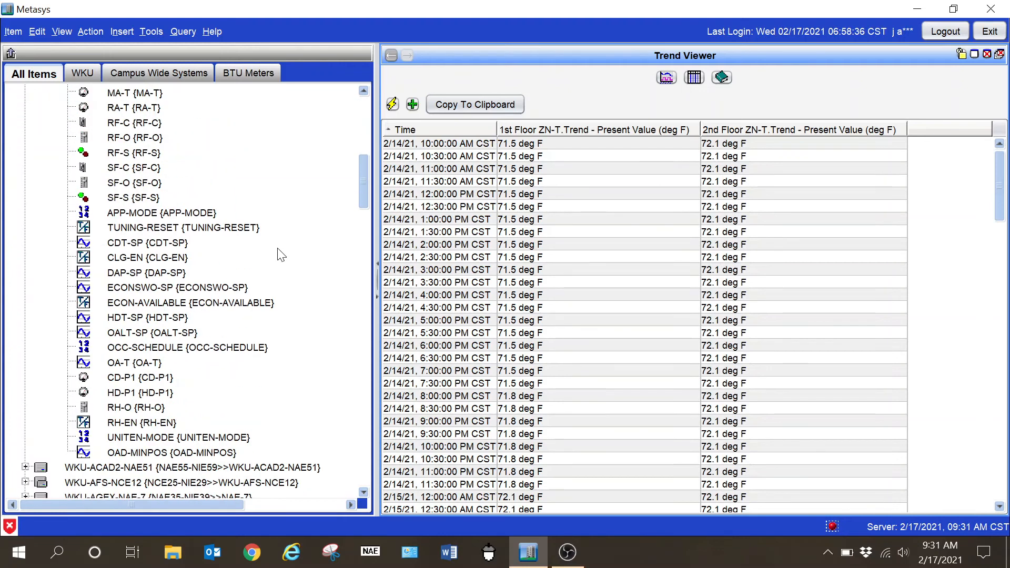
scroll(down, 3)
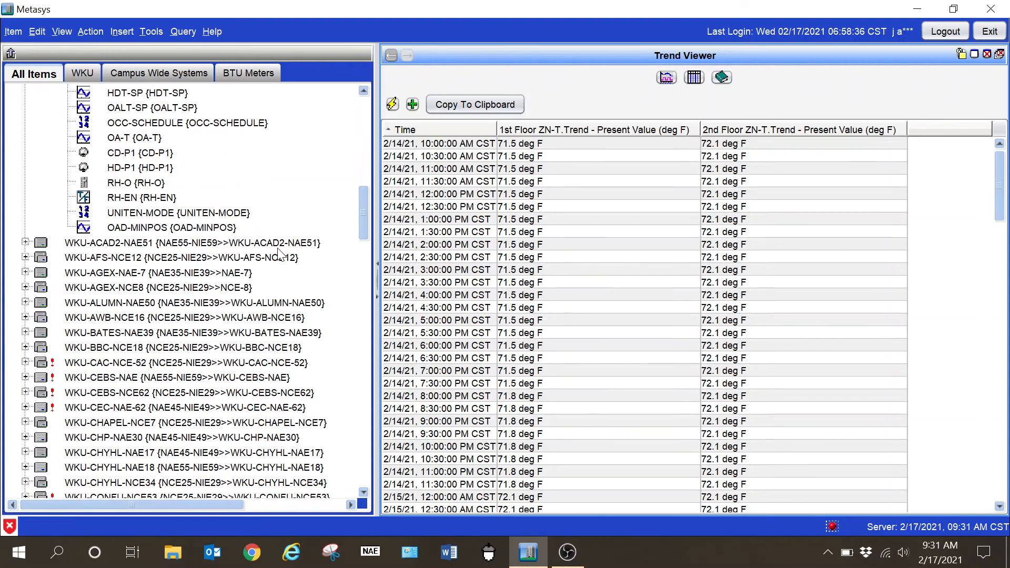
mouse_move(231, 282)
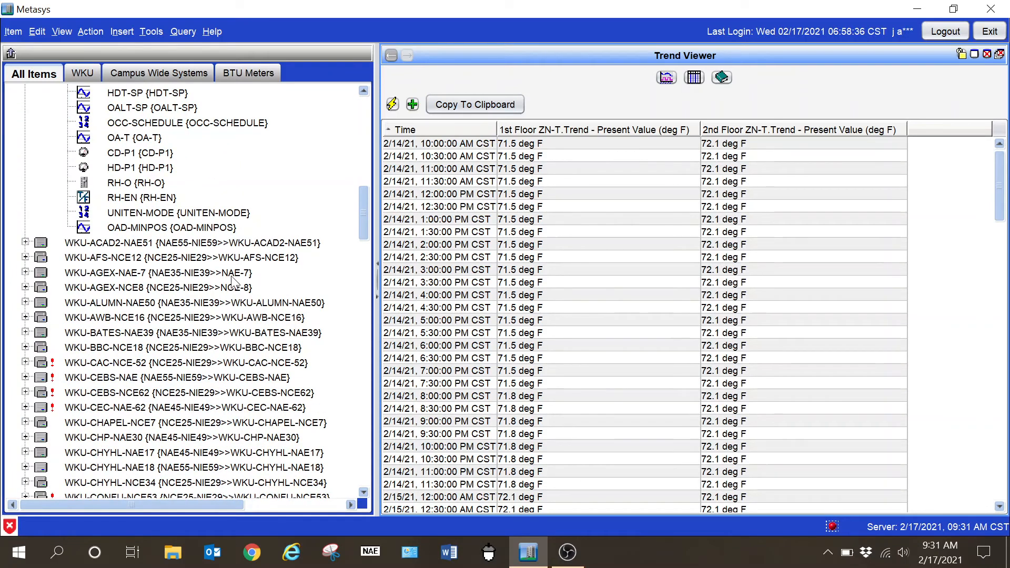
scroll(down, 3)
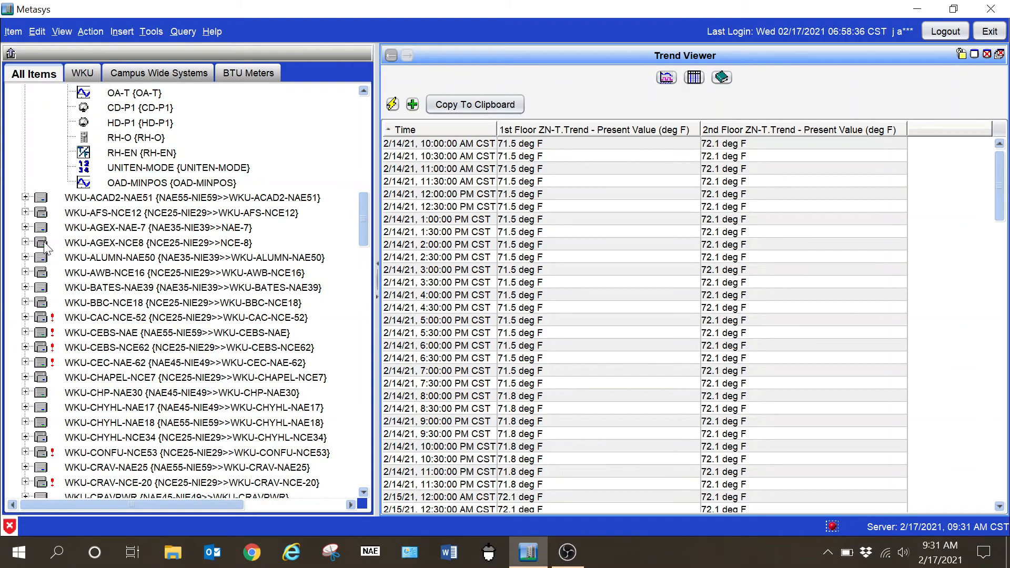
mouse_move(63, 263)
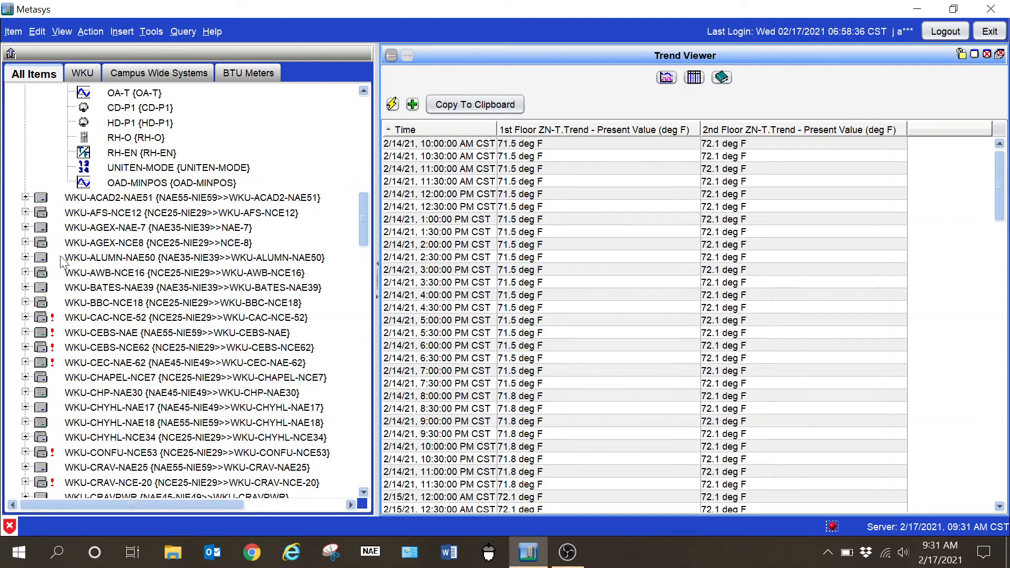
scroll(down, 3)
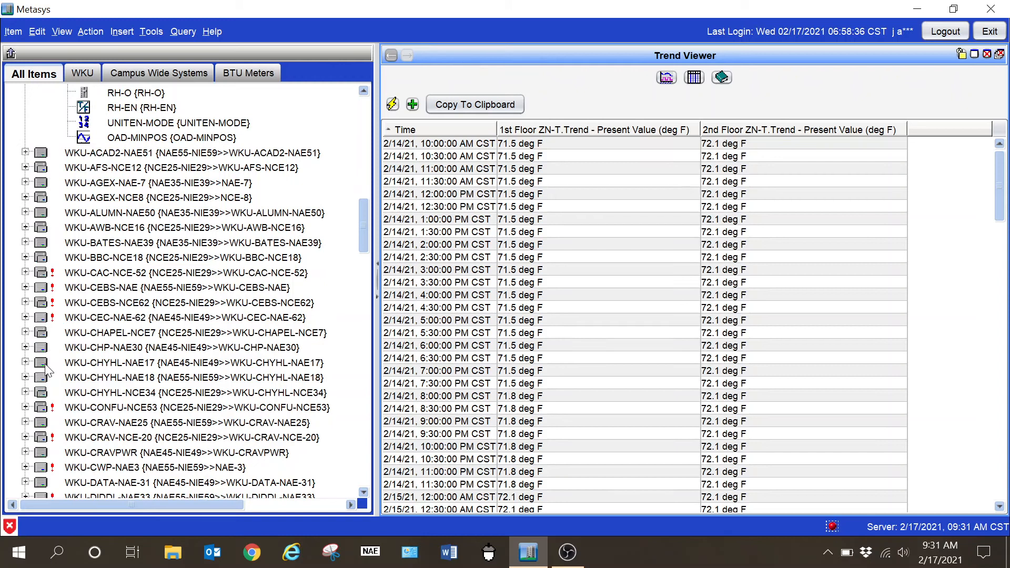
scroll(down, 3)
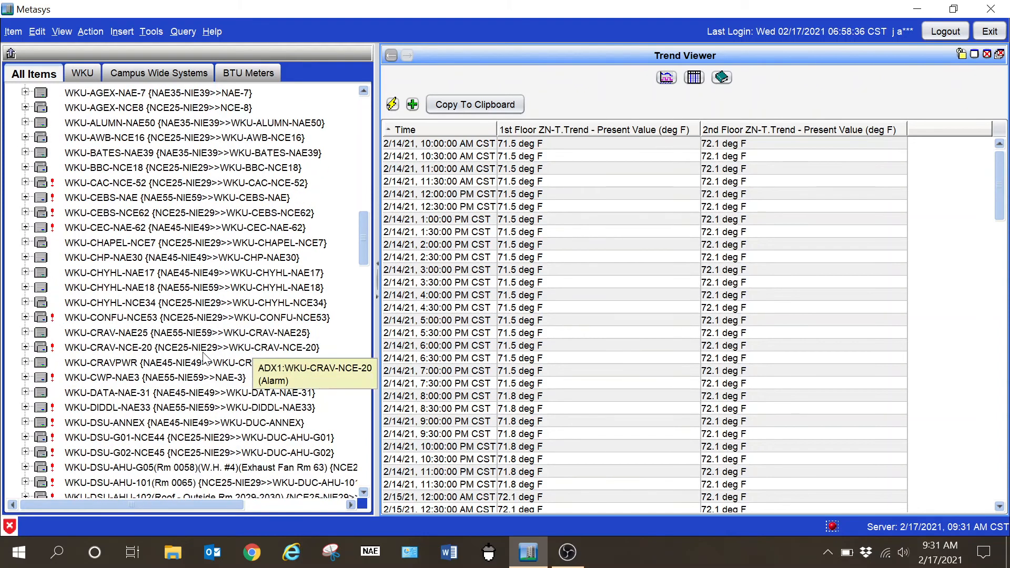
scroll(up, 3)
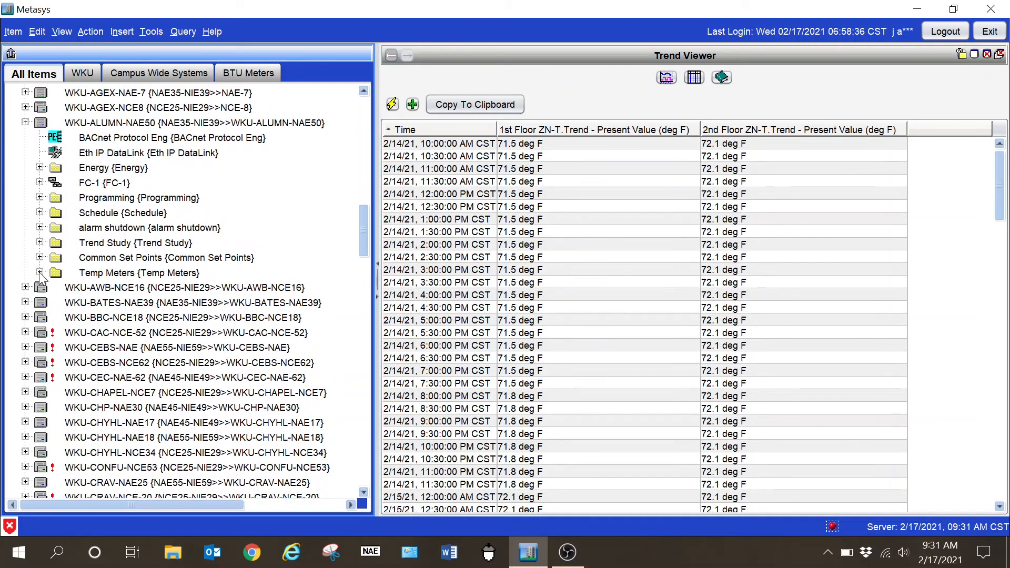
click(40, 272)
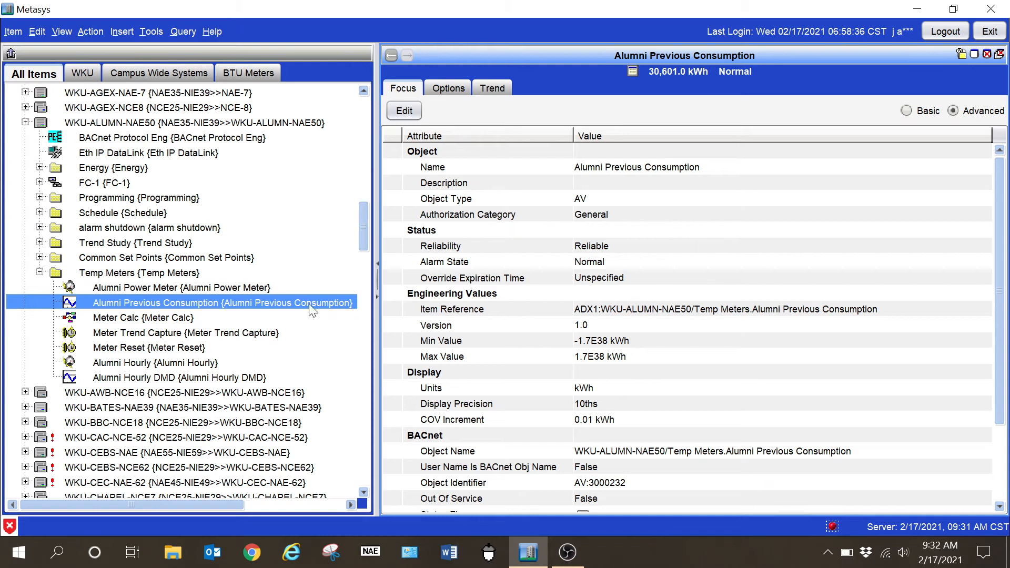
- Review the Alumni Hourly DMD trend log definition — 144 records, 3600-second sampling, repository storage enabled
click(179, 378)
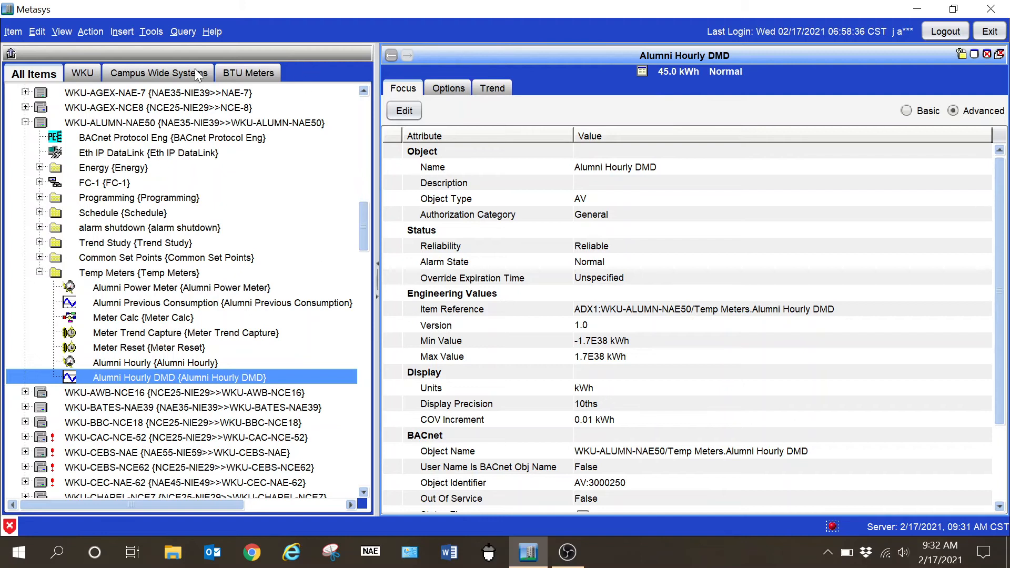
click(61, 30)
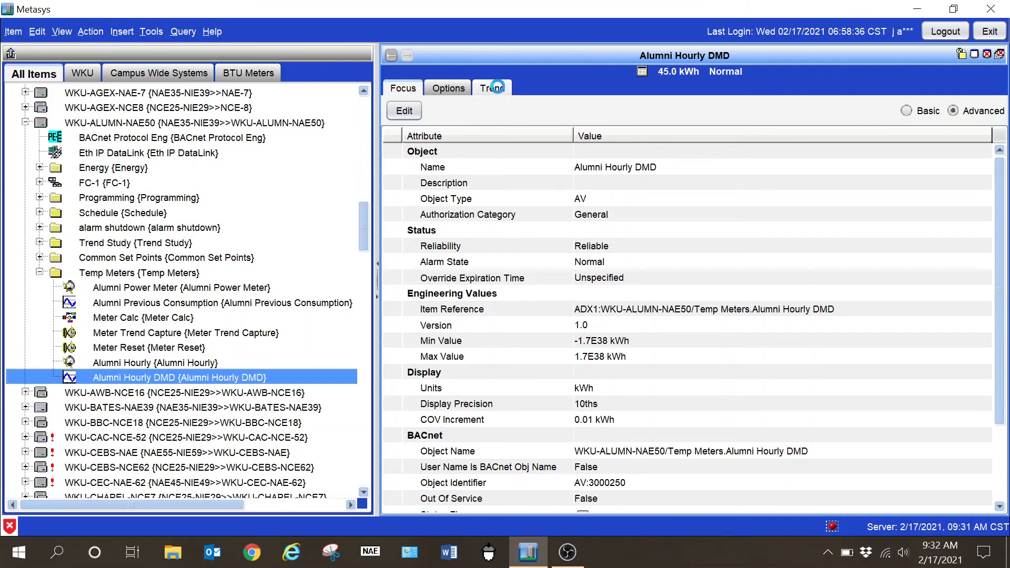
click(492, 88)
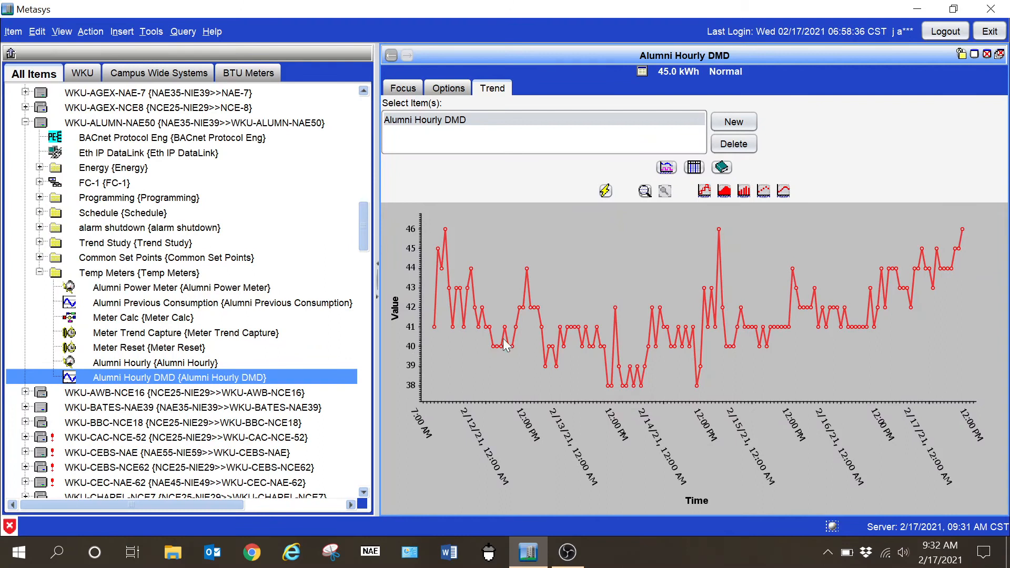
mouse_move(424, 333)
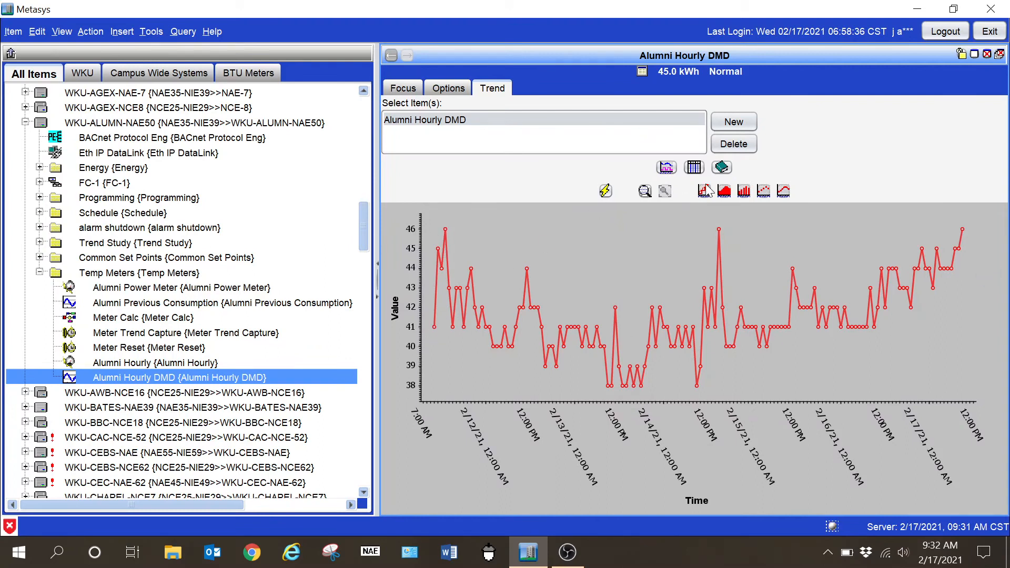
click(694, 168)
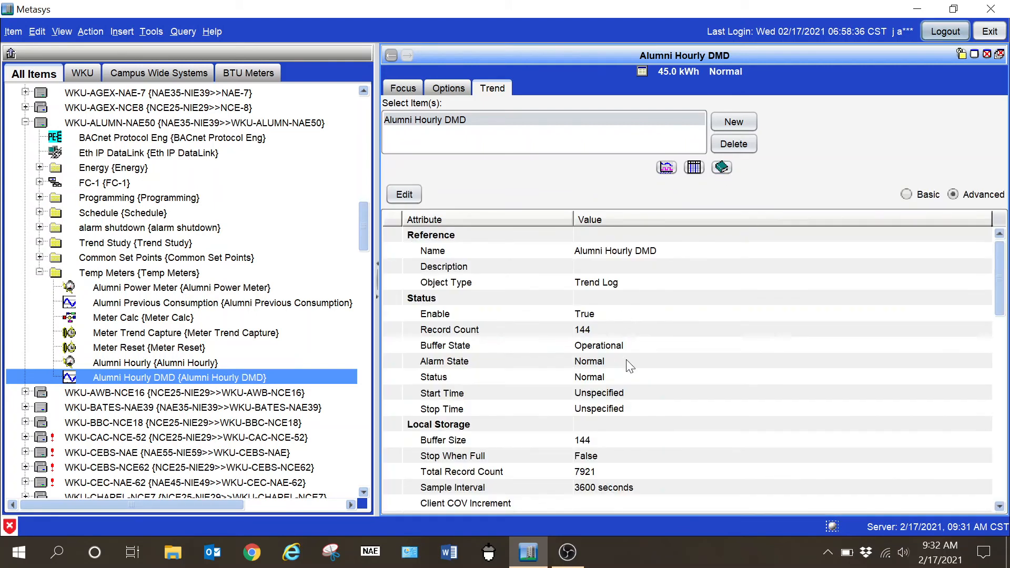
scroll(down, 3)
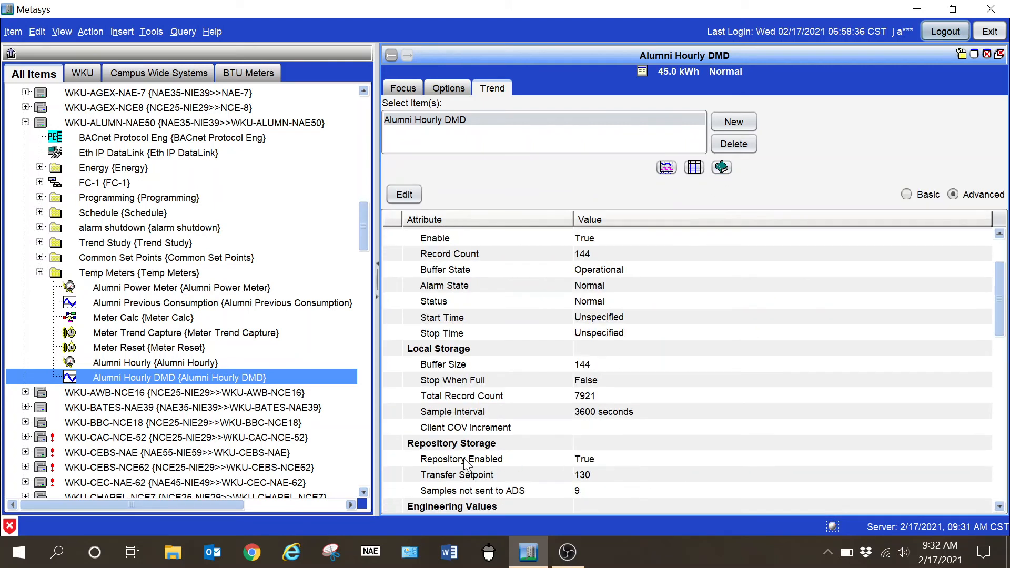
mouse_move(475, 476)
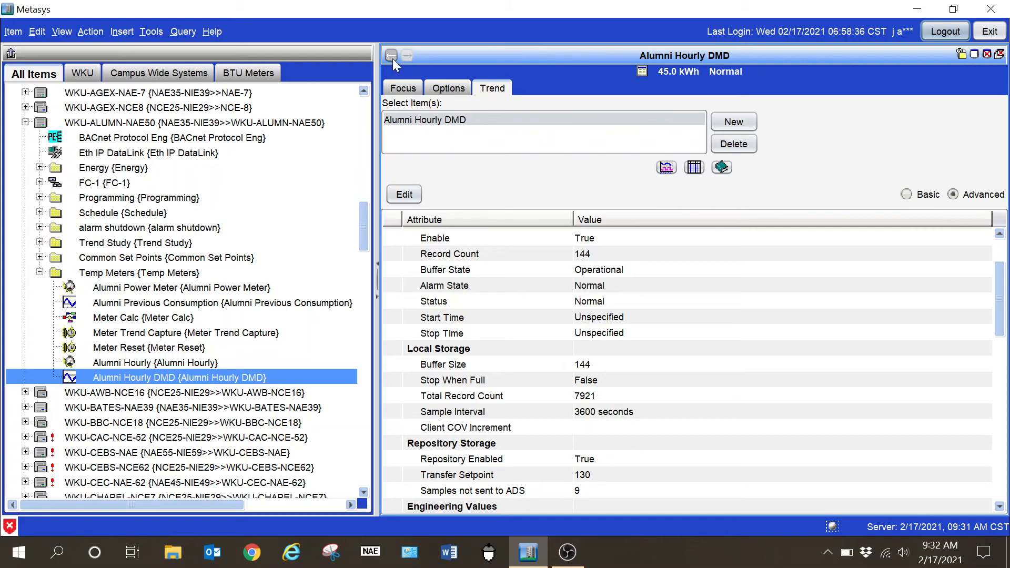
mouse_move(182, 380)
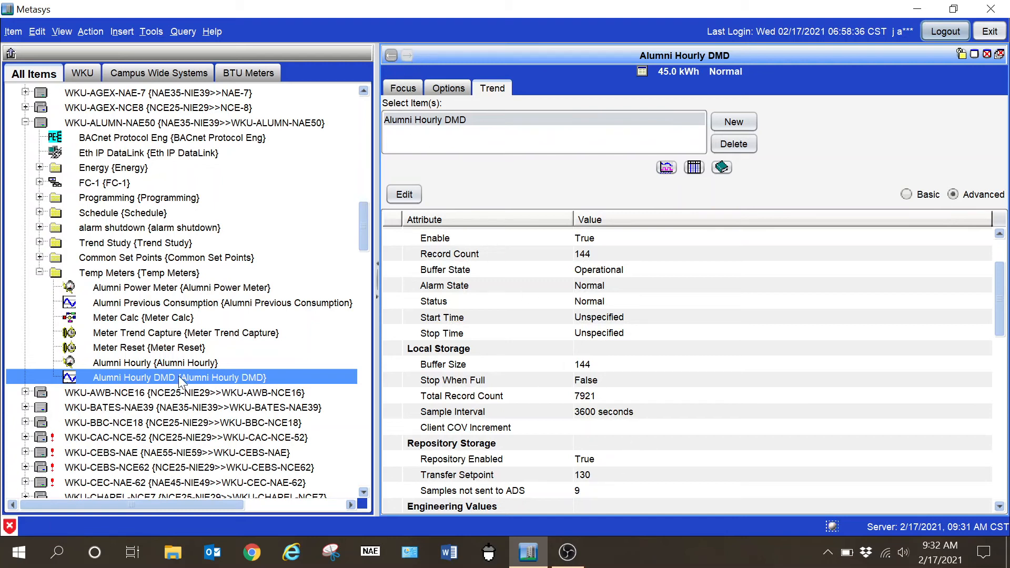
click(61, 30)
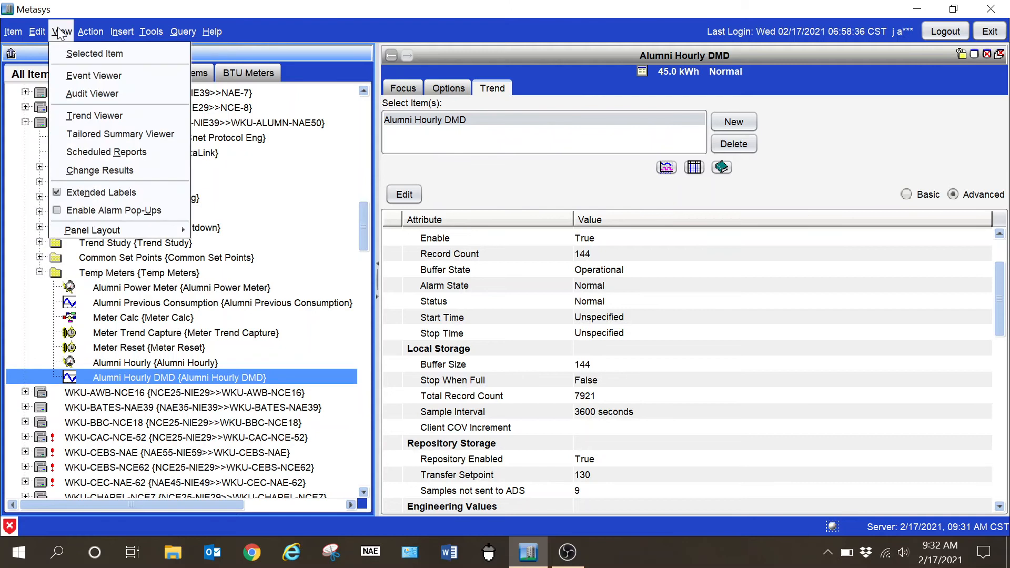
mouse_move(95, 116)
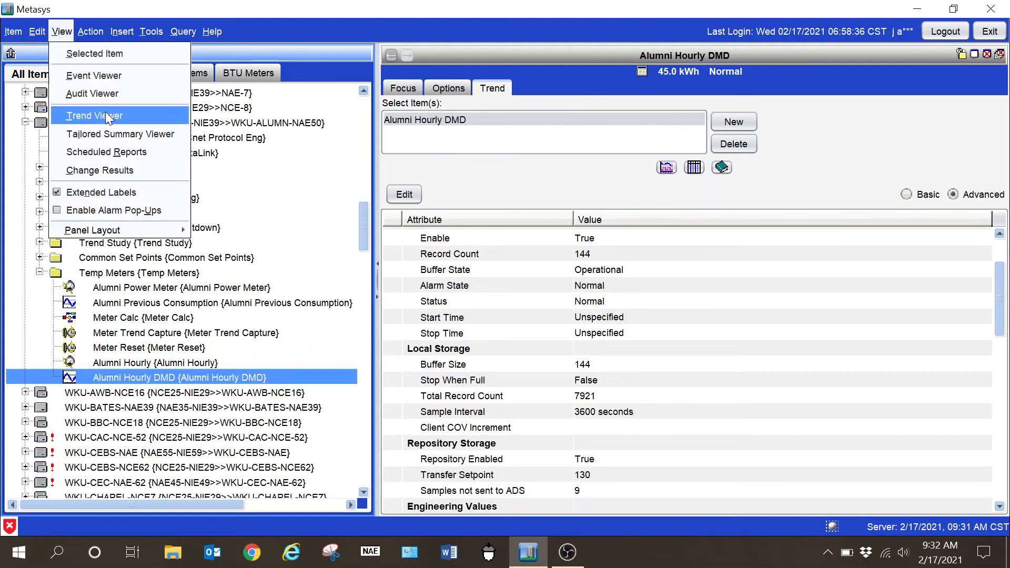
- Open Alumni Hourly DMD in the Trend Viewer from August 1, 2020, shown as a table
click(95, 116)
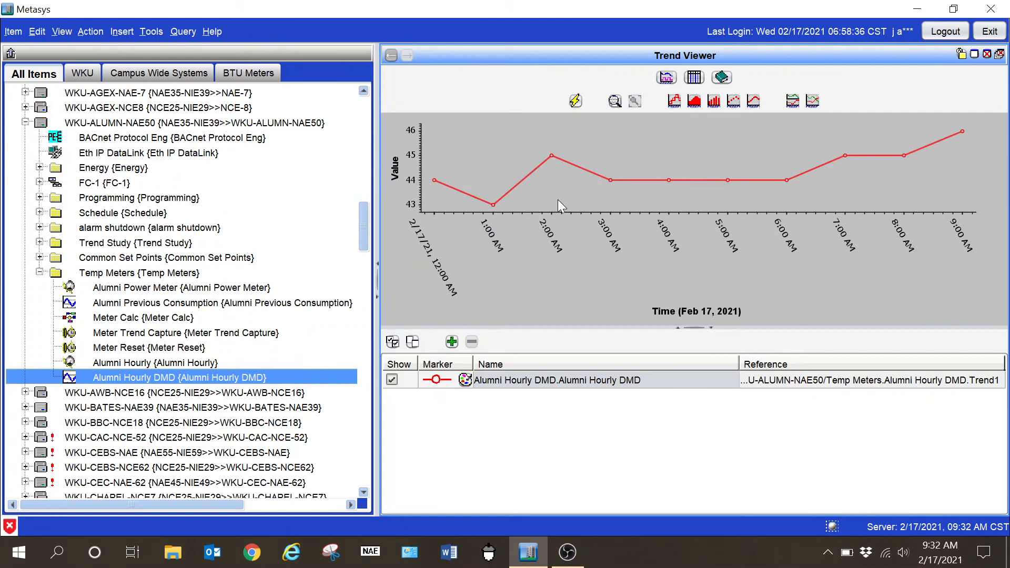
mouse_move(975, 123)
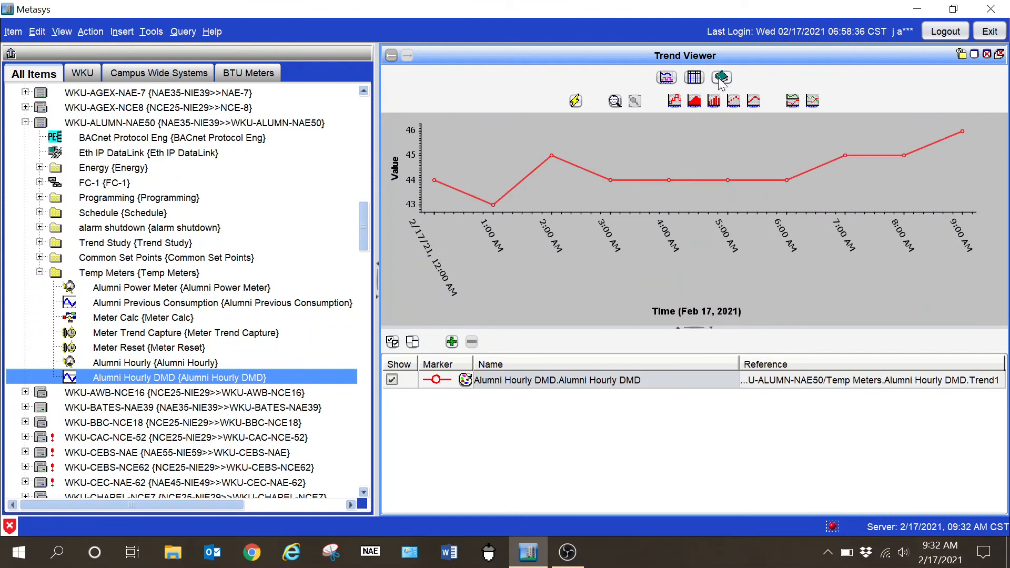
click(692, 77)
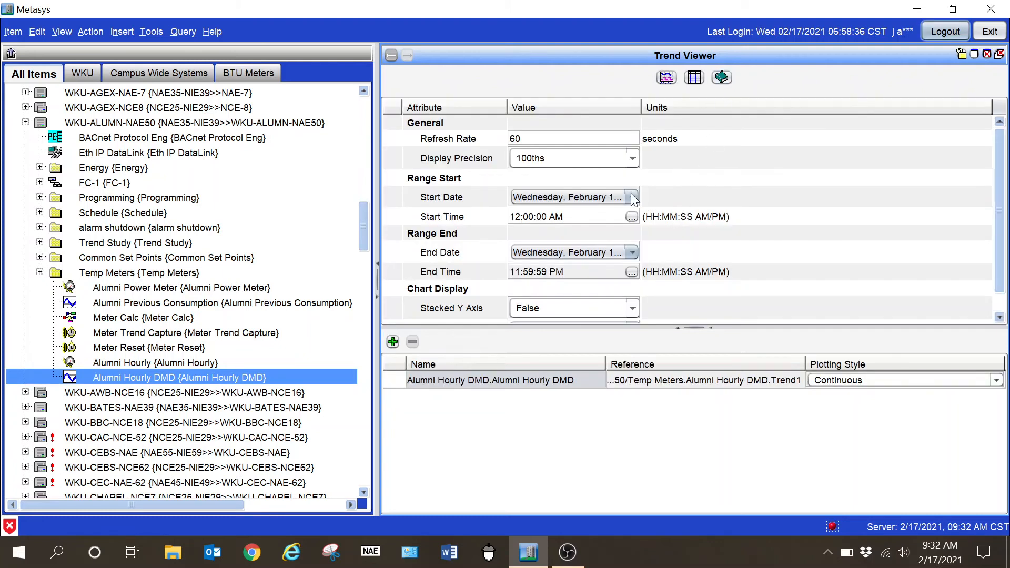
click(632, 197)
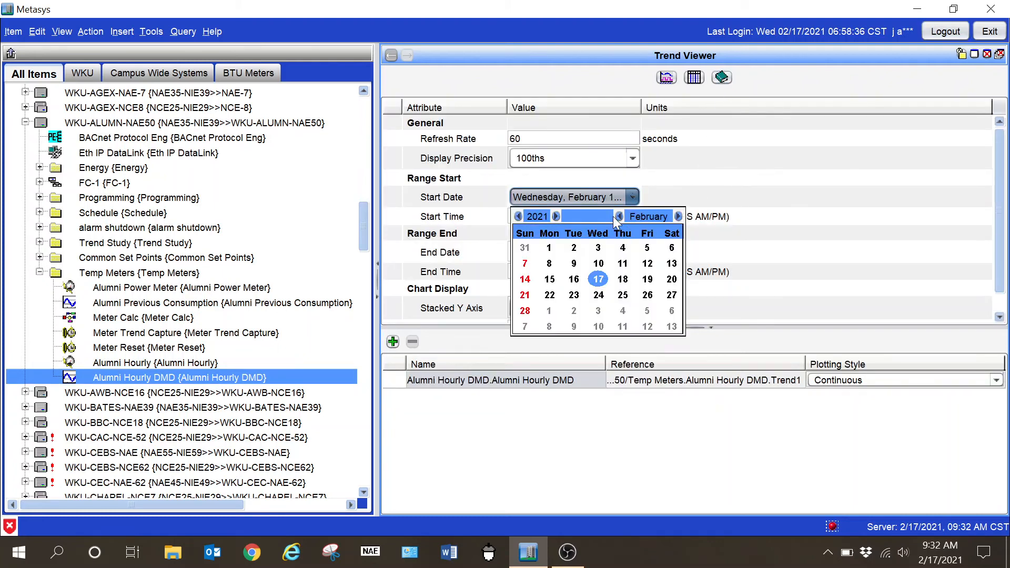
mouse_move(645, 228)
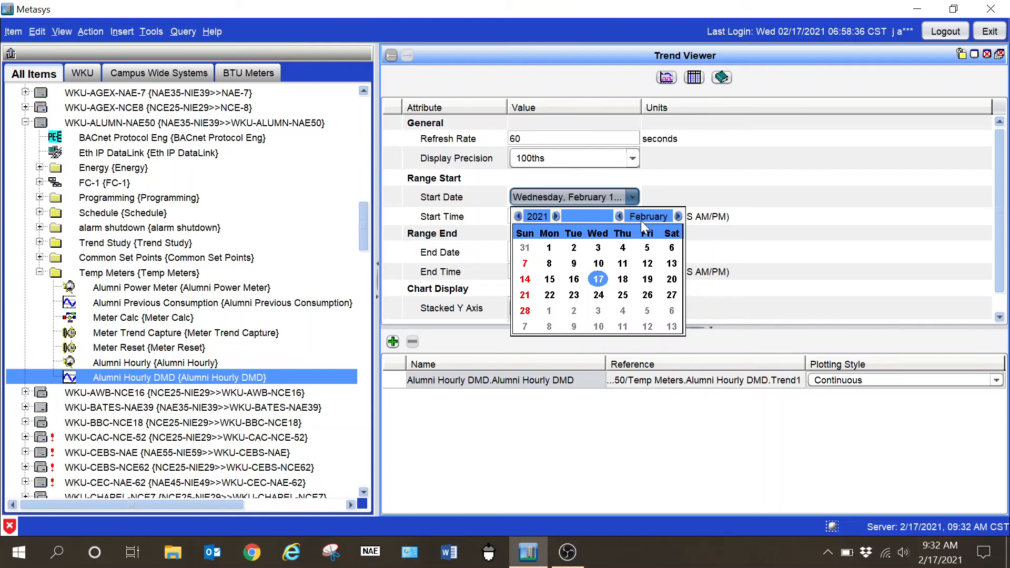
click(619, 216)
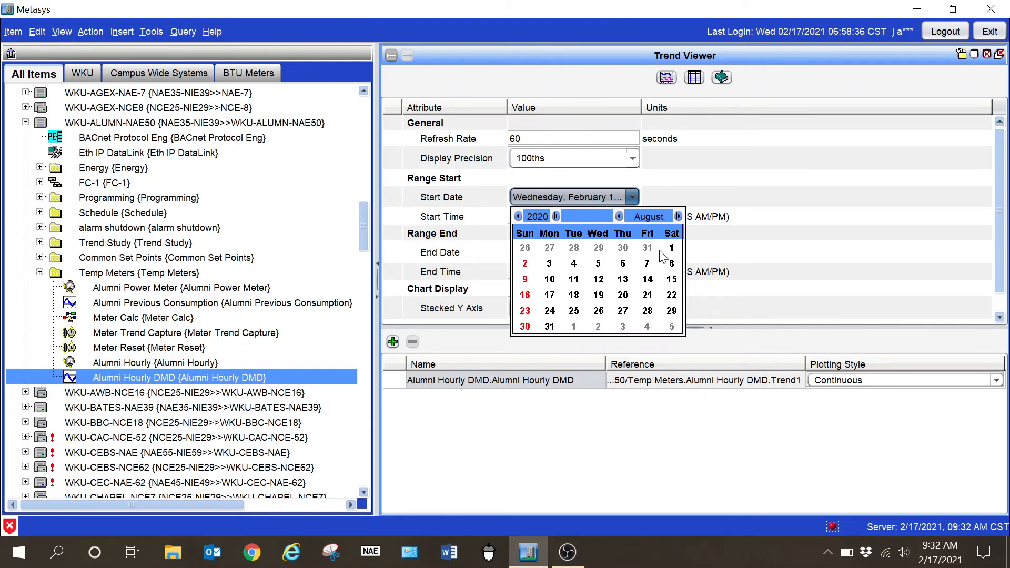
click(671, 248)
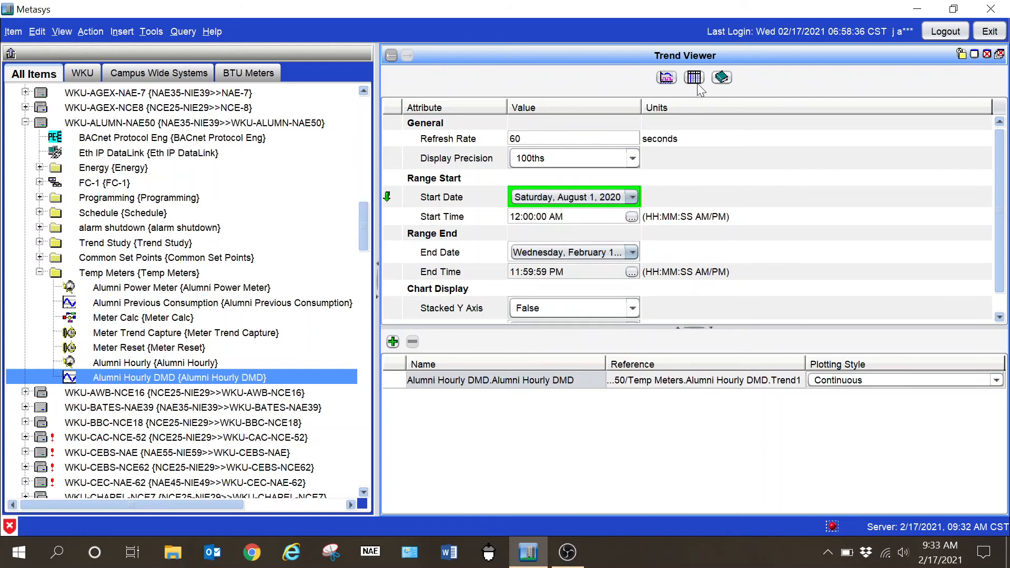
click(694, 77)
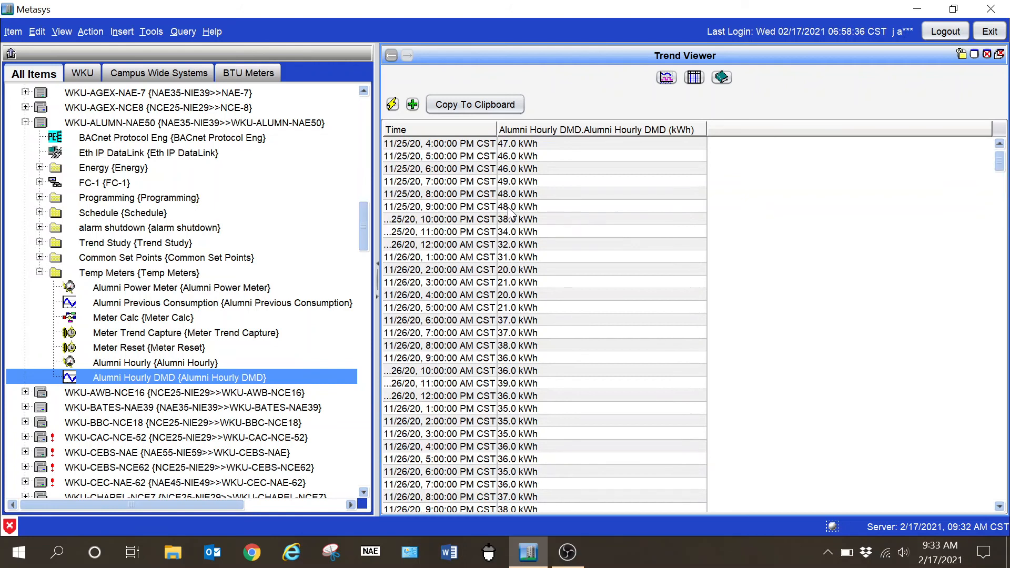
mouse_move(538, 194)
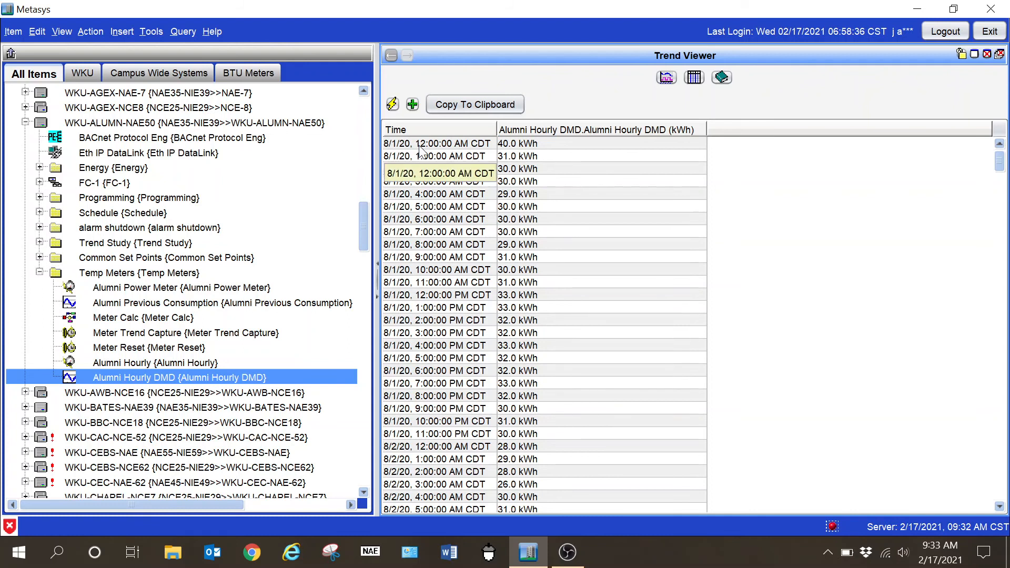
mouse_move(561, 315)
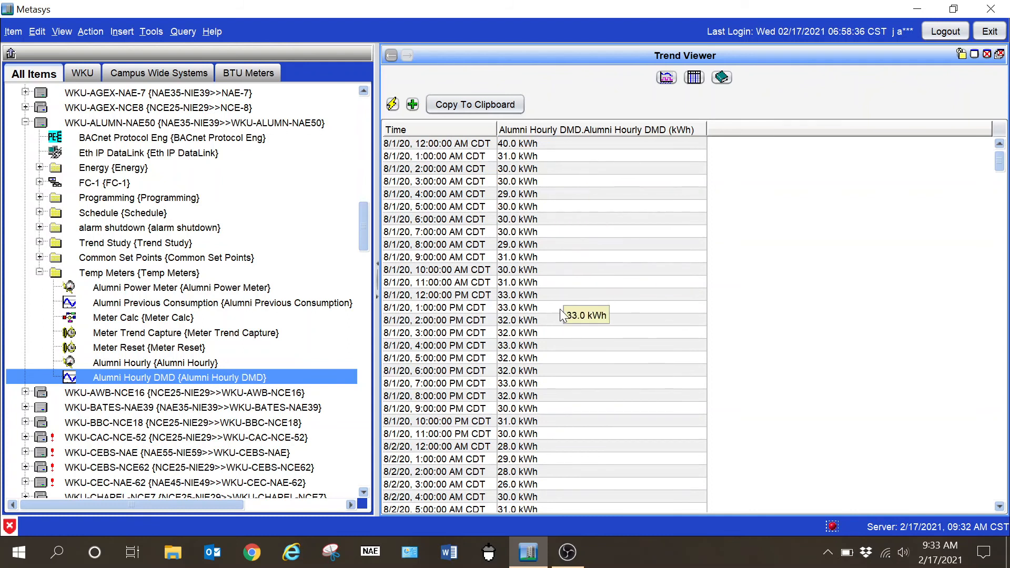
mouse_move(529, 383)
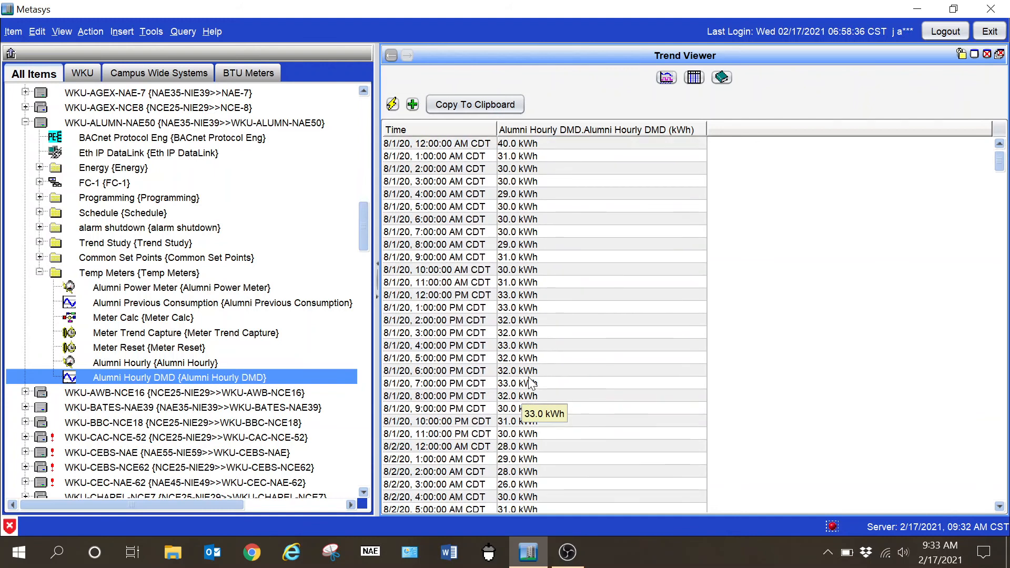
- Scroll through the Alumni Hourly DMD table rows starting 8/1/20 12:00 AM (about 29–40 kWh)
scroll(down, 3)
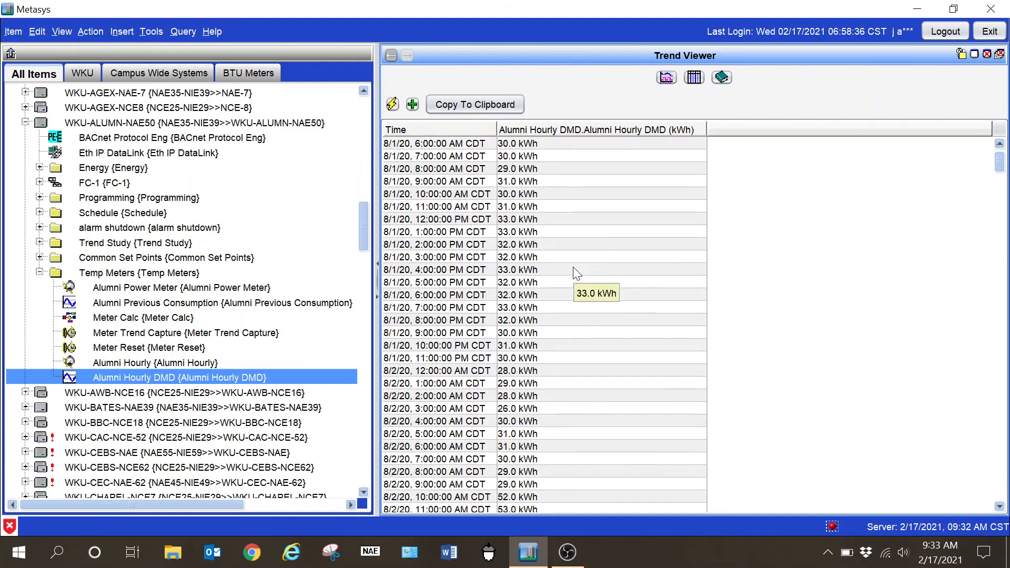
scroll(down, 3)
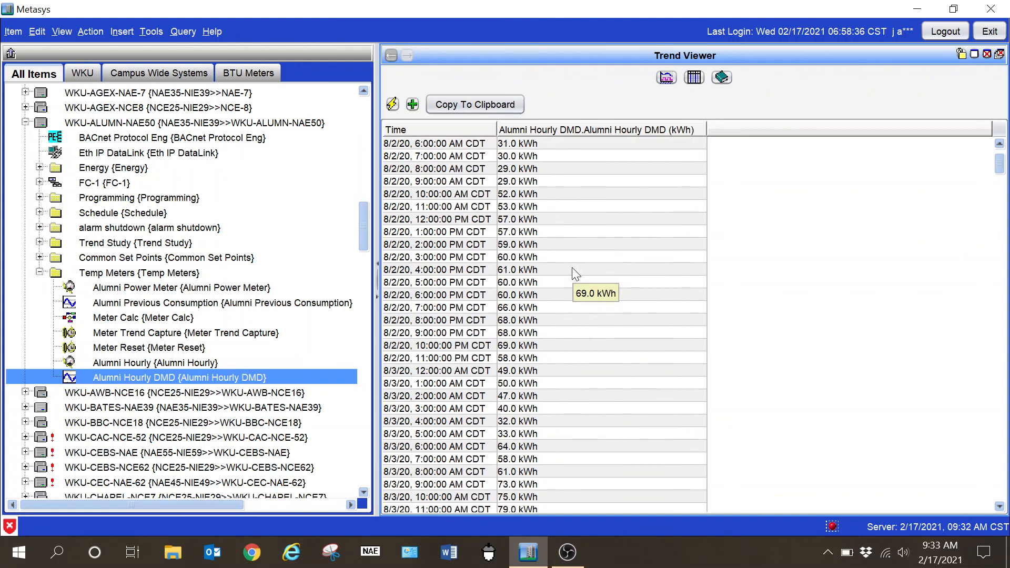
scroll(up, 3)
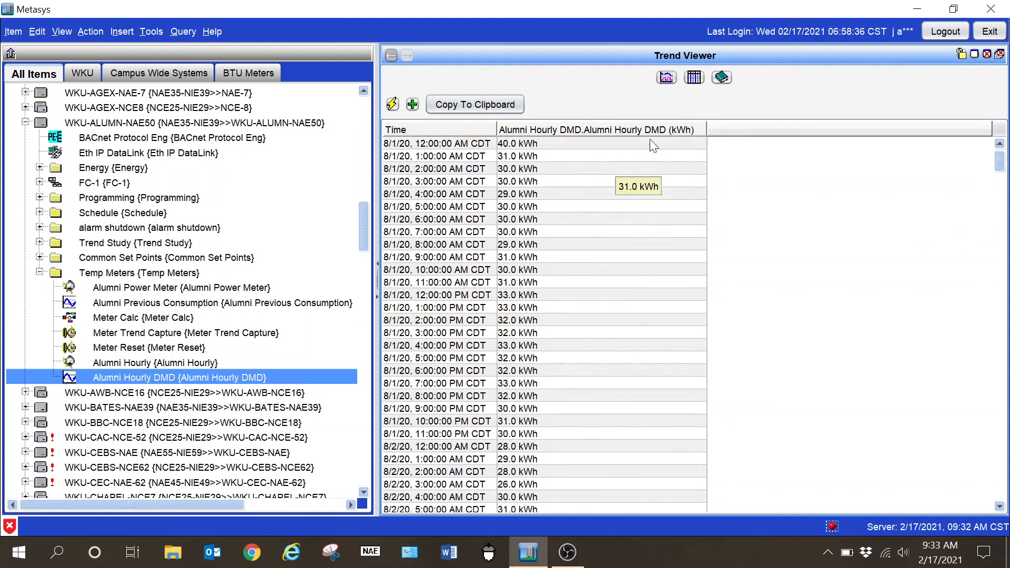
mouse_move(673, 203)
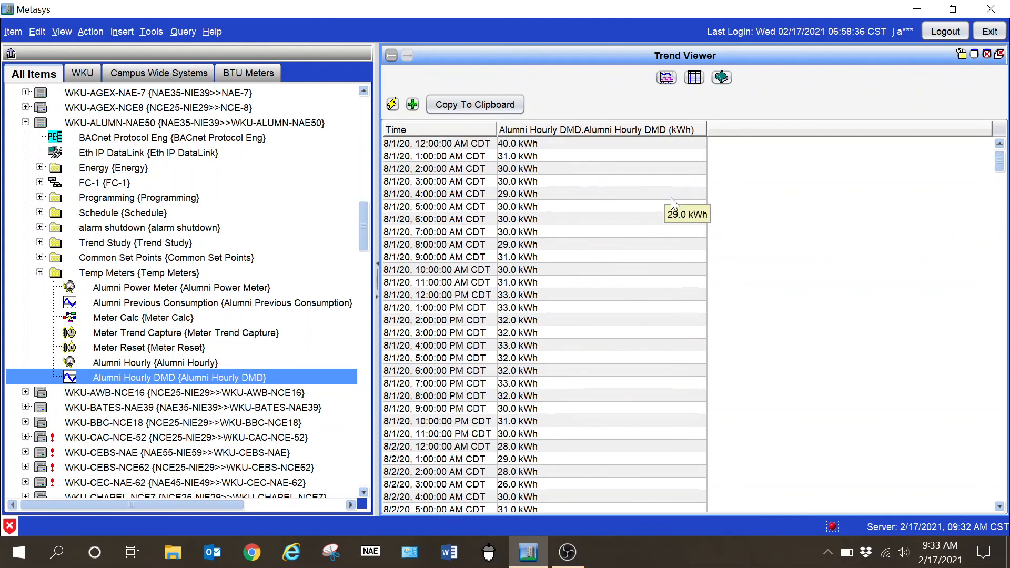
mouse_move(680, 206)
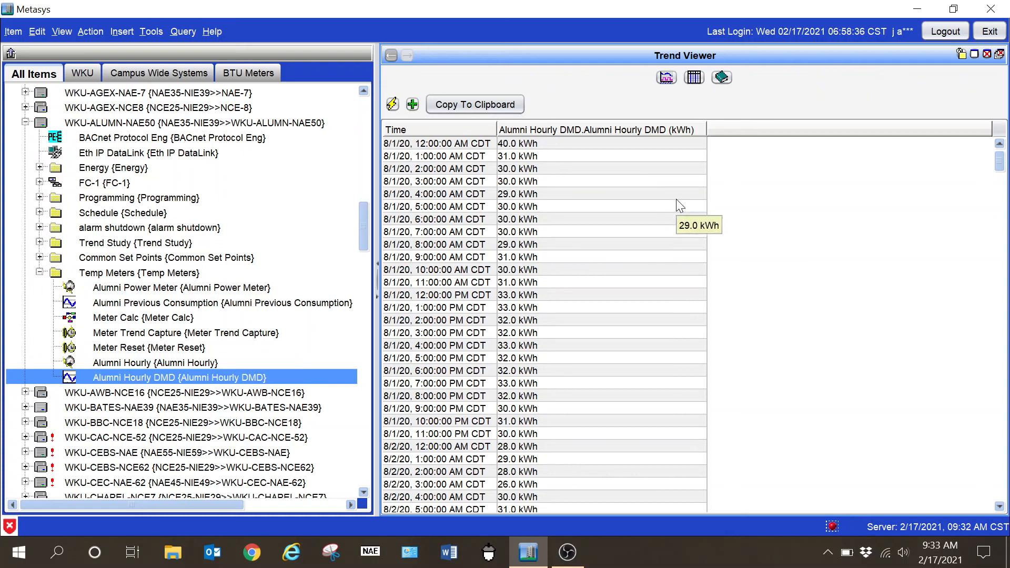
mouse_move(465, 102)
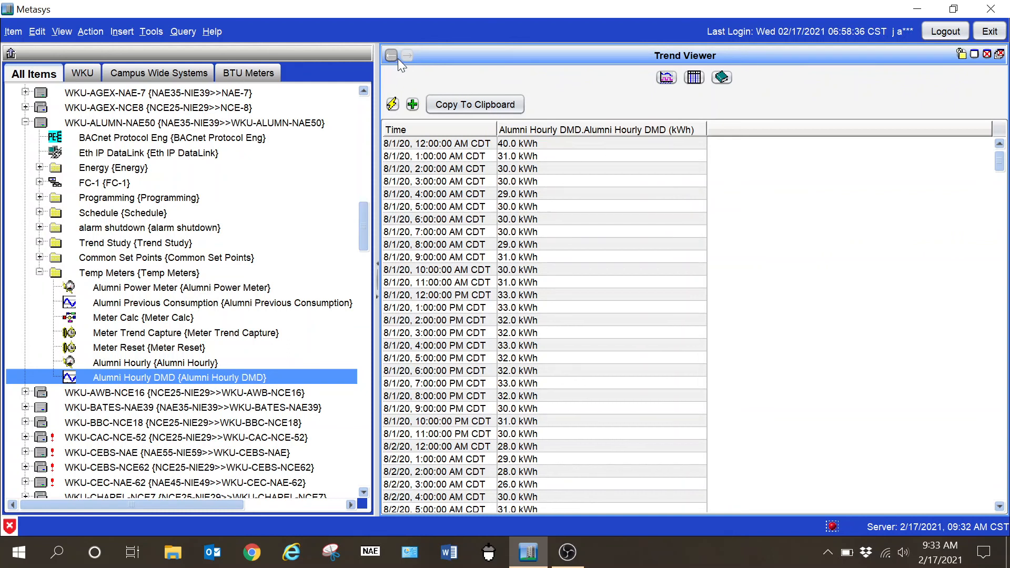
mouse_move(638, 393)
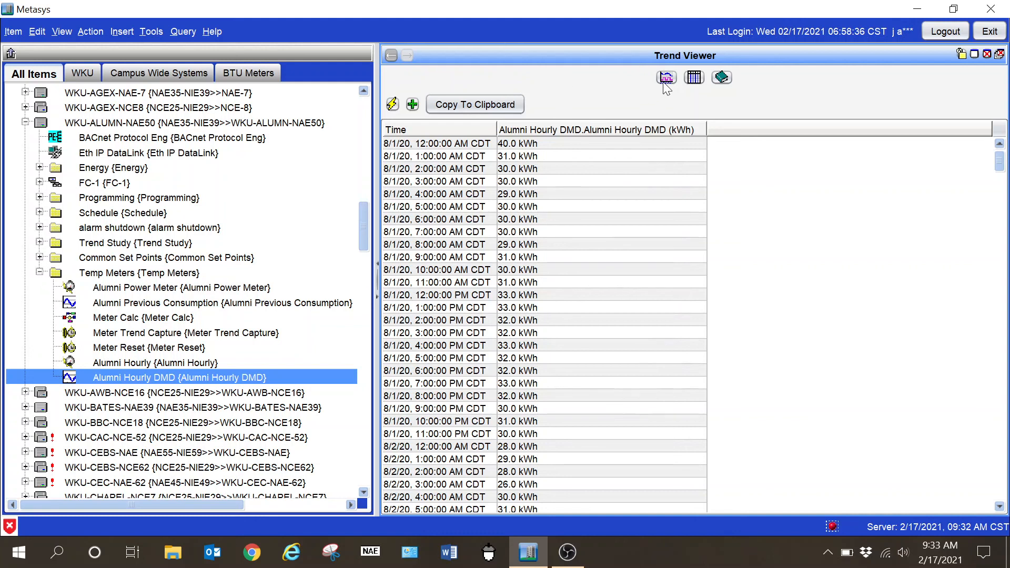
- Switch the Alumni Hourly DMD trend to chart view, showing demand between about 20 and 110 kWh
click(668, 77)
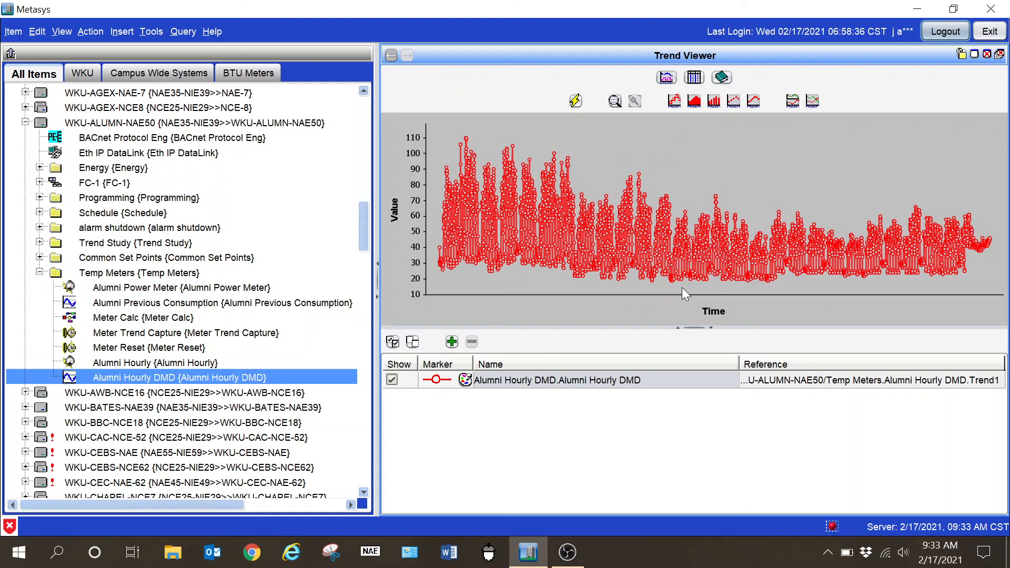
mouse_move(566, 553)
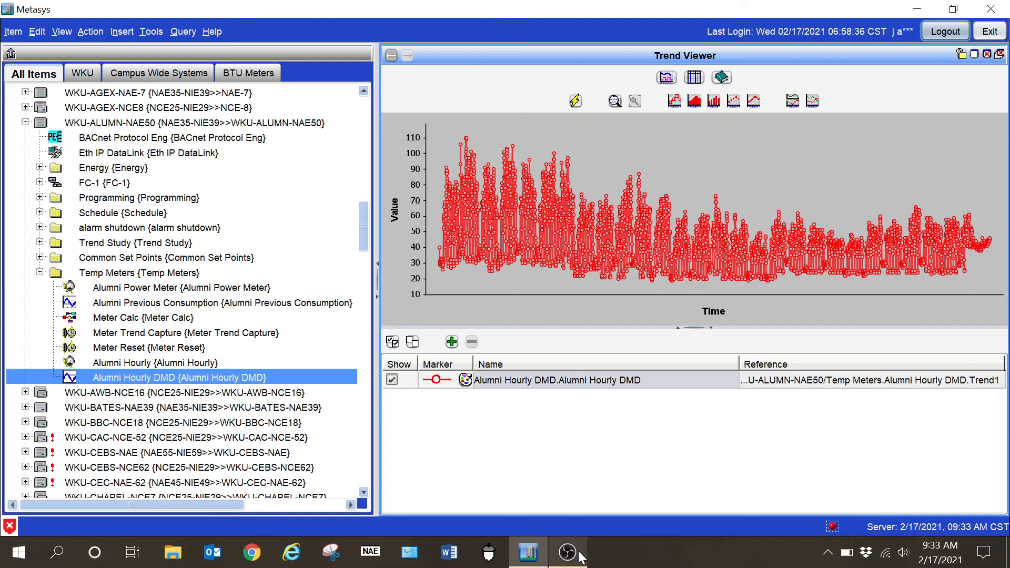